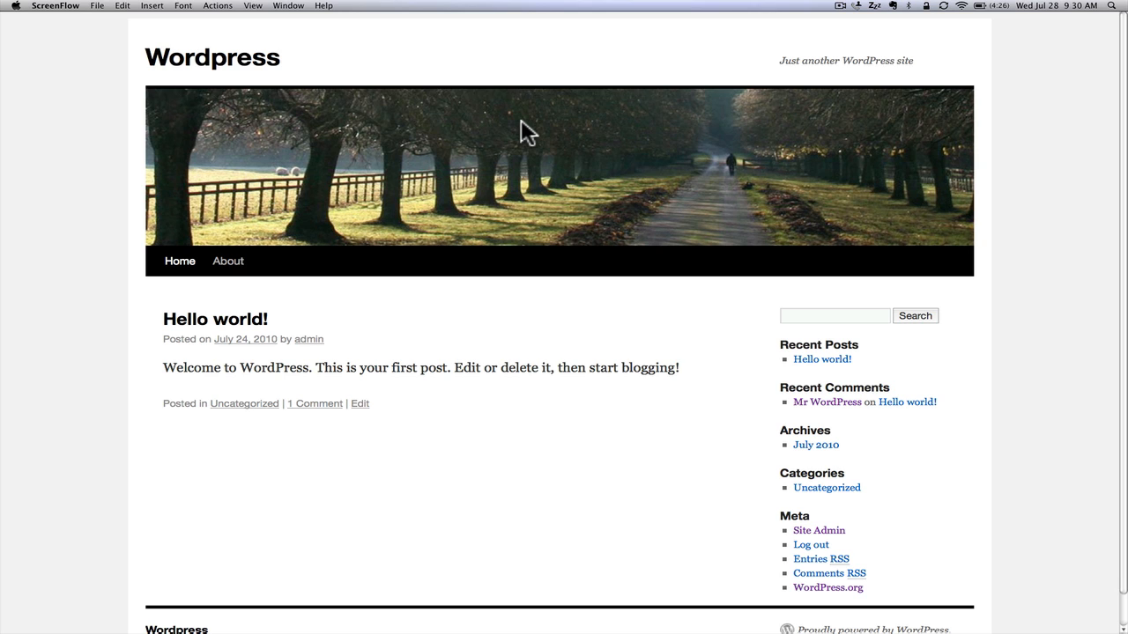
# Step: Begin entering the site's /wp-admin address in the browser address bar
pyautogui.click(556, 49)
pyautogui.write('http://test.thedigitalfox.com/wp-am')
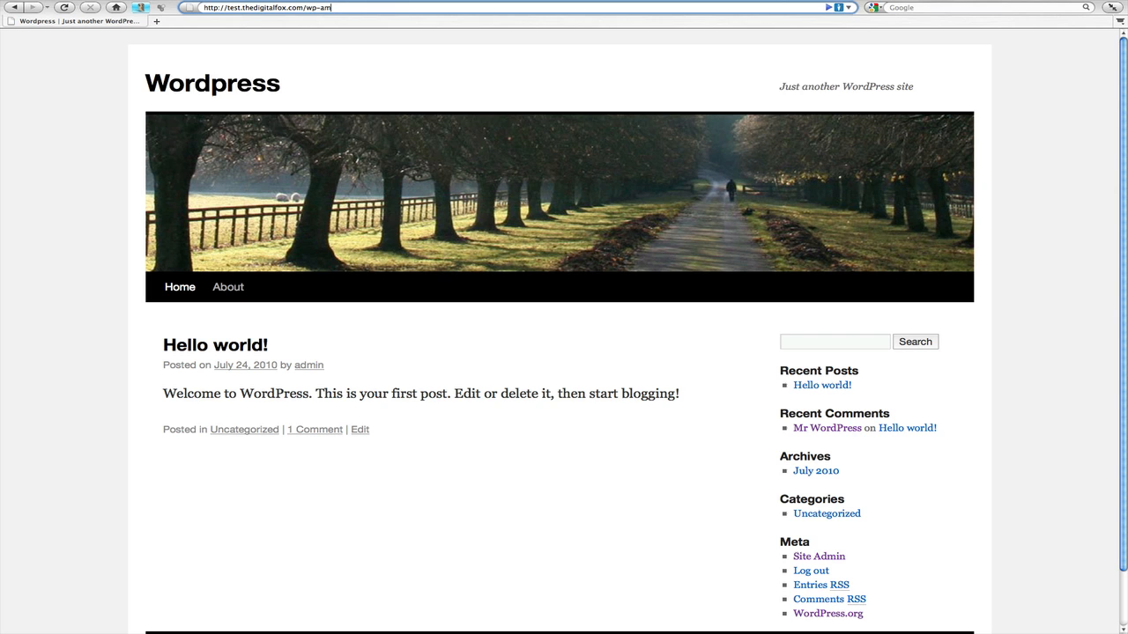
# Step: Load the wp-admin Dashboard from the typed address
pyautogui.press('Return')
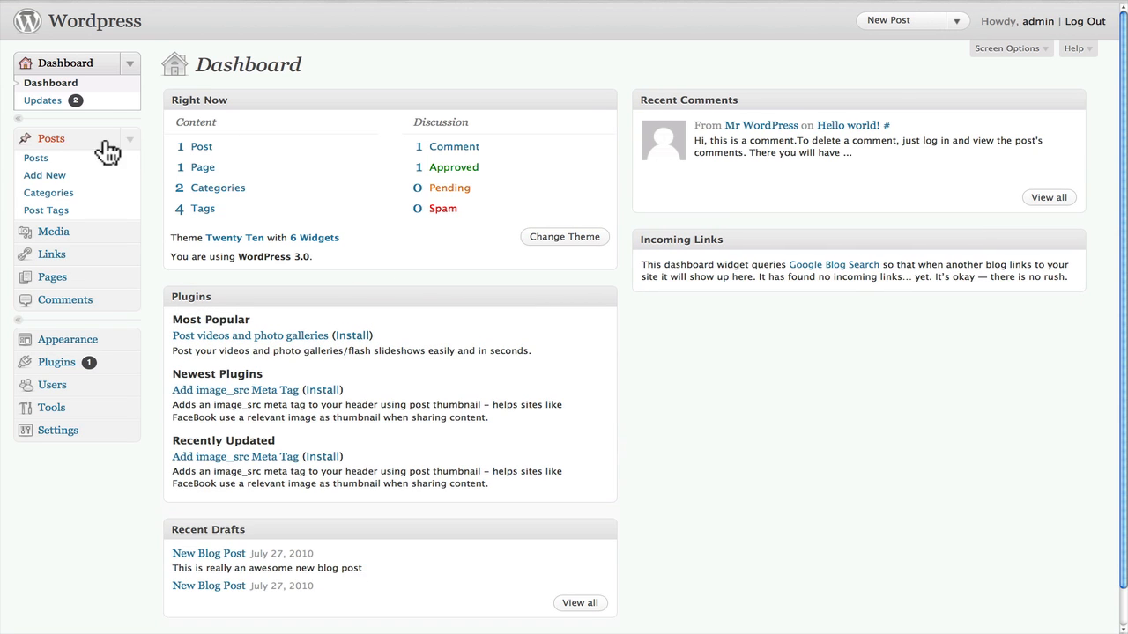
pyautogui.moveTo(35, 159)
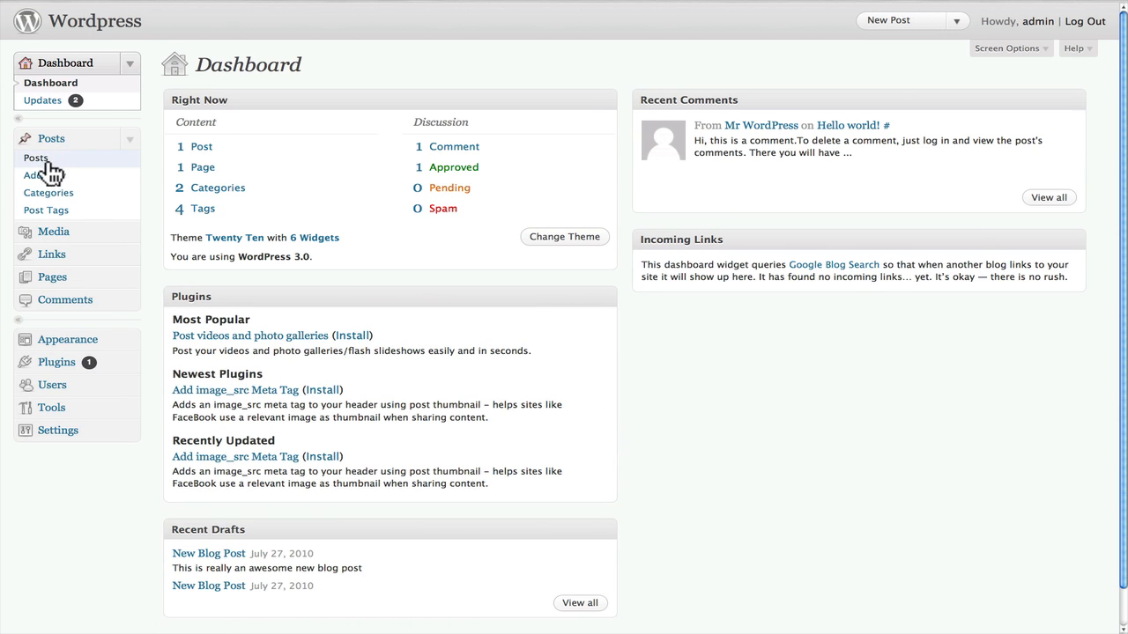
pyautogui.moveTo(44, 176)
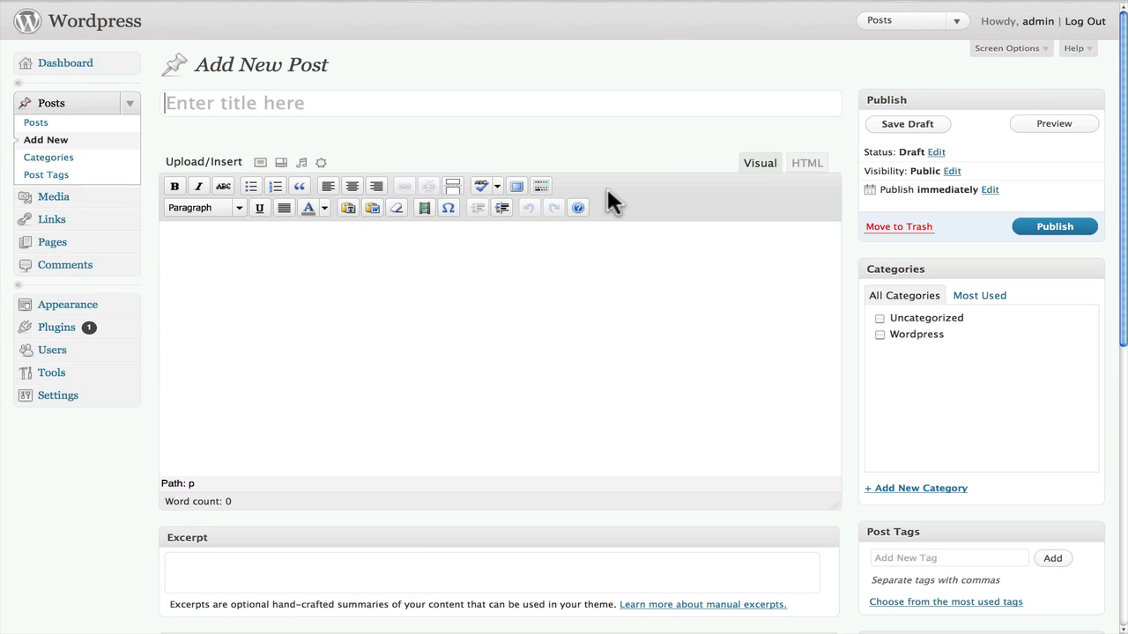
pyautogui.moveTo(419, 167)
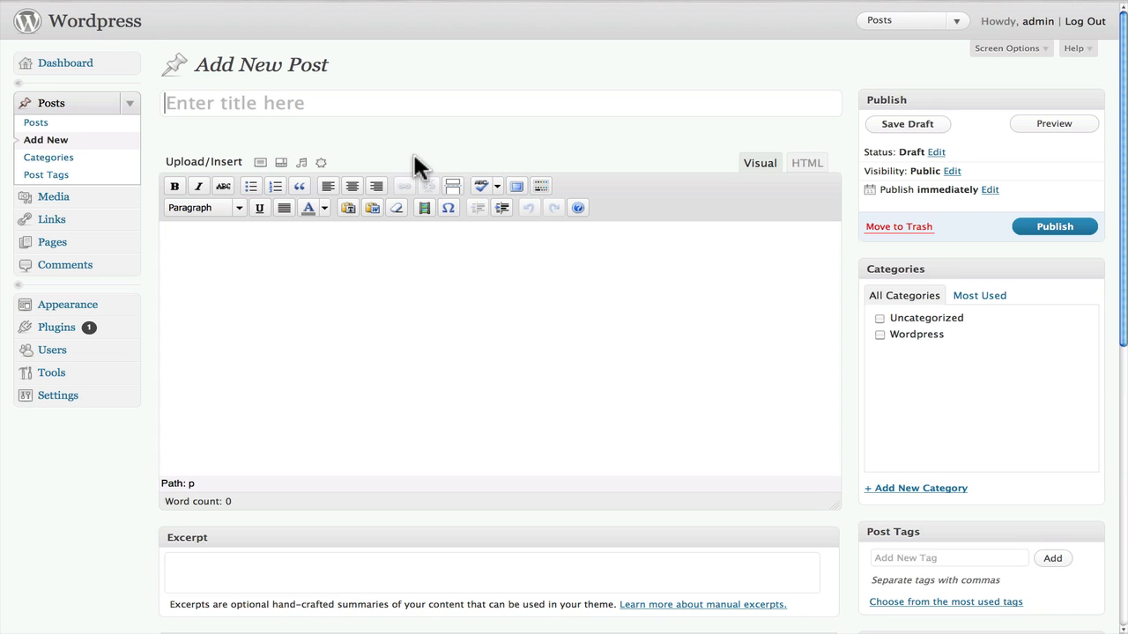
pyautogui.moveTo(546, 342)
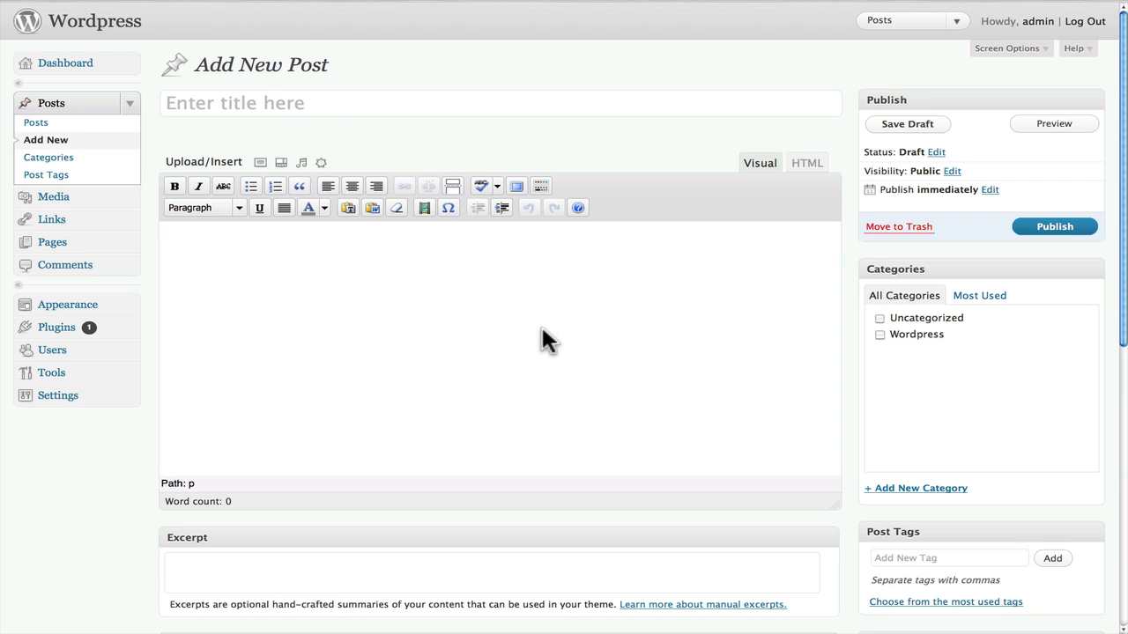
pyautogui.moveTo(465, 317)
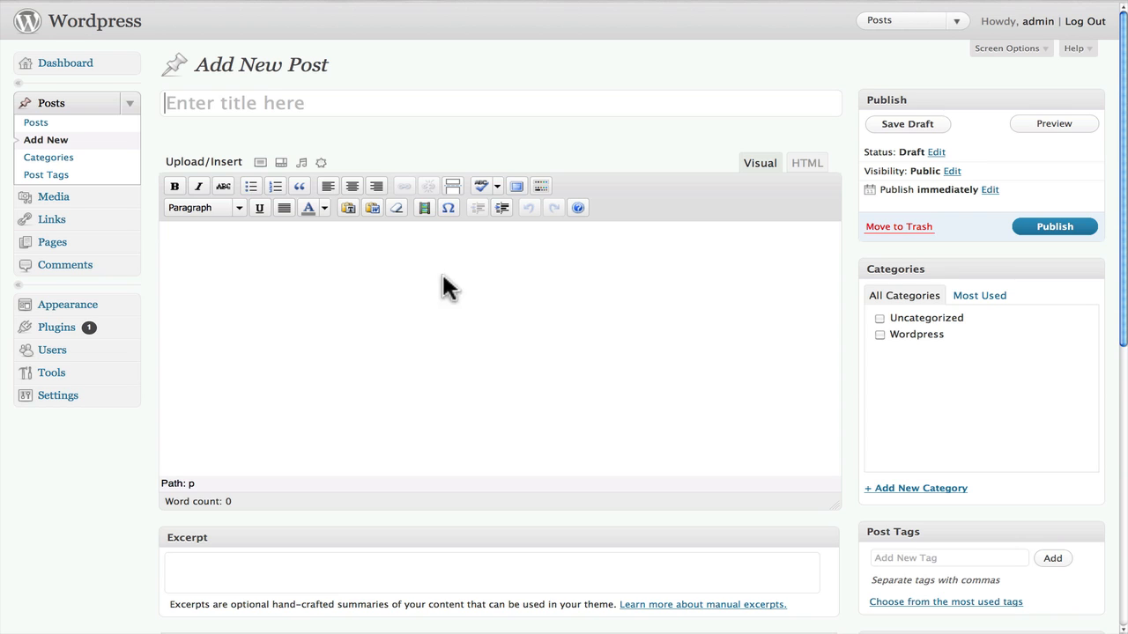
# Step: Title the post 'How to Create a Wordpress Post' so a permalink is generated
pyautogui.click(303, 113)
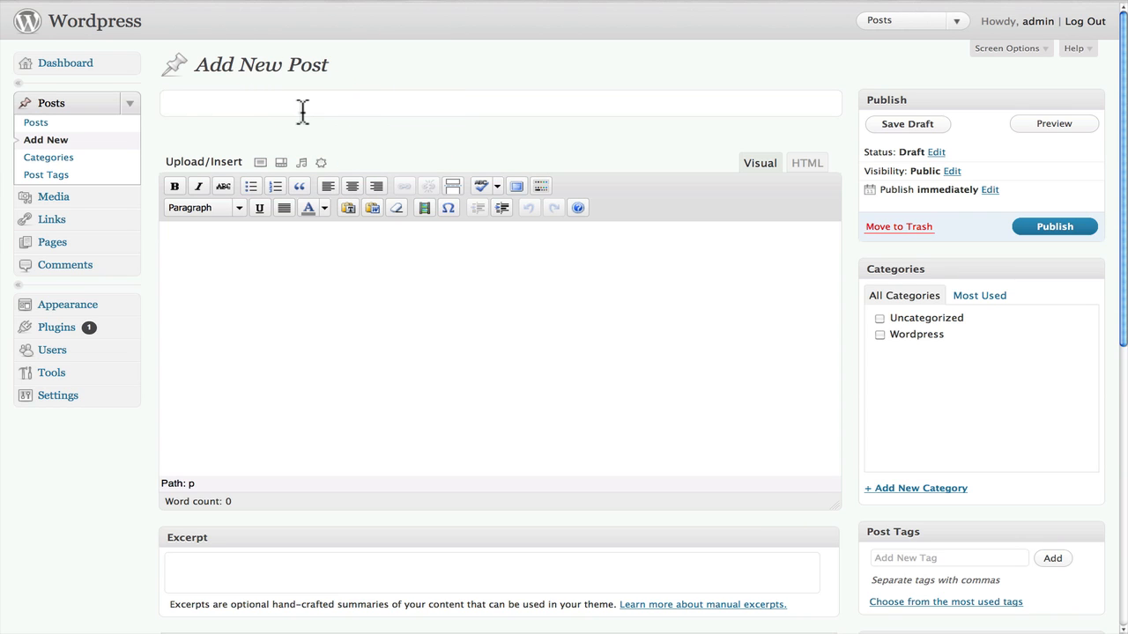
pyautogui.write('How')
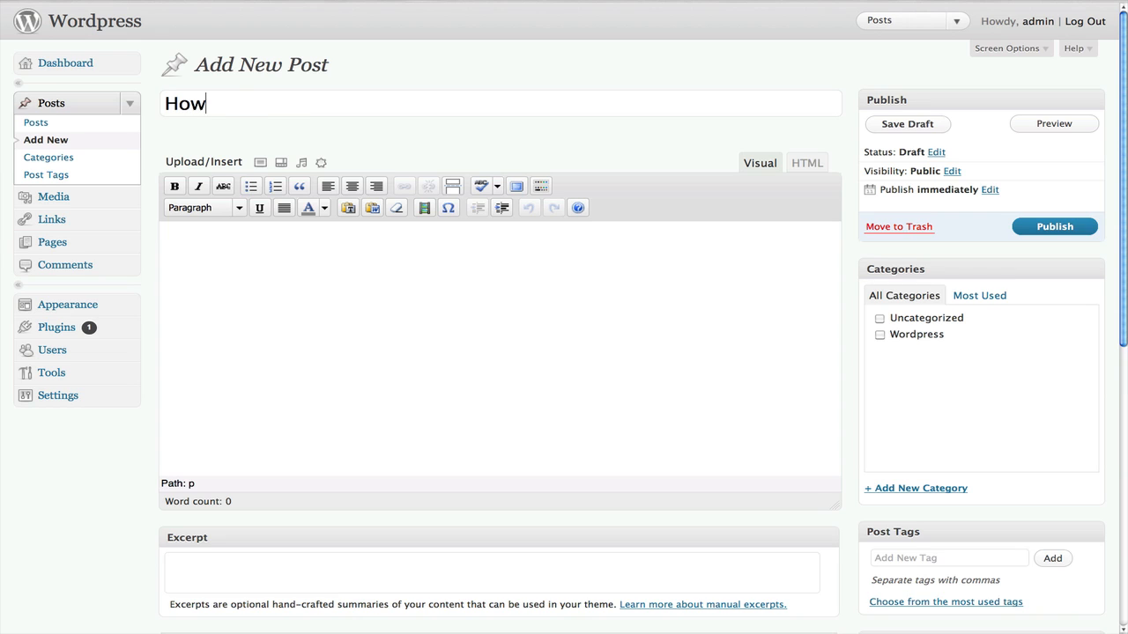
pyautogui.write('to Create a')
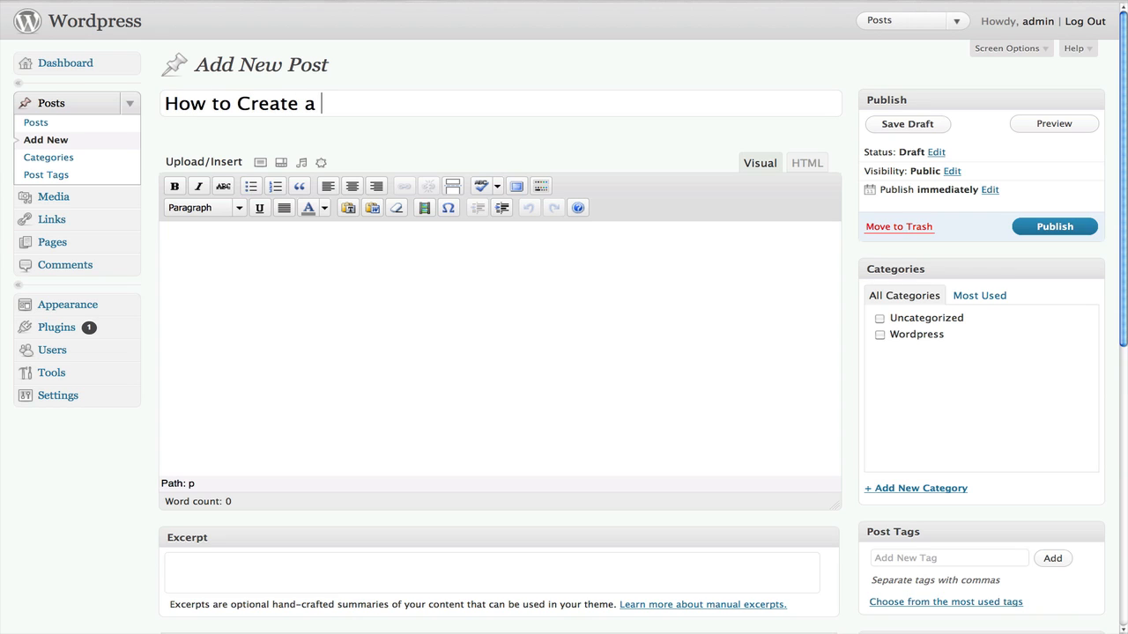
pyautogui.write('Wordpress')
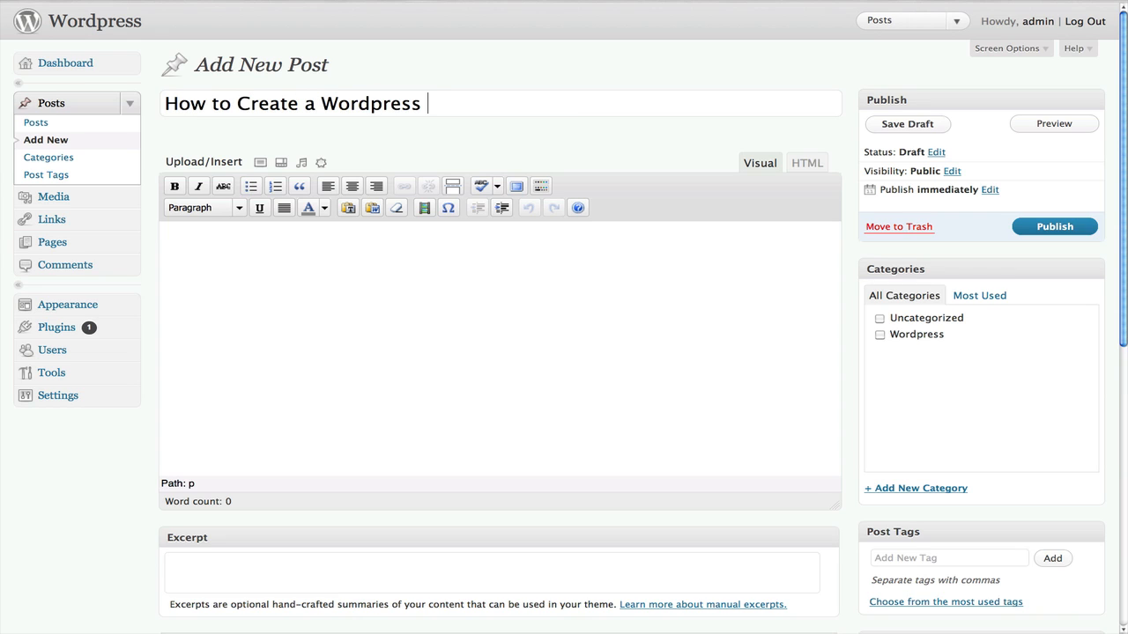
pyautogui.write('Post')
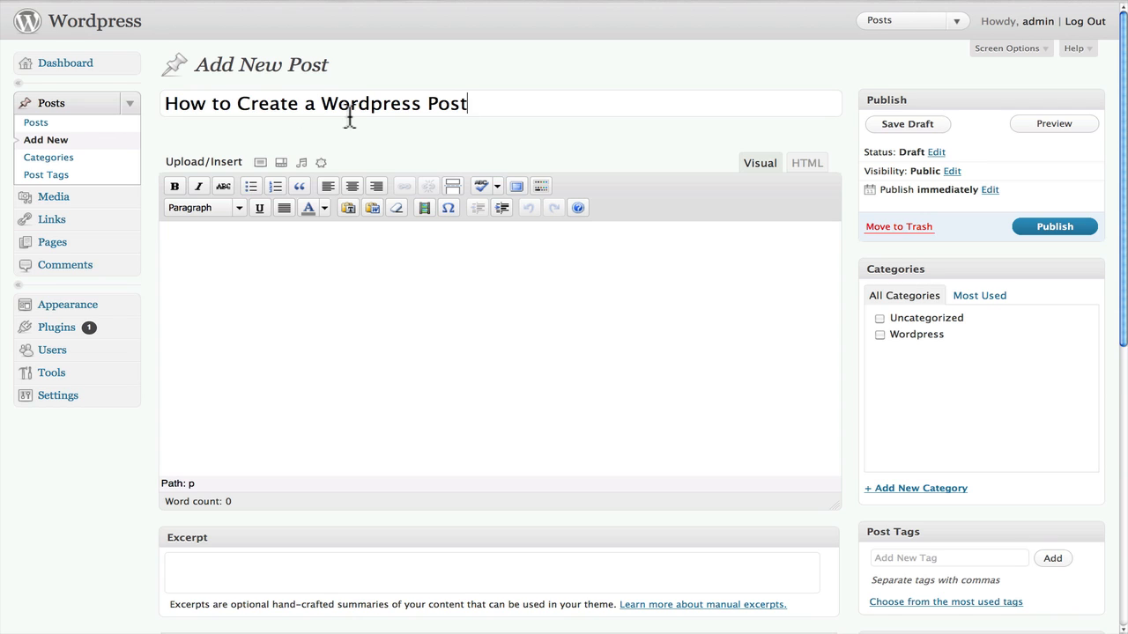
pyautogui.click(906, 123)
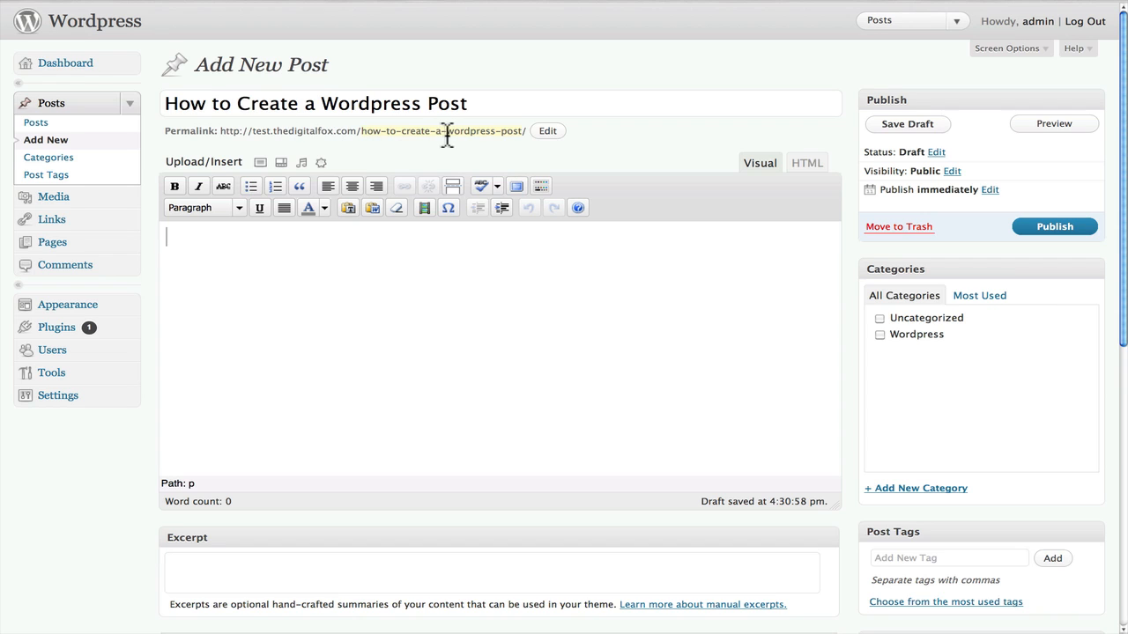
pyautogui.moveTo(225, 144)
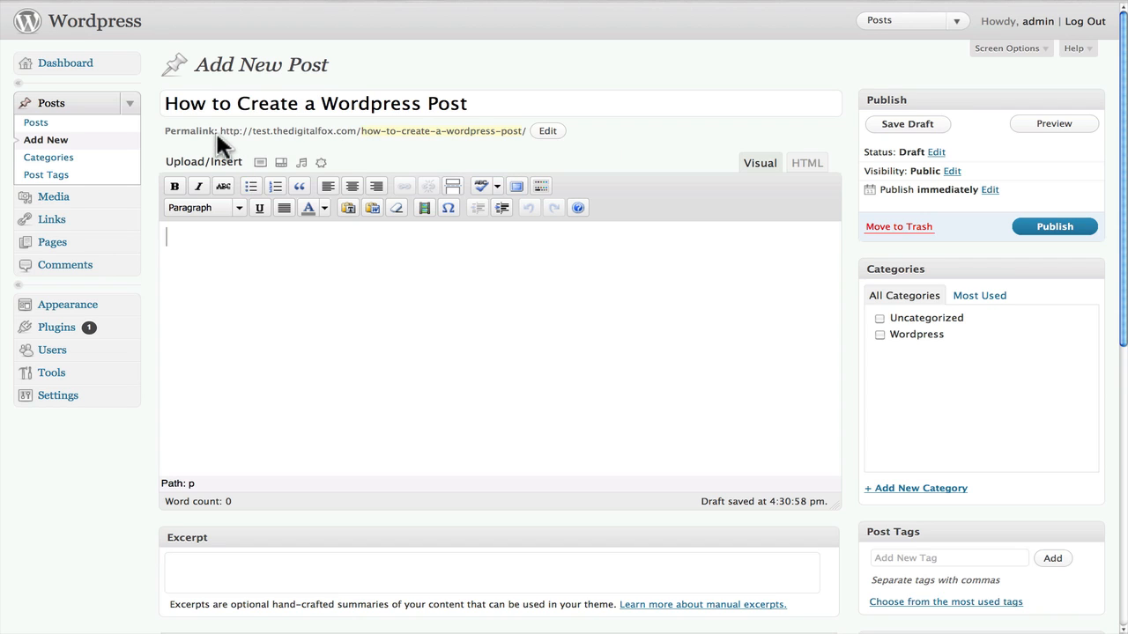
pyautogui.moveTo(233, 130)
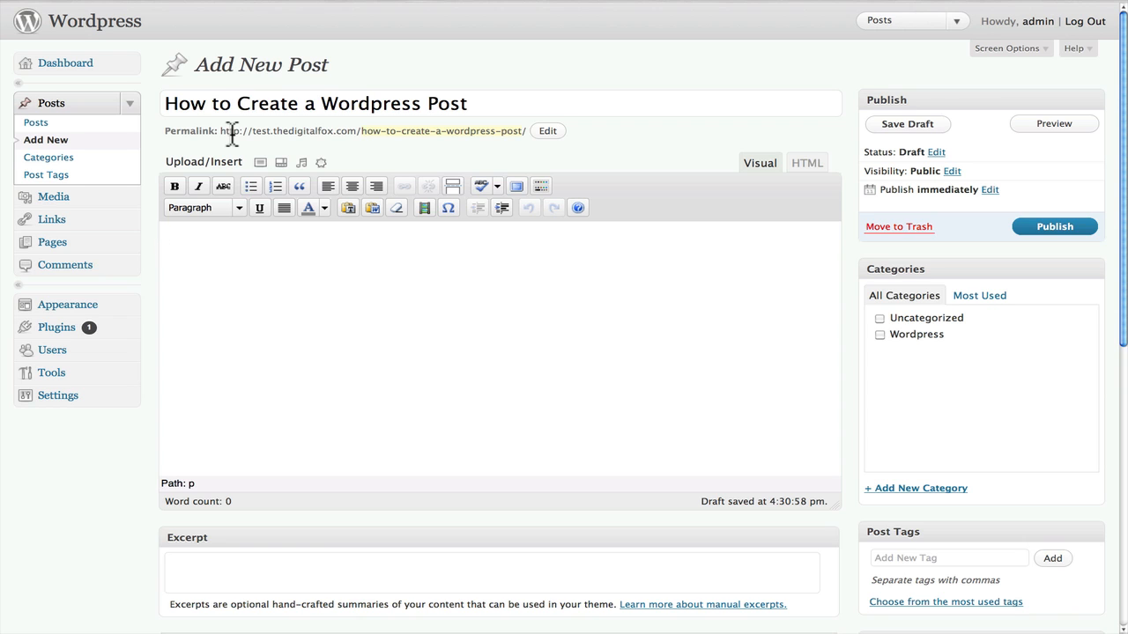
# Step: Edit the permalink slug to 'wordpress-post' and confirm it
pyautogui.click(546, 130)
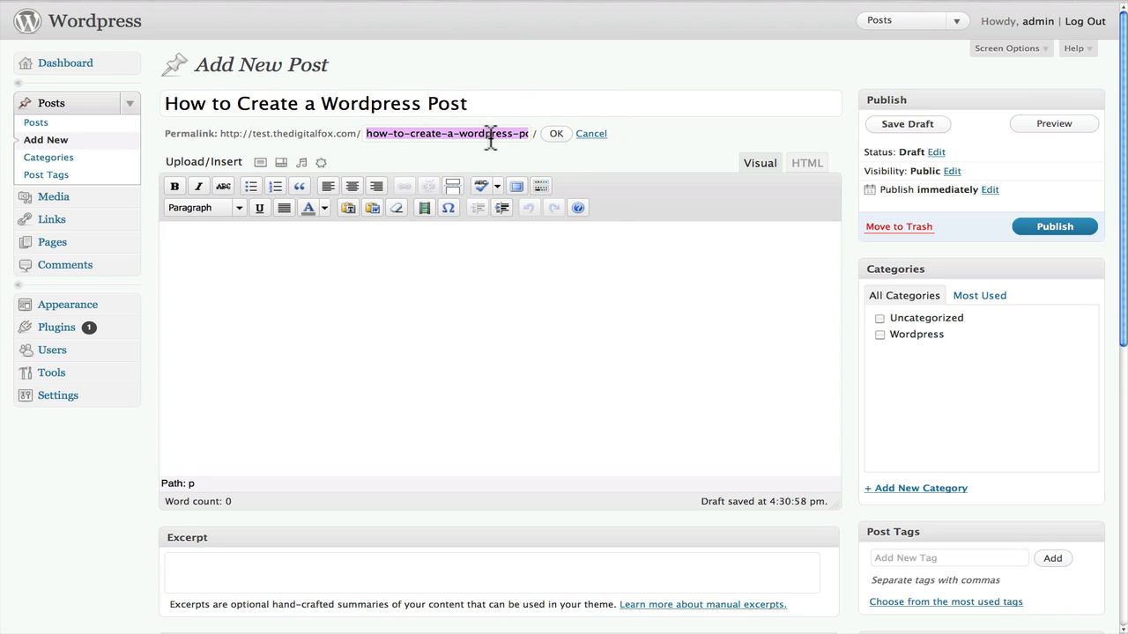
pyautogui.write('wordpress post')
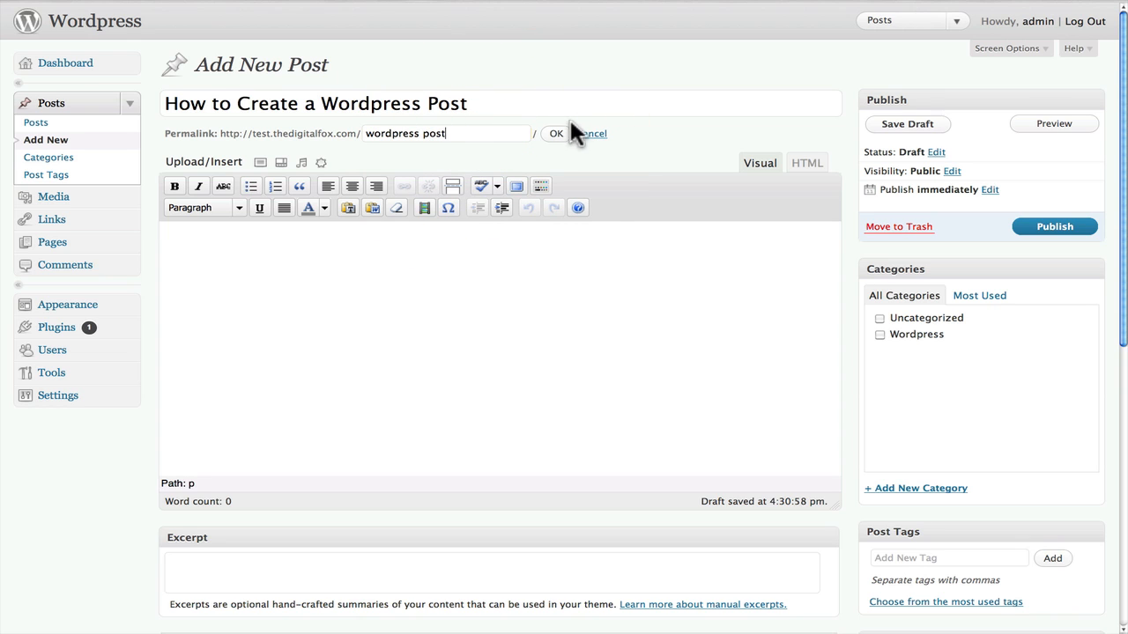
pyautogui.click(555, 134)
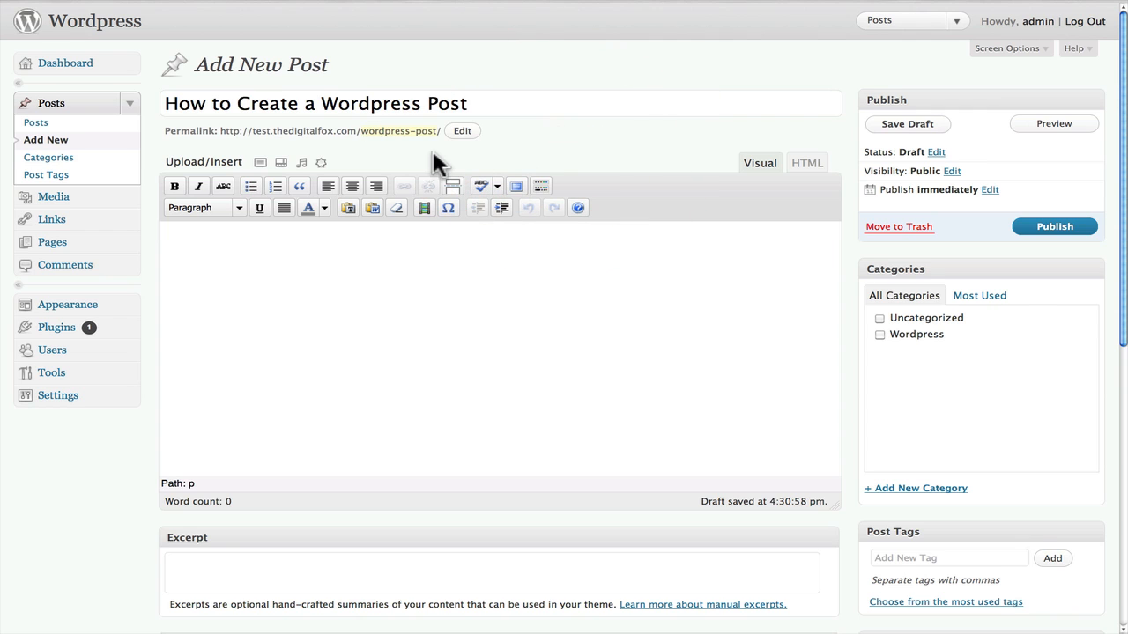
pyautogui.moveTo(363, 138)
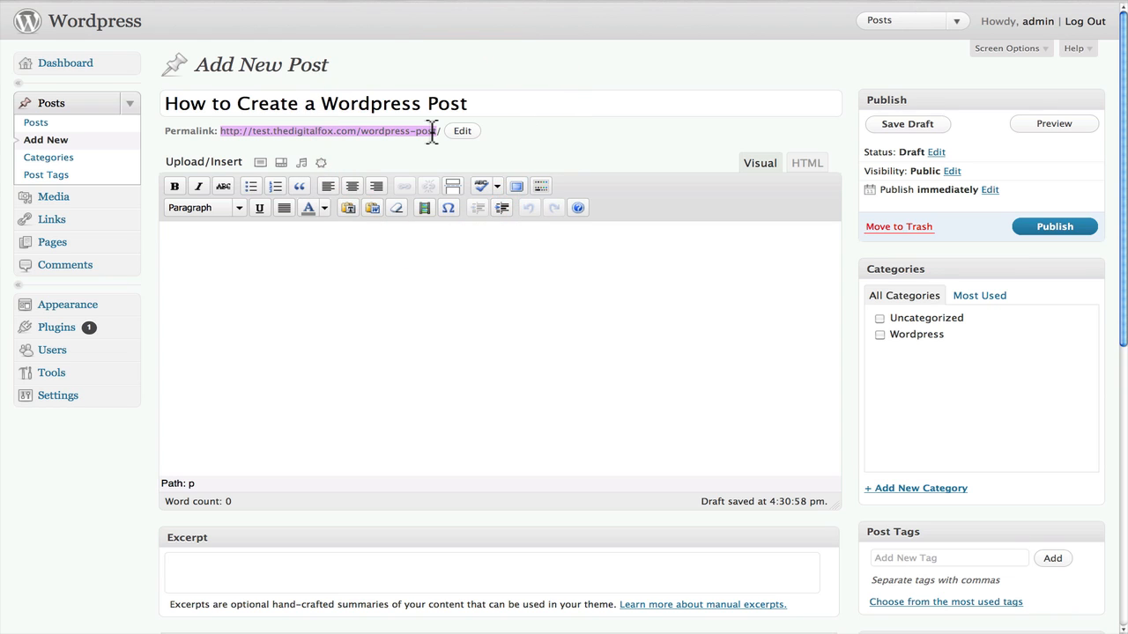
# Step: Reopen the permalink slug and expand the sidebar Settings to reveal Permalinks
pyautogui.click(462, 130)
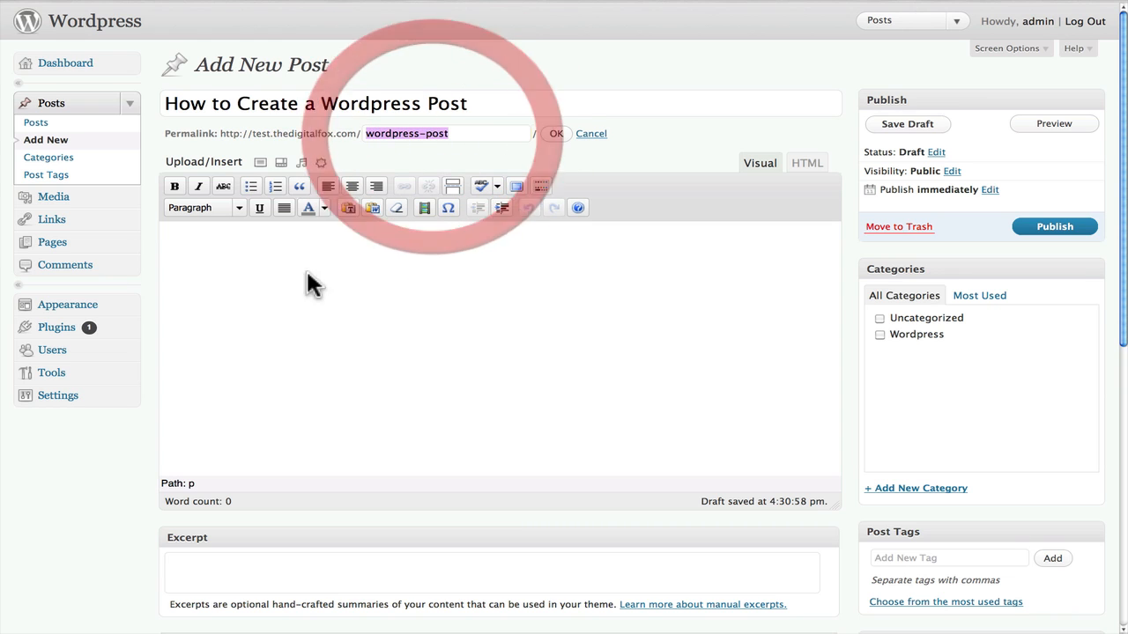
pyautogui.click(56, 395)
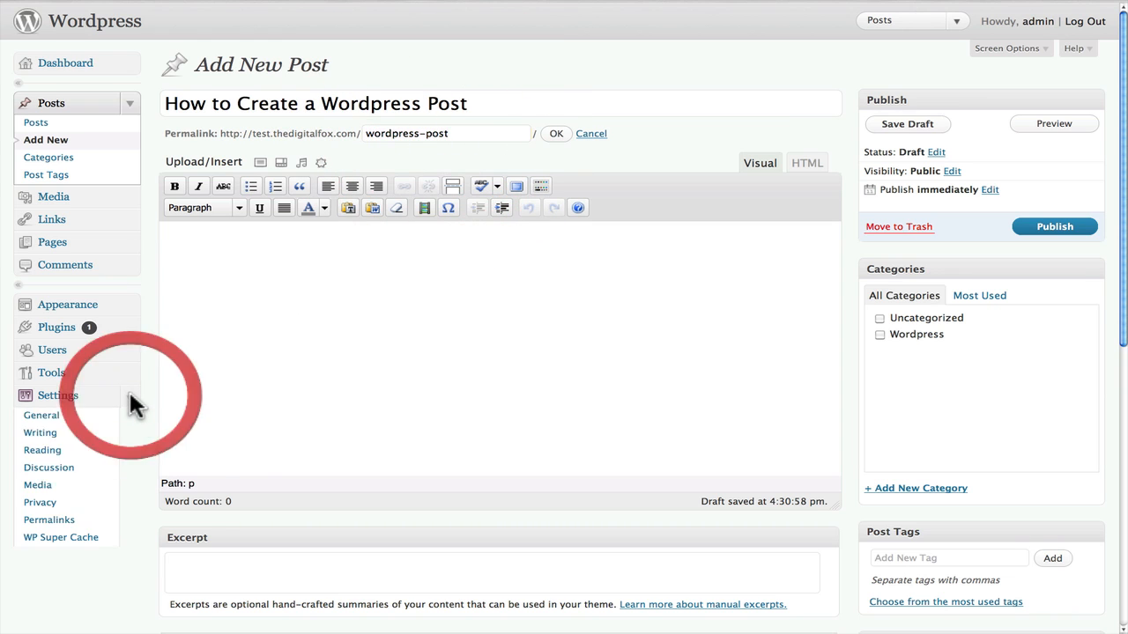
pyautogui.moveTo(50, 520)
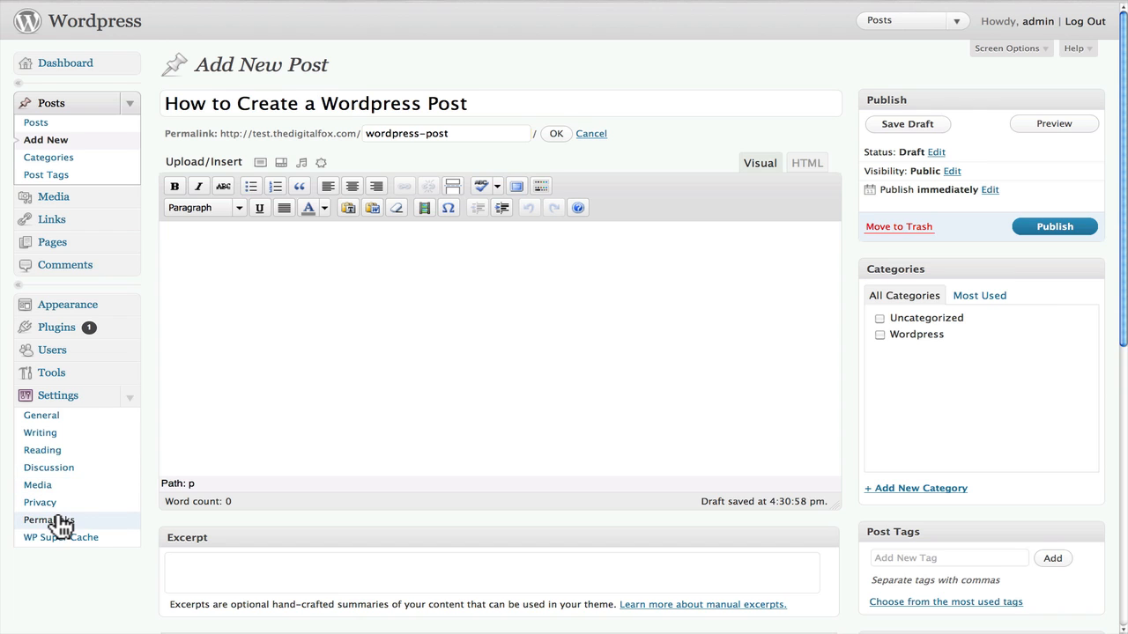
pyautogui.moveTo(126, 412)
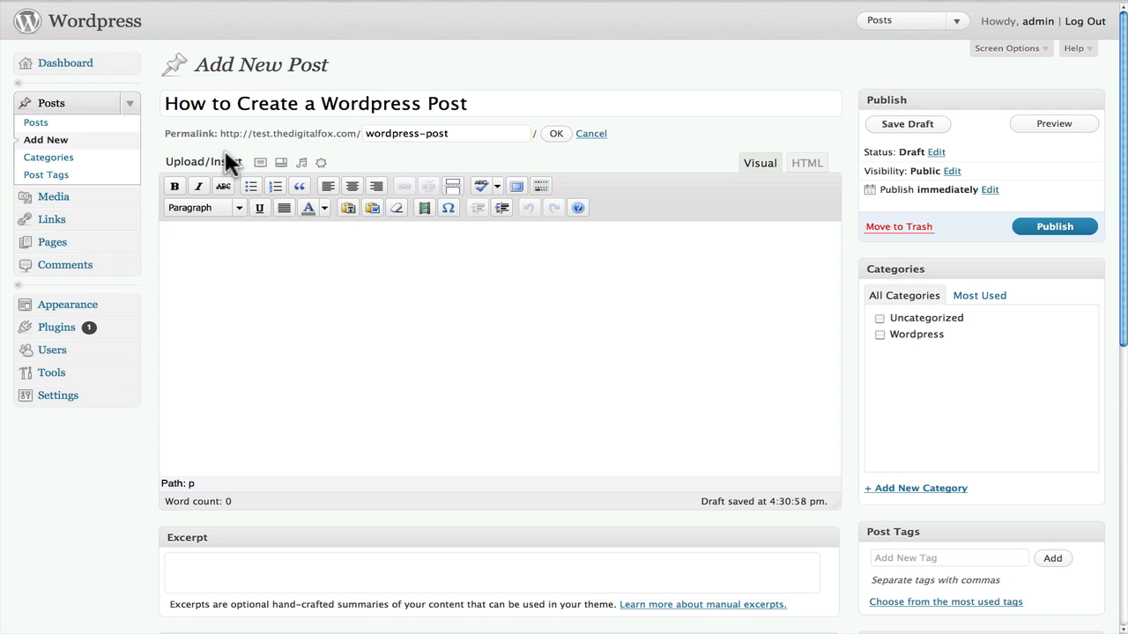
pyautogui.moveTo(275, 174)
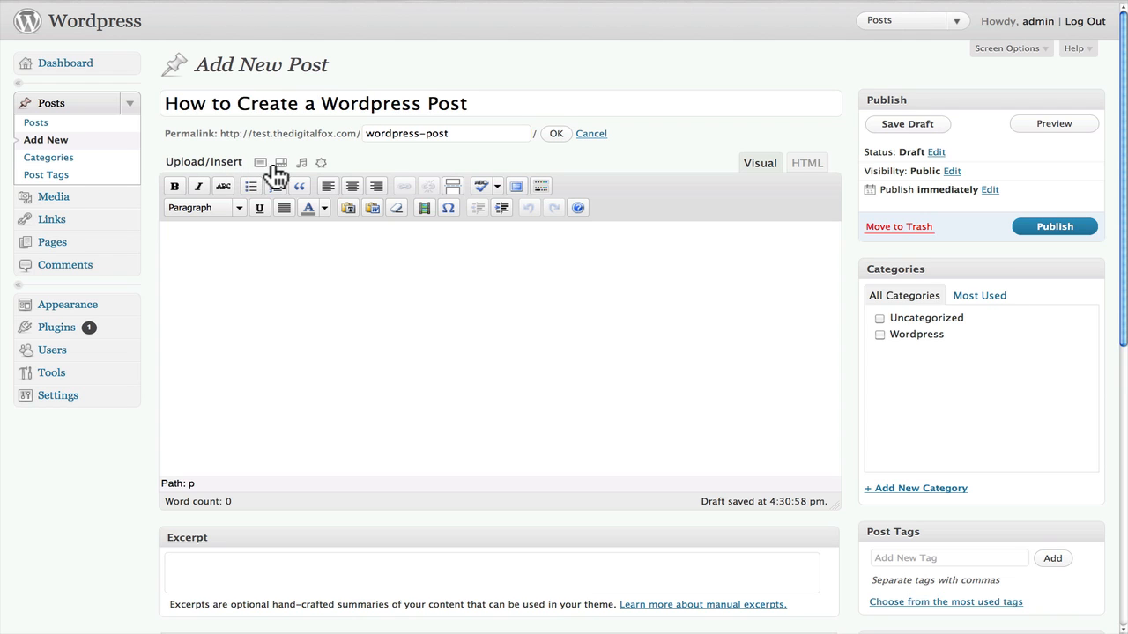
pyautogui.moveTo(321, 166)
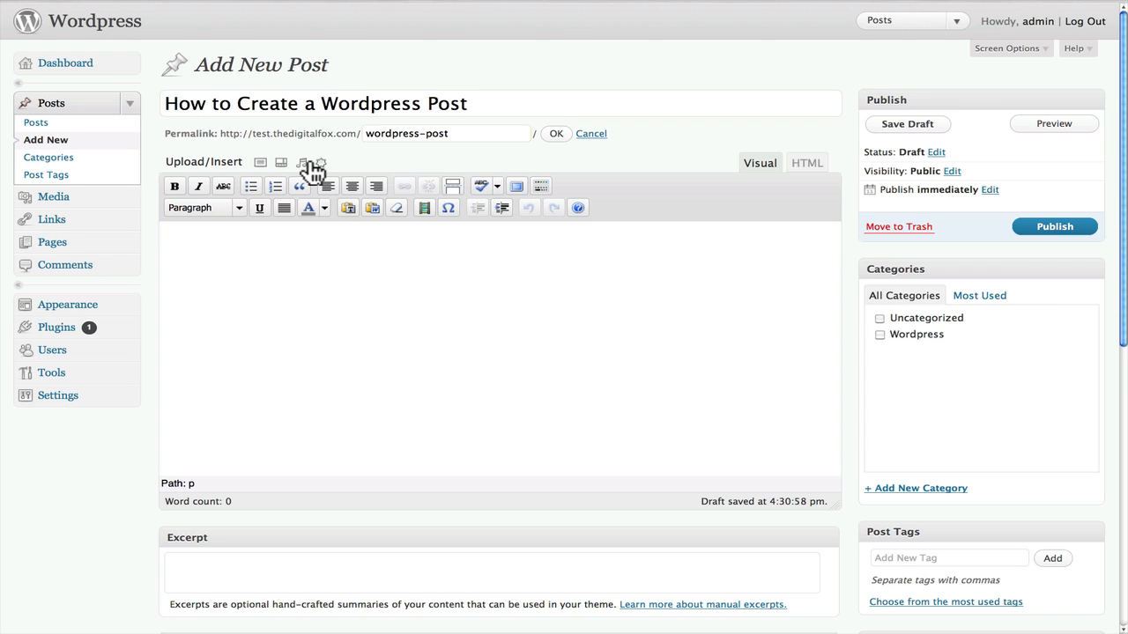
pyautogui.moveTo(401, 167)
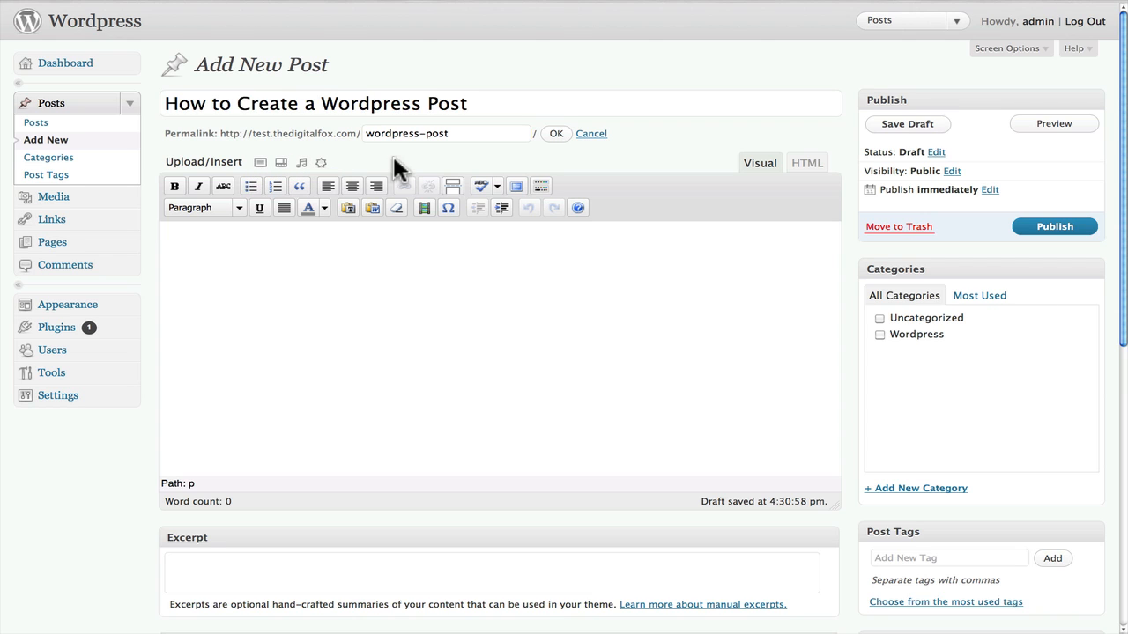
pyautogui.moveTo(759, 162)
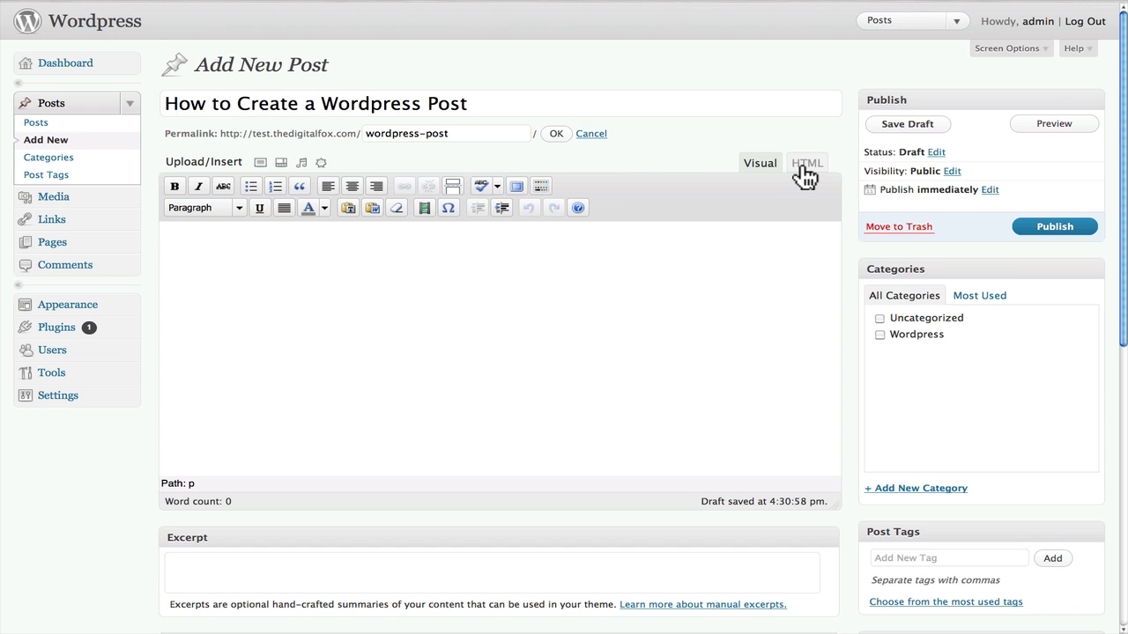
pyautogui.click(807, 163)
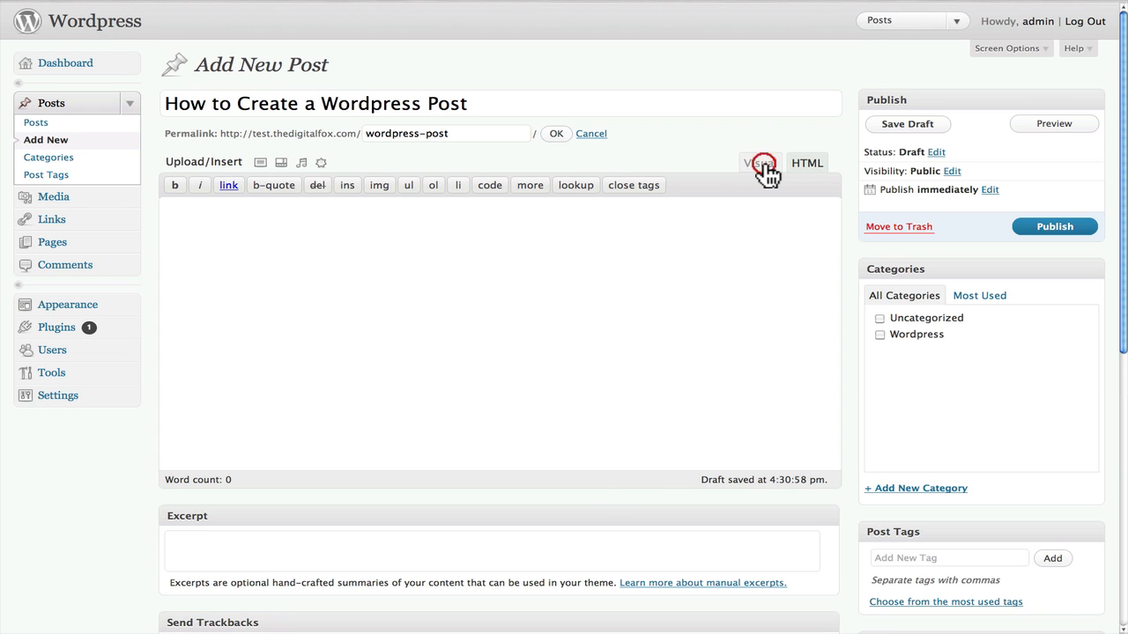
pyautogui.click(759, 162)
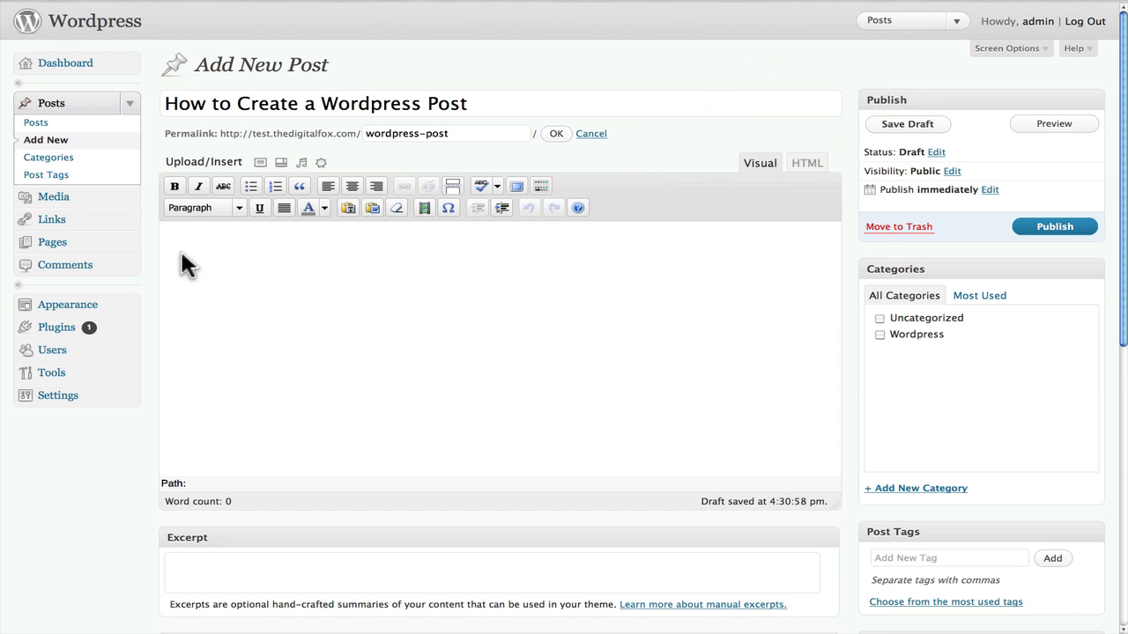
pyautogui.moveTo(308, 207)
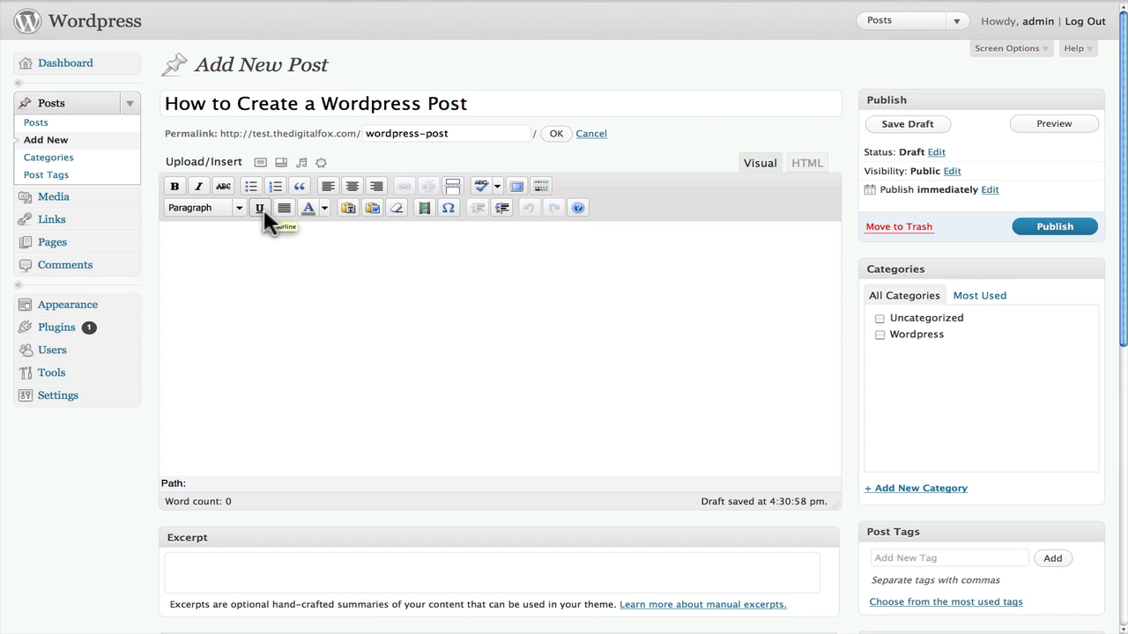
pyautogui.moveTo(174, 186)
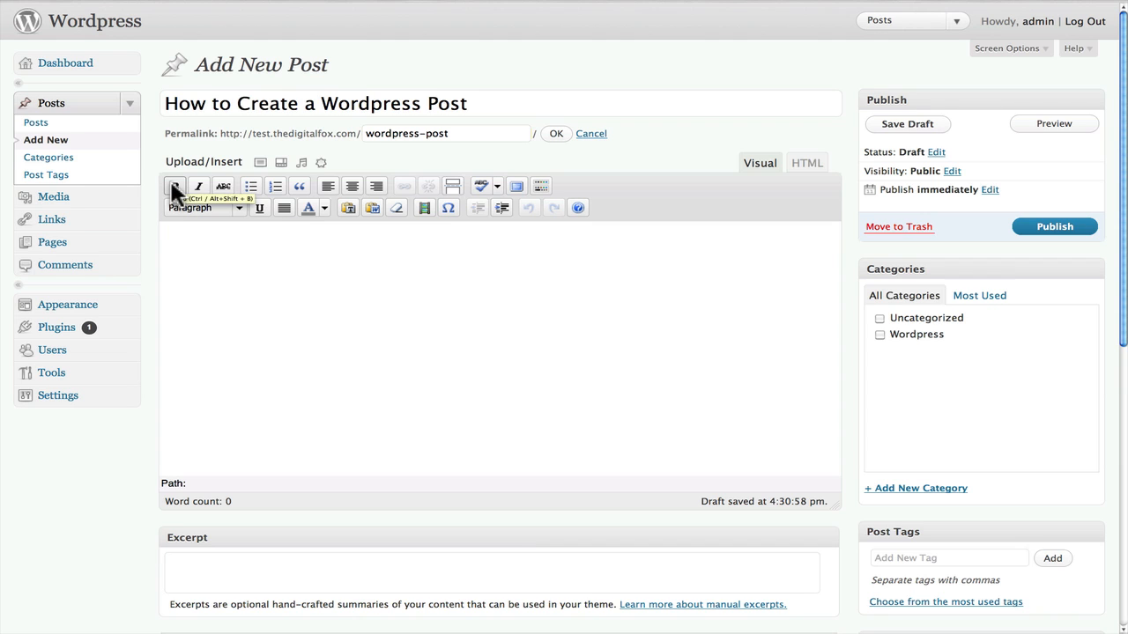
pyautogui.moveTo(232, 197)
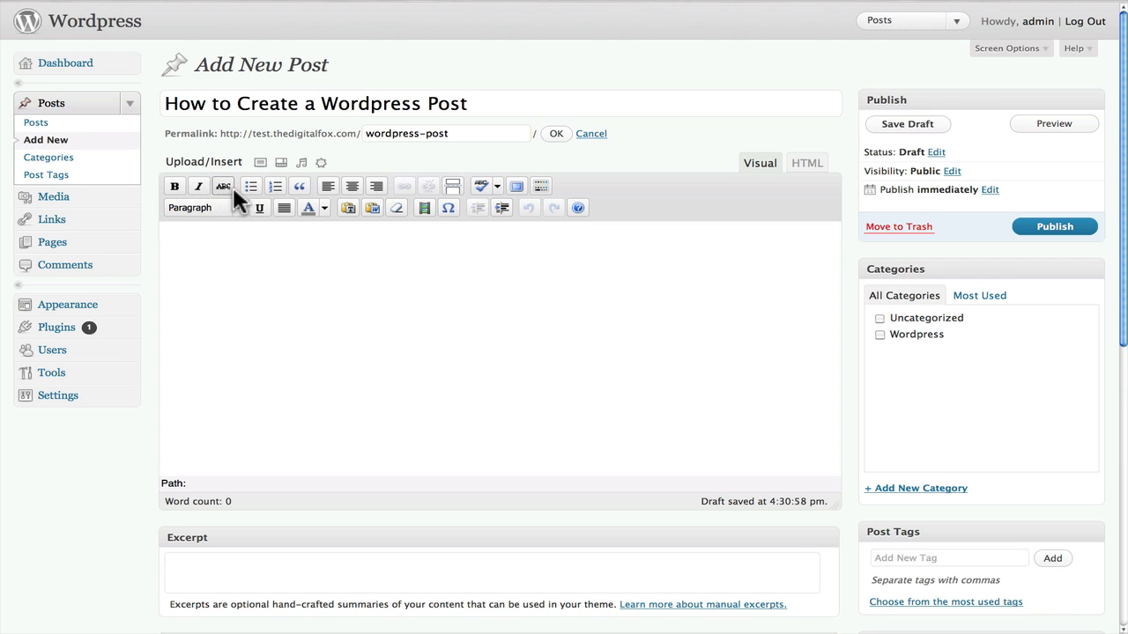
pyautogui.moveTo(300, 187)
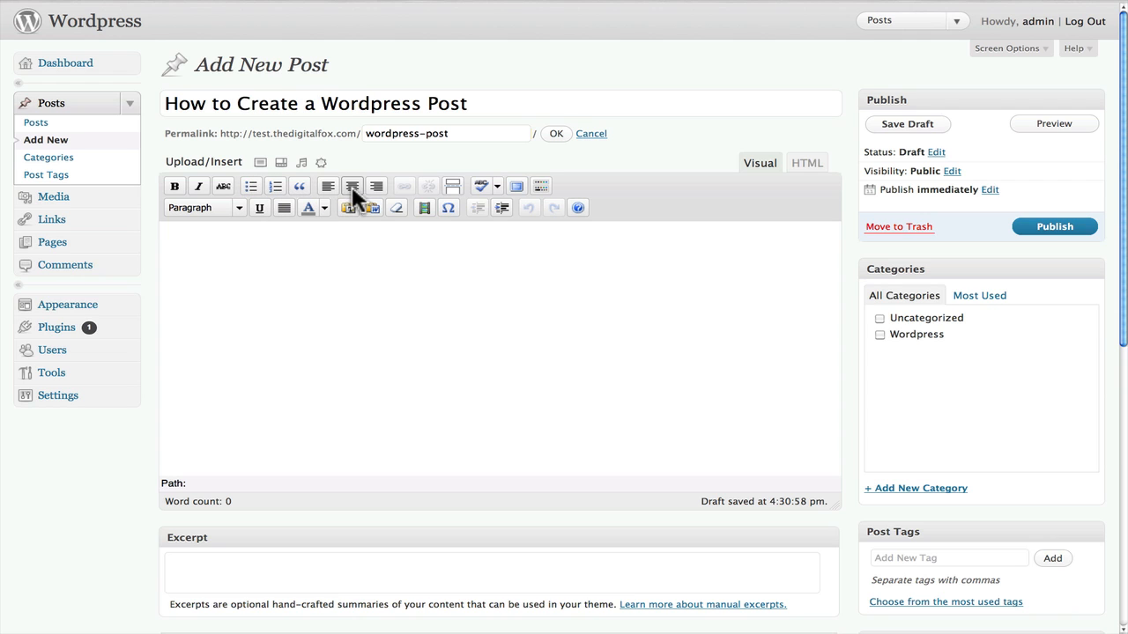
pyautogui.moveTo(518, 187)
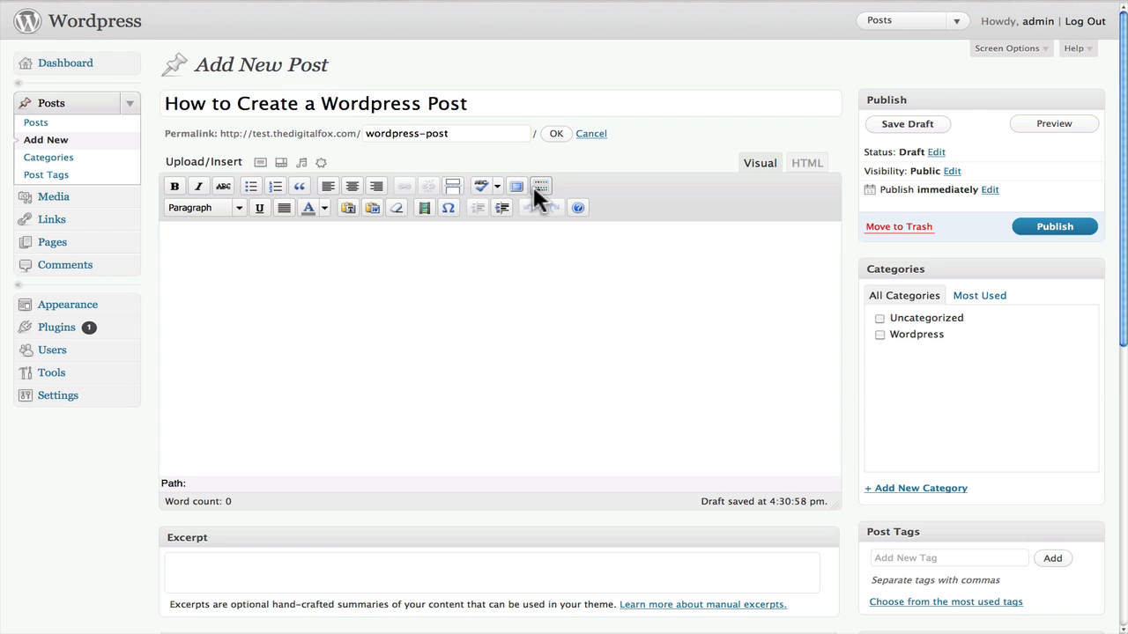
pyautogui.moveTo(516, 187)
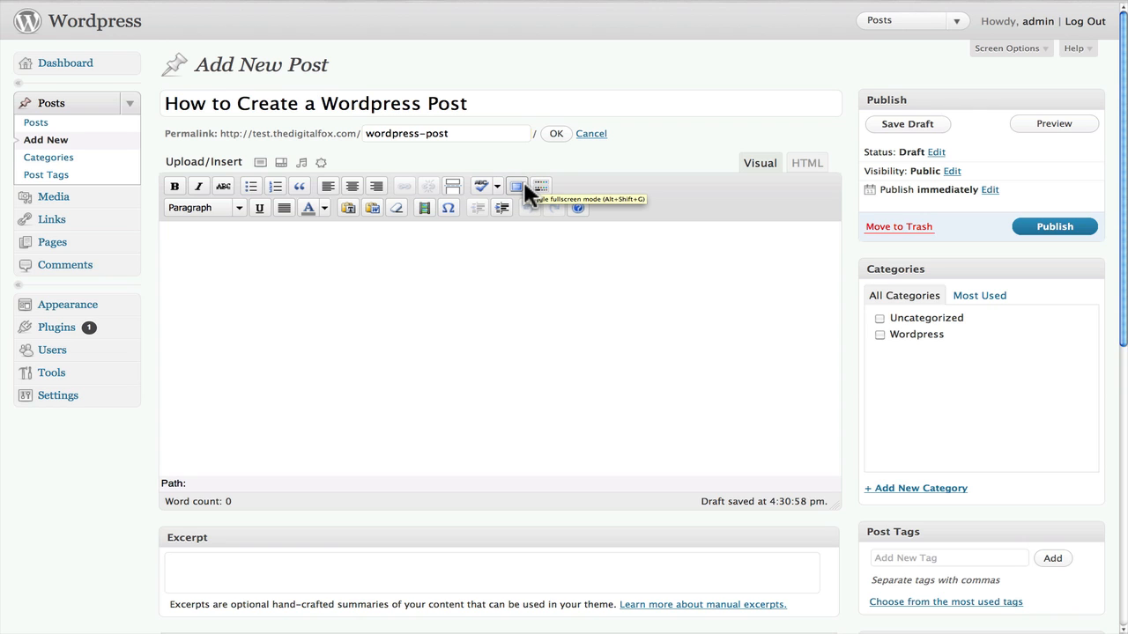
pyautogui.click(518, 187)
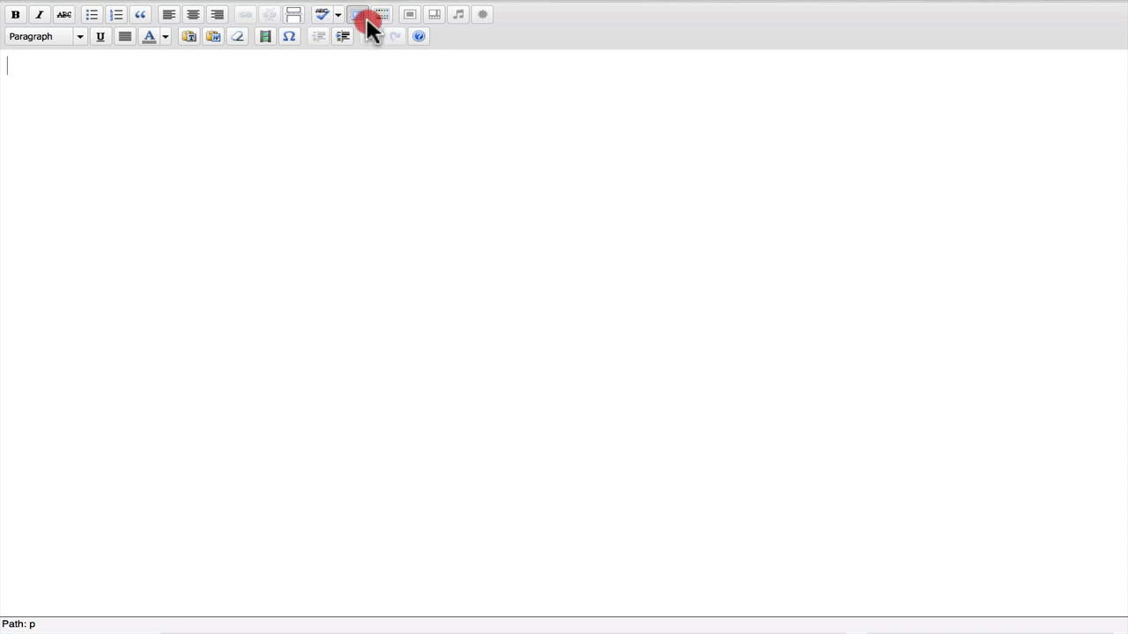
pyautogui.click(370, 14)
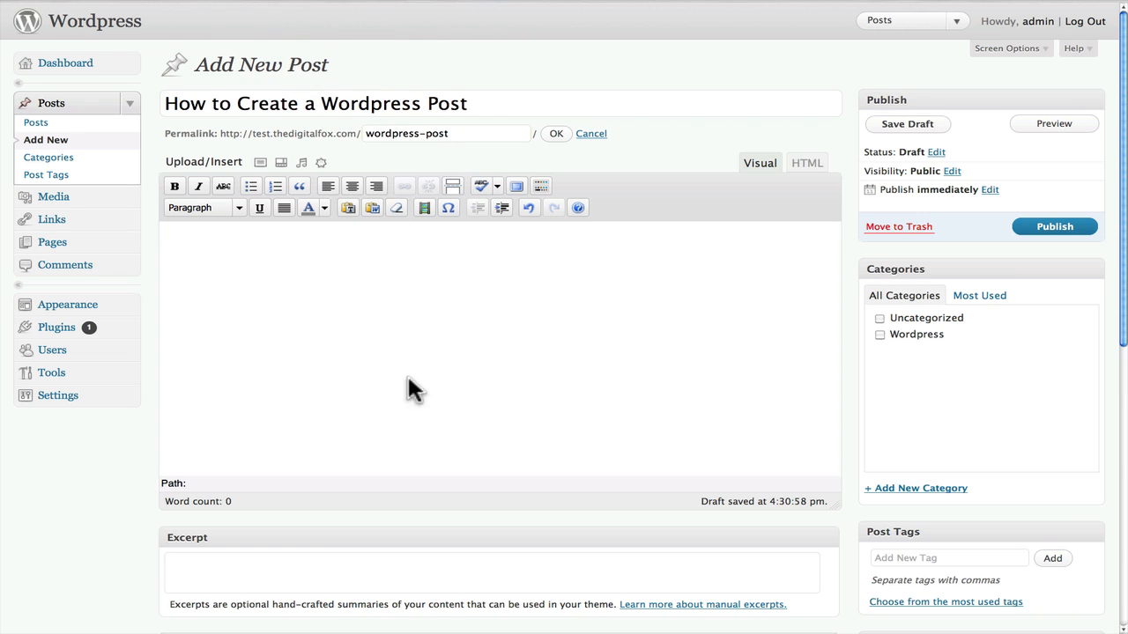
pyautogui.moveTo(379, 310)
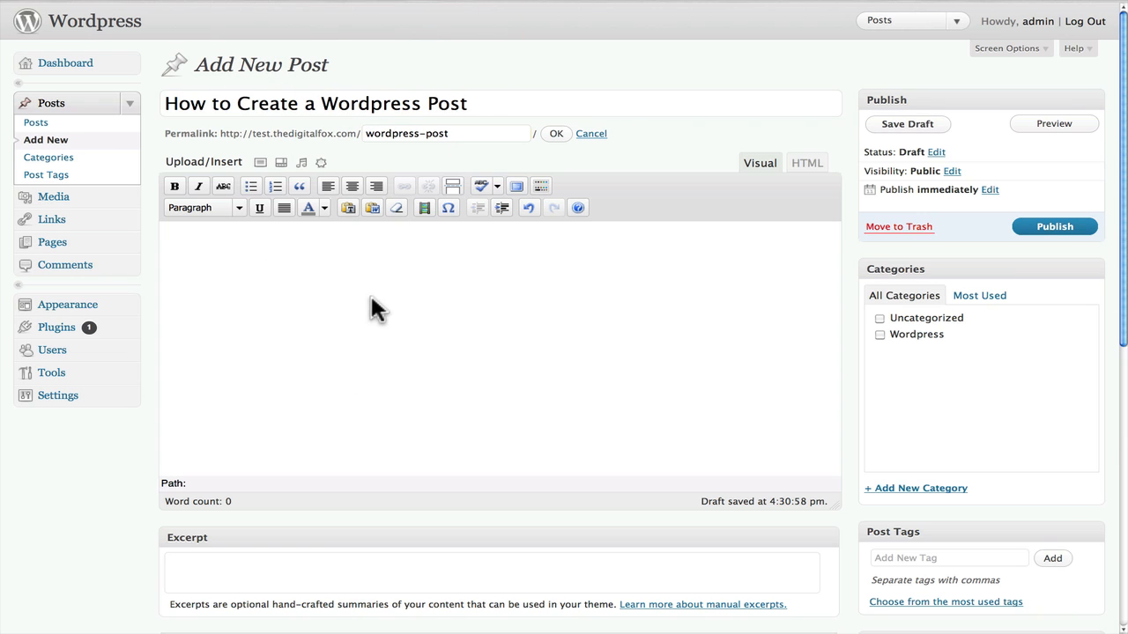
pyautogui.moveTo(516, 187)
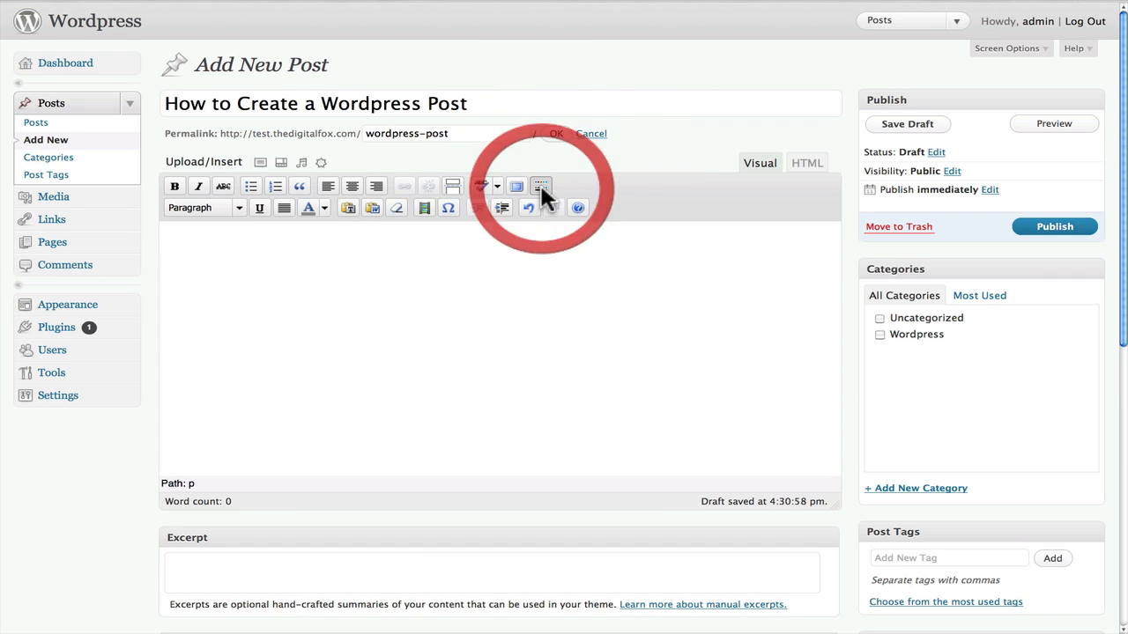
pyautogui.click(239, 208)
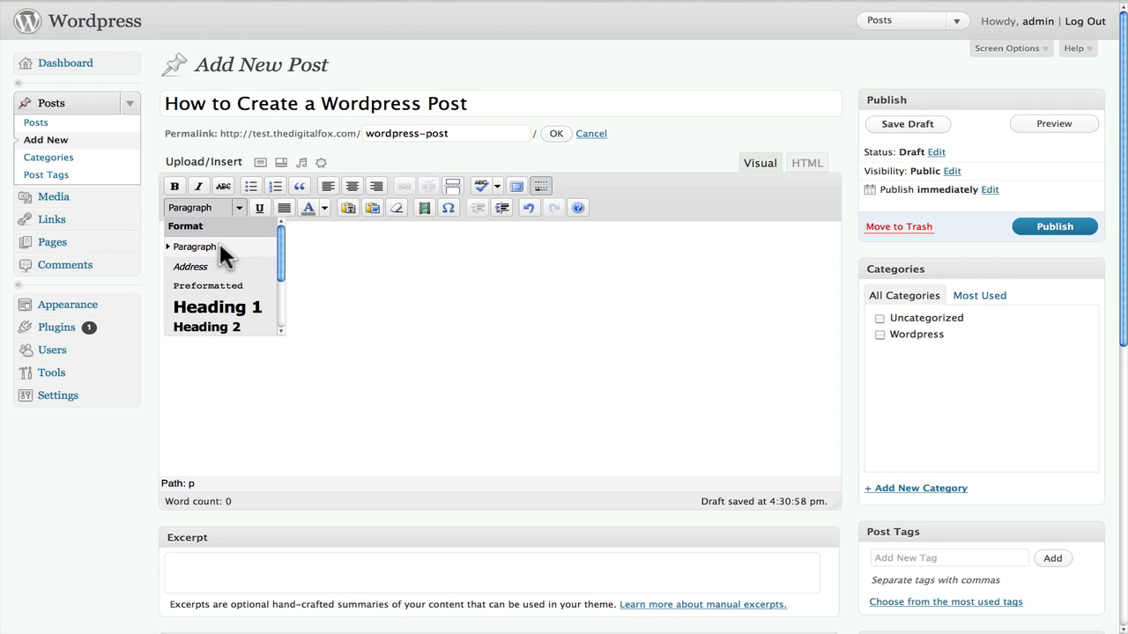
pyautogui.moveTo(218, 306)
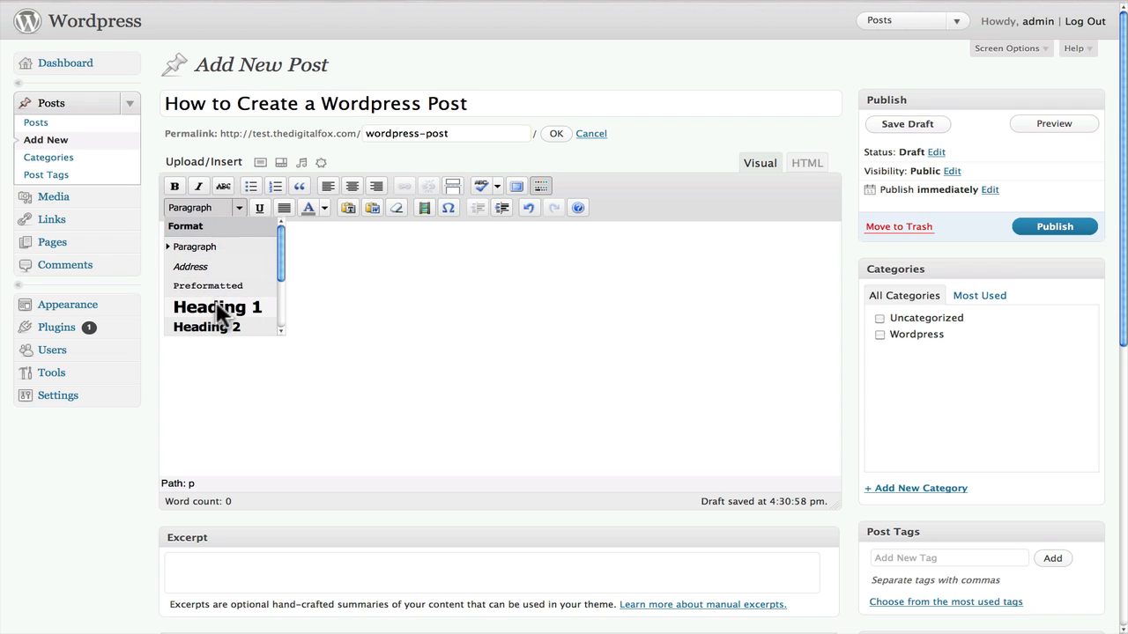
pyautogui.moveTo(194, 246)
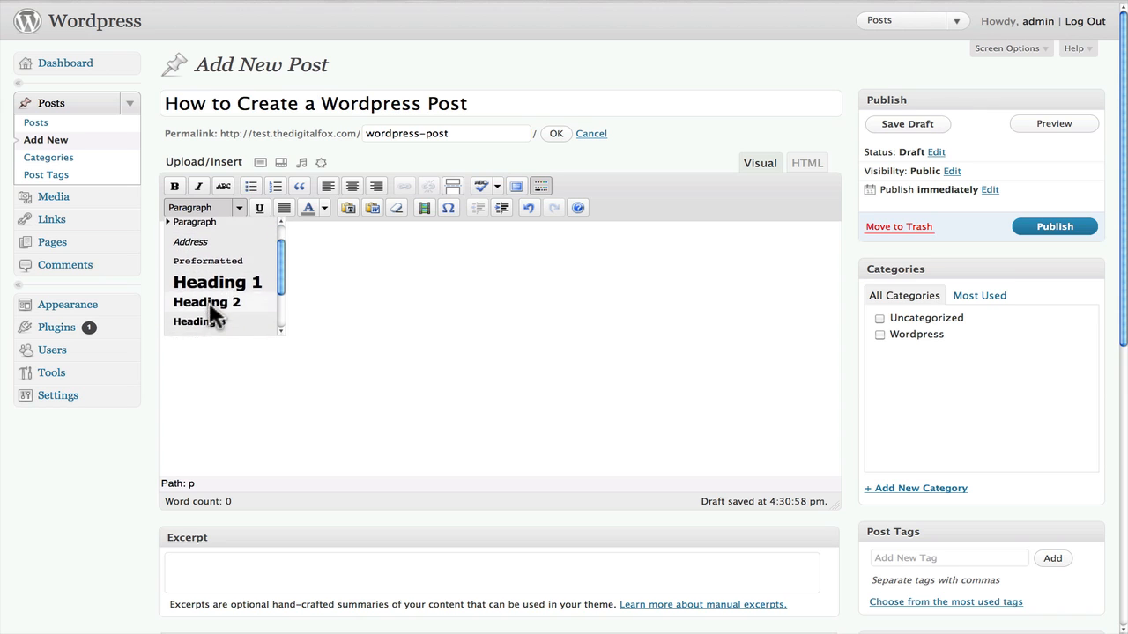
pyautogui.scroll(3)
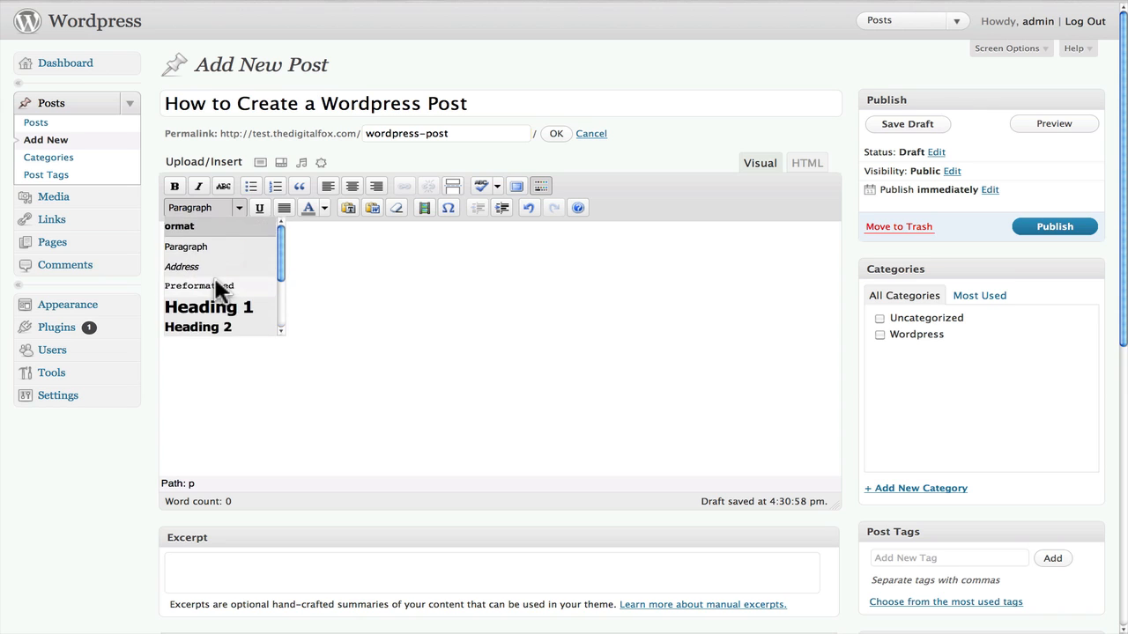
pyautogui.moveTo(282, 220)
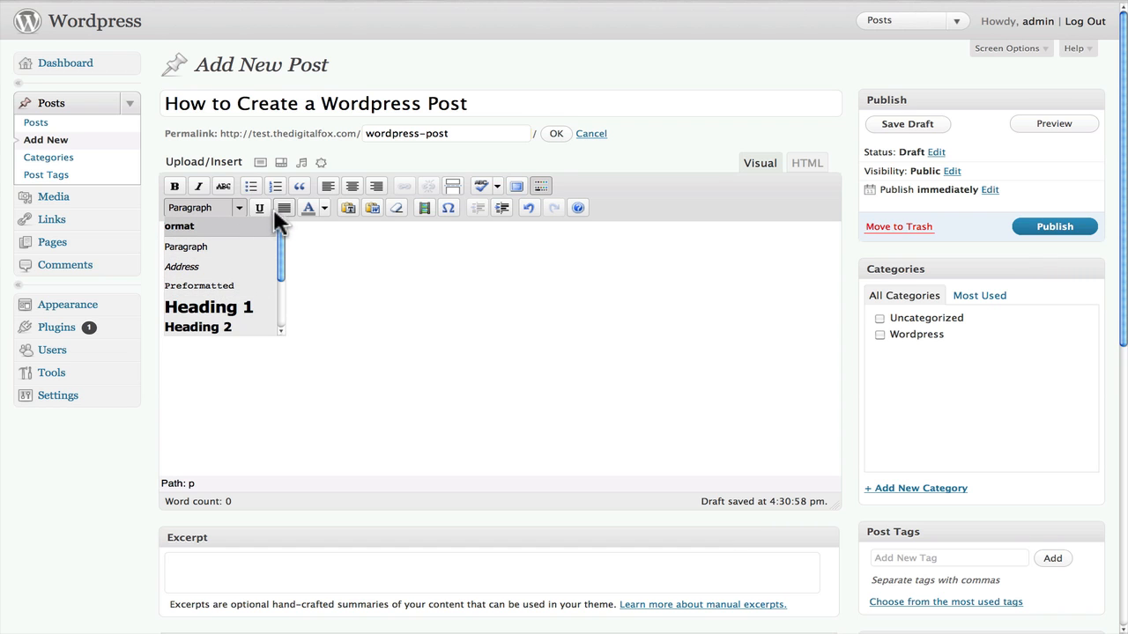
pyautogui.click(324, 208)
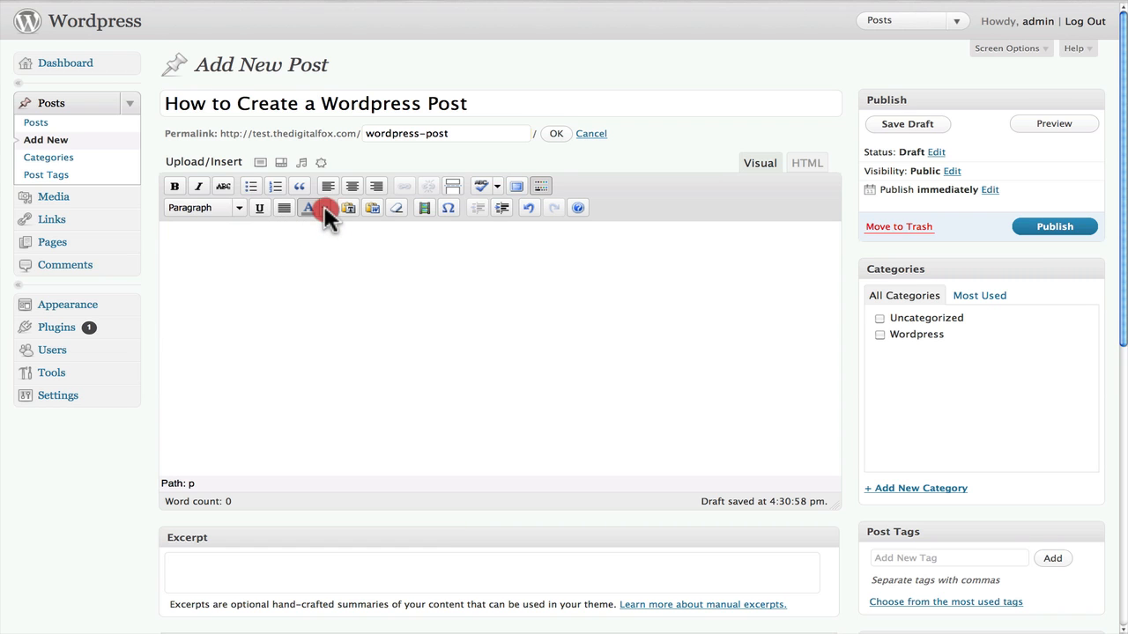
pyautogui.moveTo(350, 222)
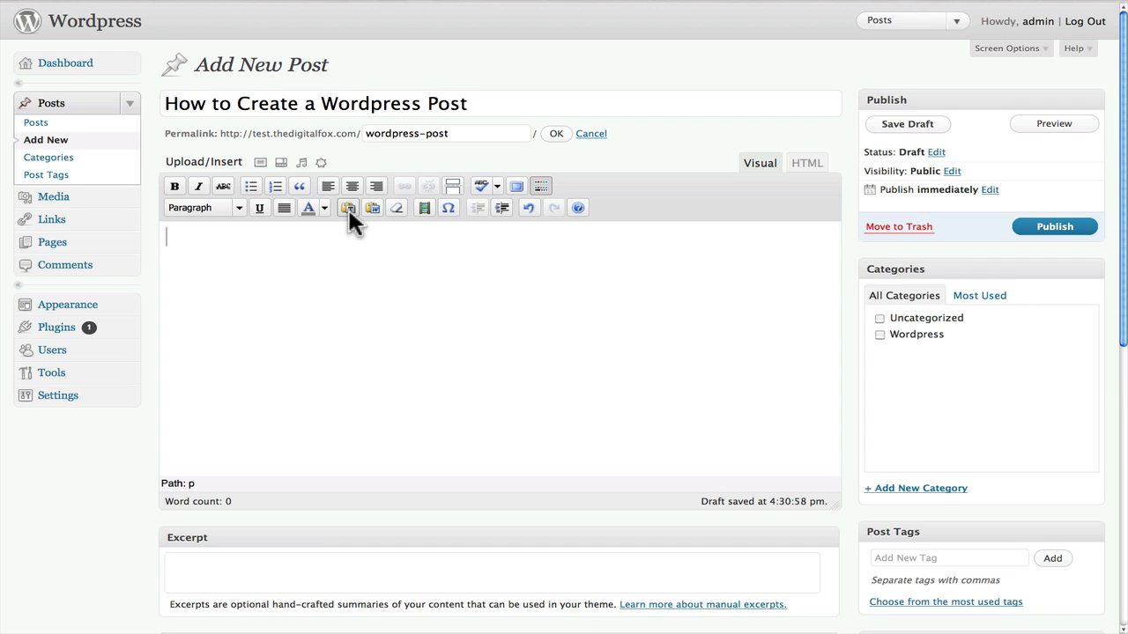
pyautogui.moveTo(367, 222)
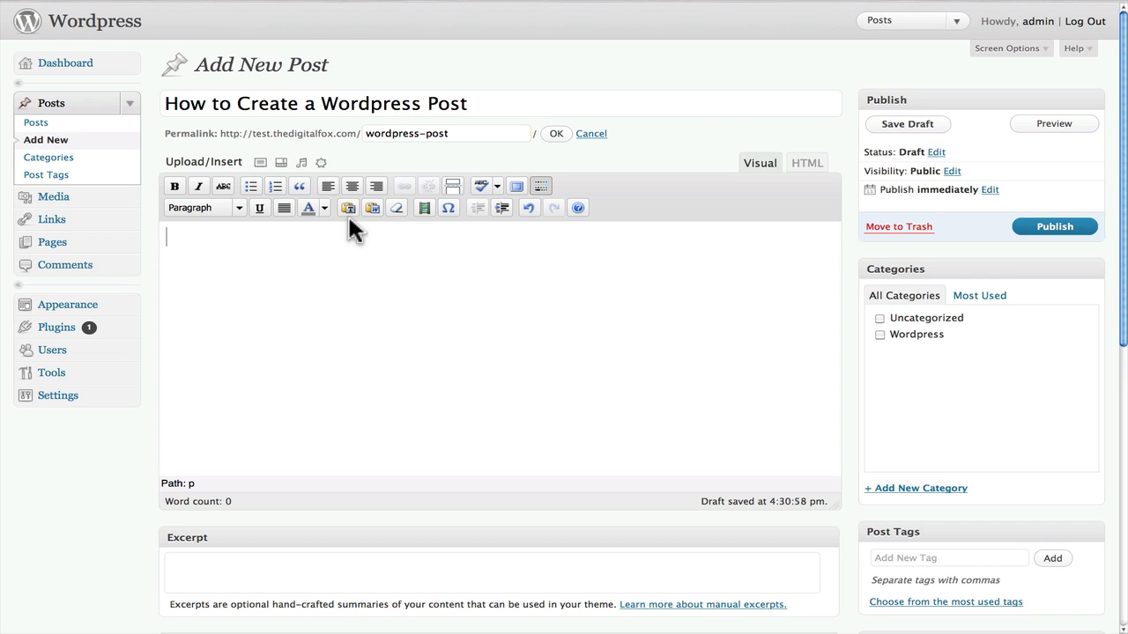
# Step: Bring up the Paste as Plain Text dialog from the toolbar
pyautogui.click(371, 208)
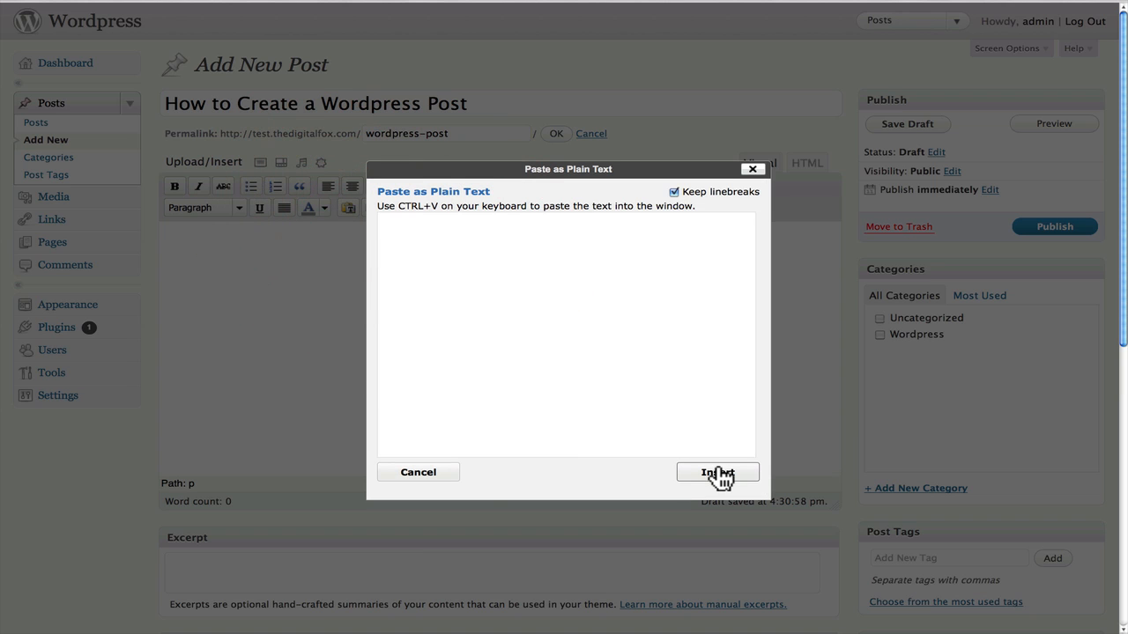
# Step: Insert from the empty Paste as Plain Text dialog, closing it with nothing added
pyautogui.click(717, 472)
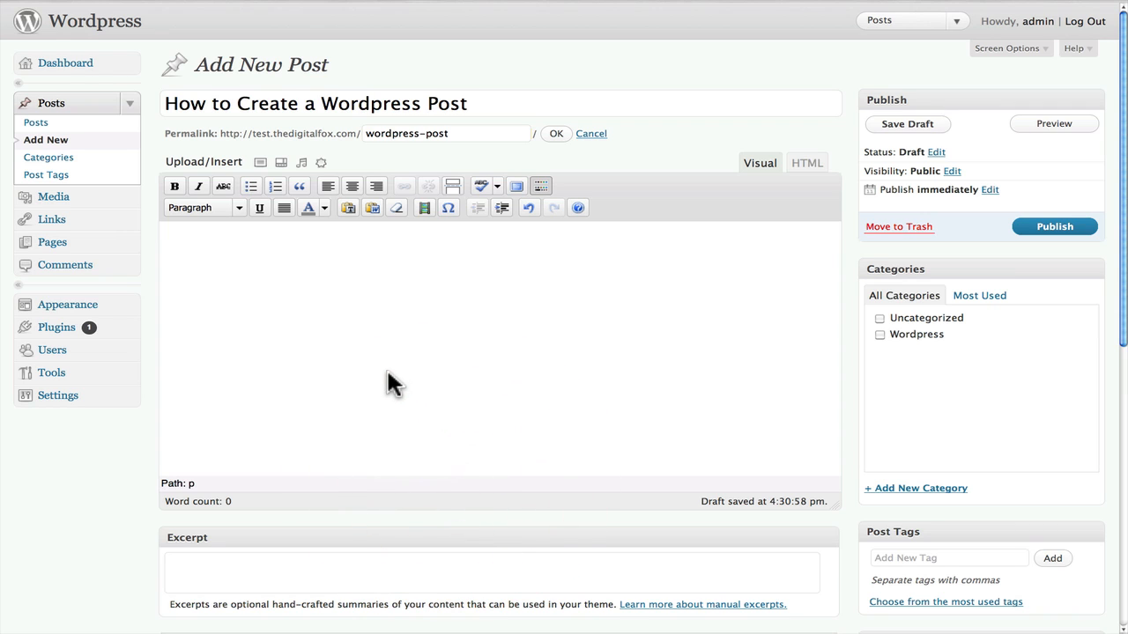
pyautogui.moveTo(396, 208)
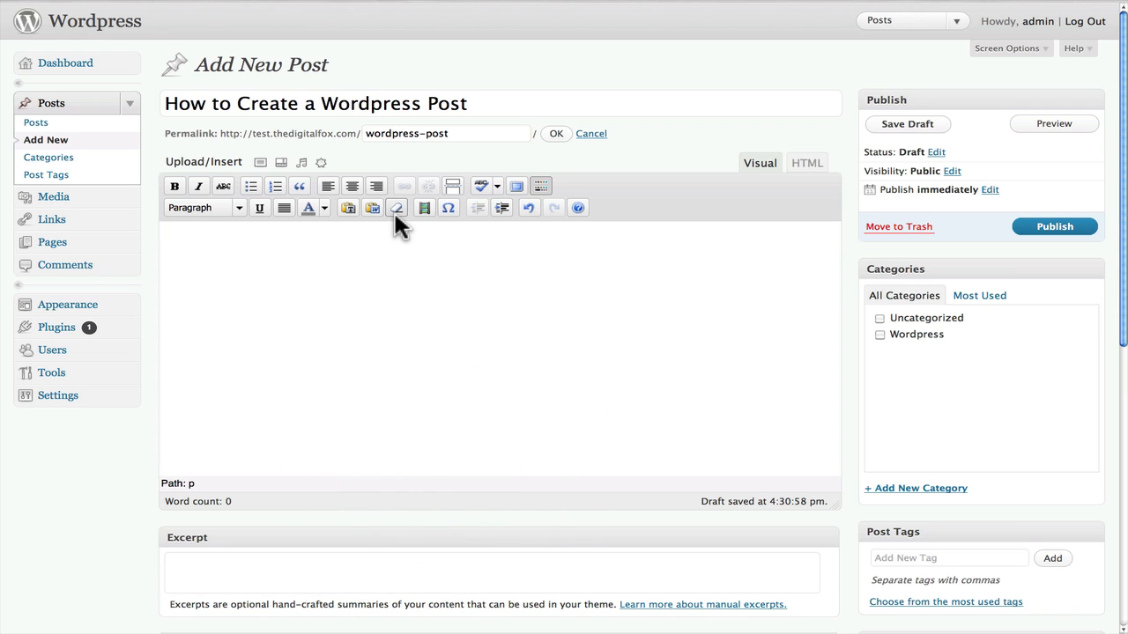
pyautogui.moveTo(396, 207)
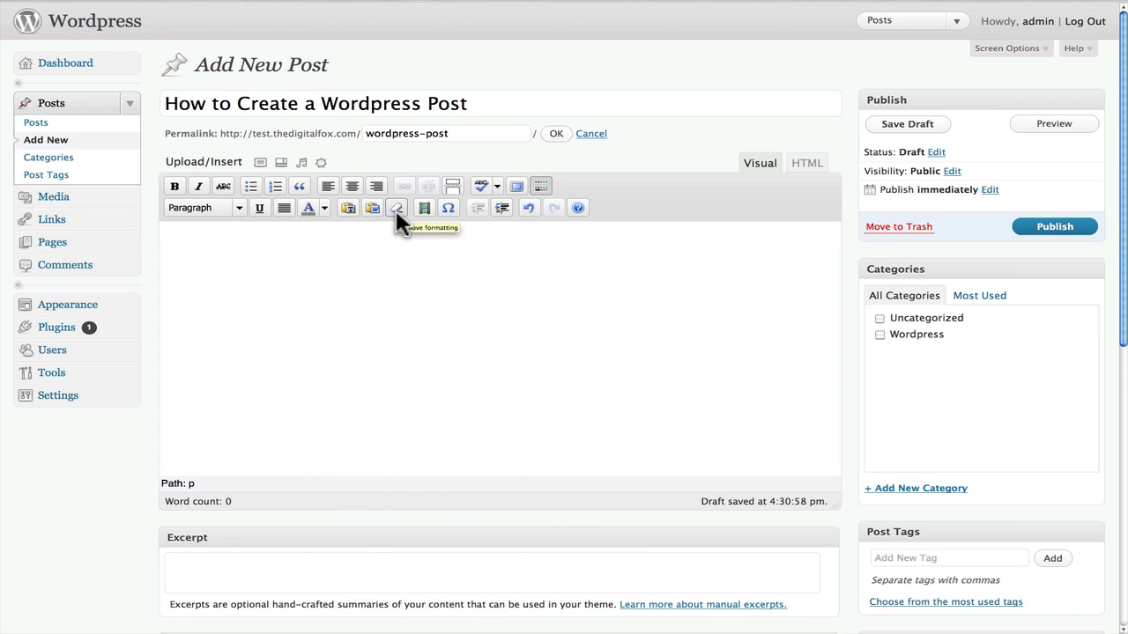
pyautogui.moveTo(384, 278)
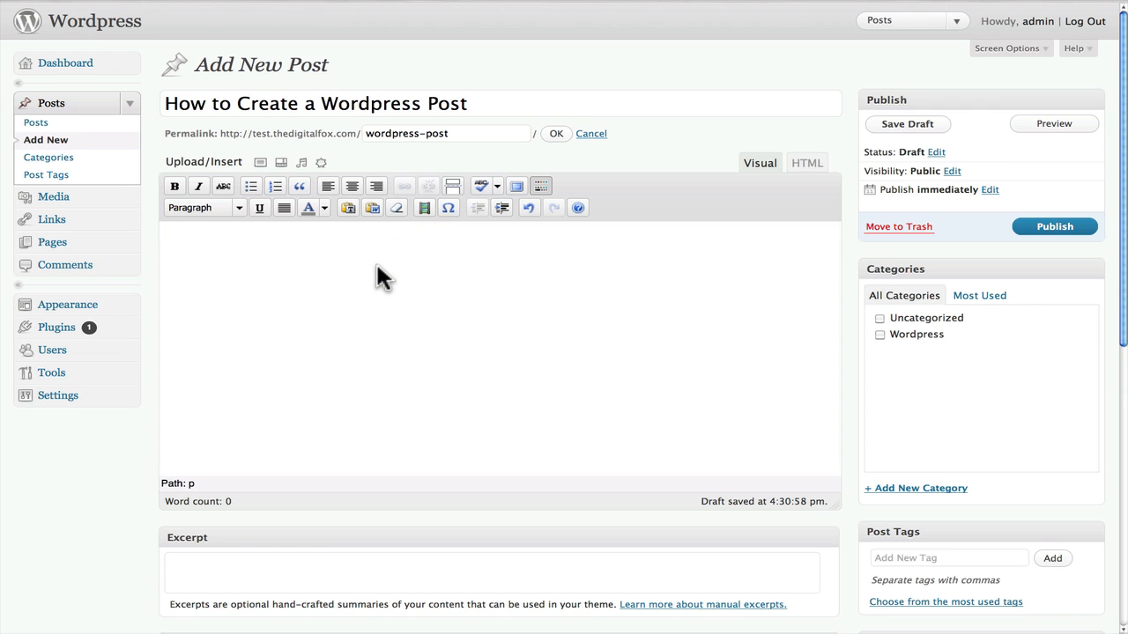
pyautogui.moveTo(398, 208)
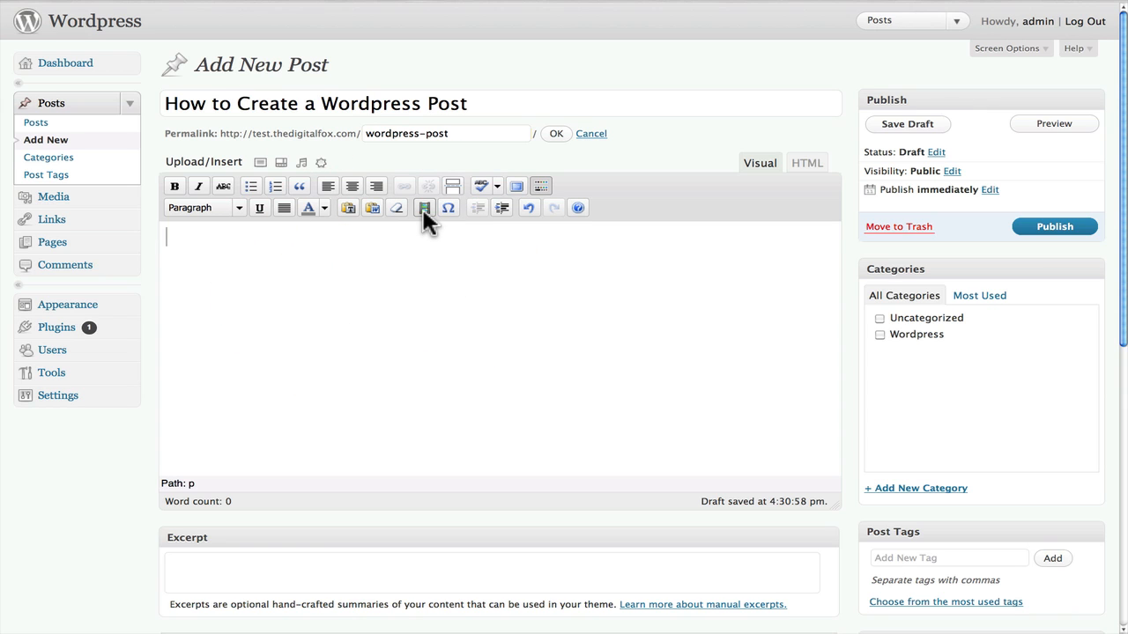
pyautogui.moveTo(503, 208)
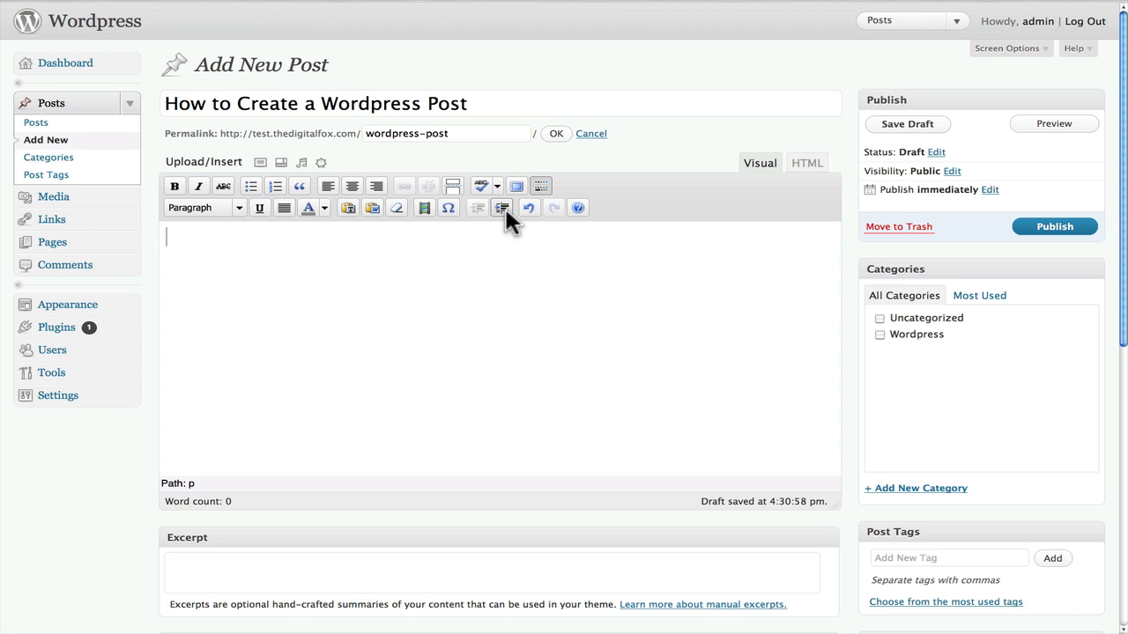
pyautogui.moveTo(567, 215)
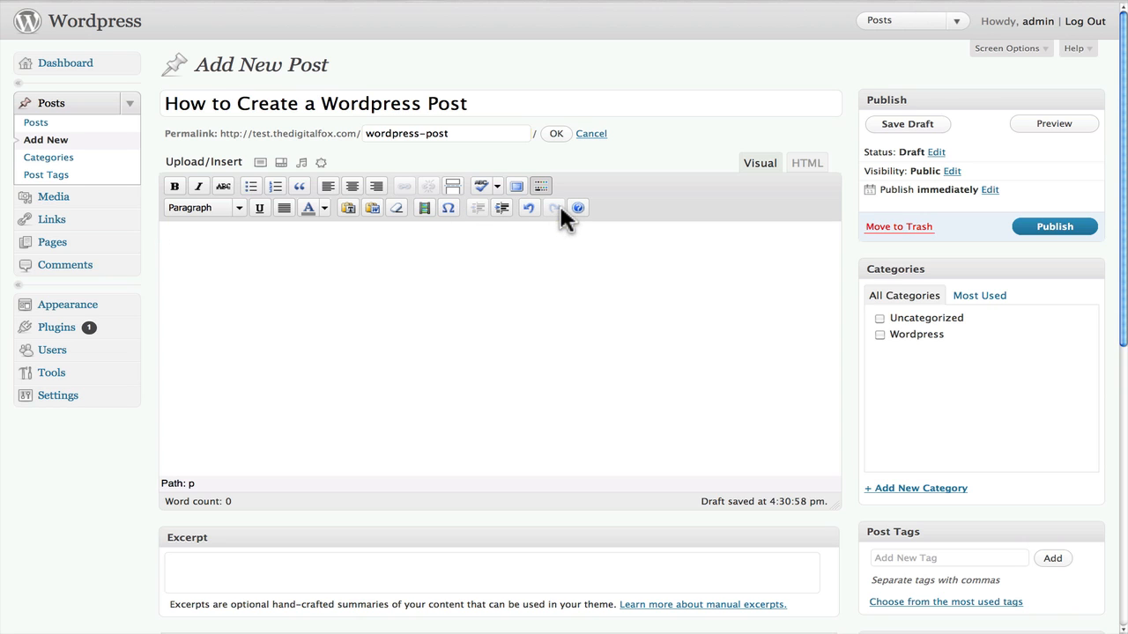
pyautogui.moveTo(333, 271)
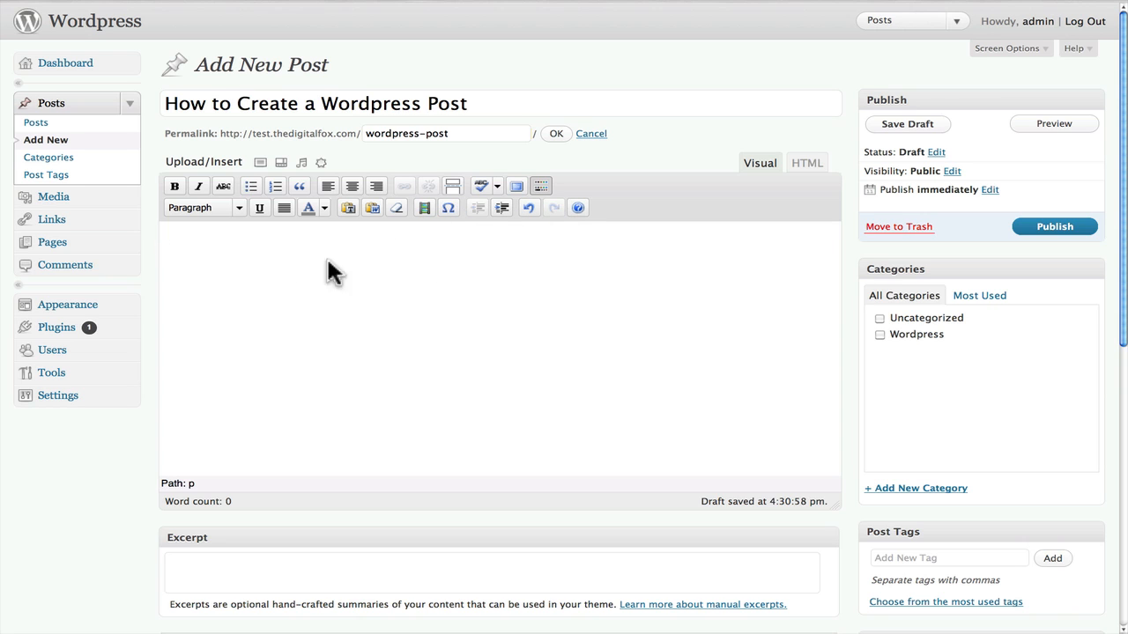
pyautogui.moveTo(280, 279)
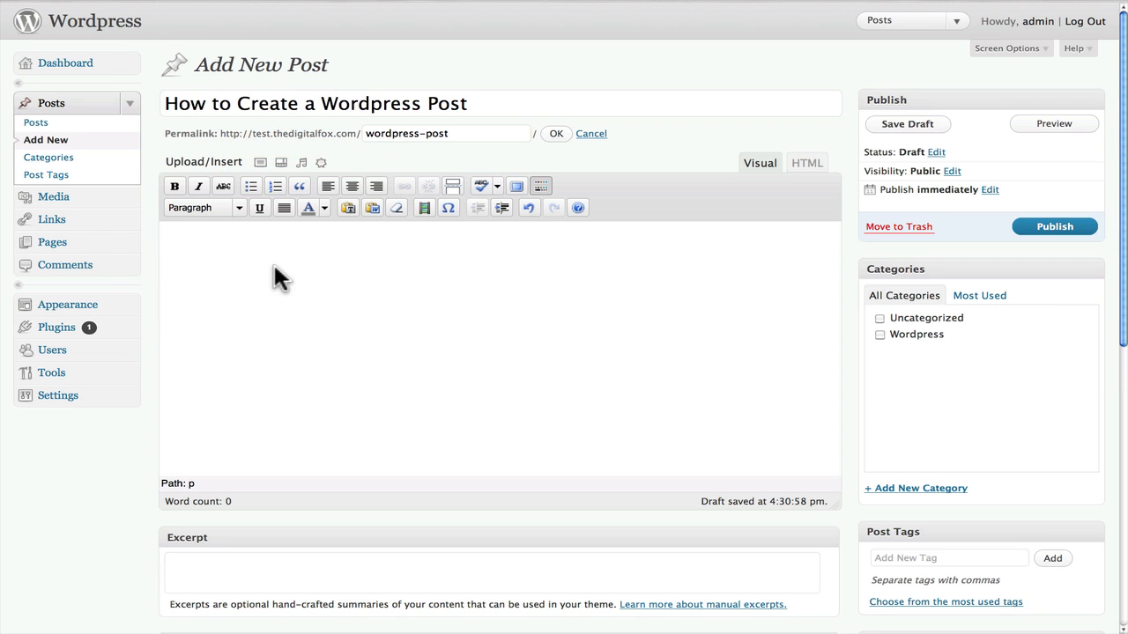
# Step: Write a sentence praising the video, then 'Keep up the good work!' on its own line
pyautogui.write('This is')
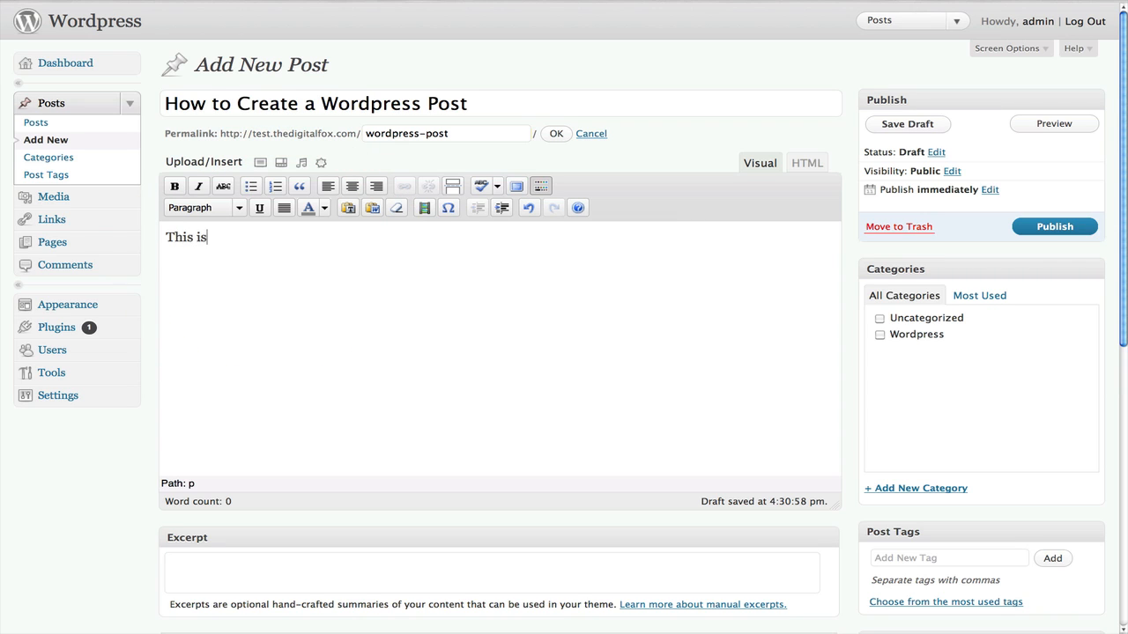
pyautogui.write('really an awe')
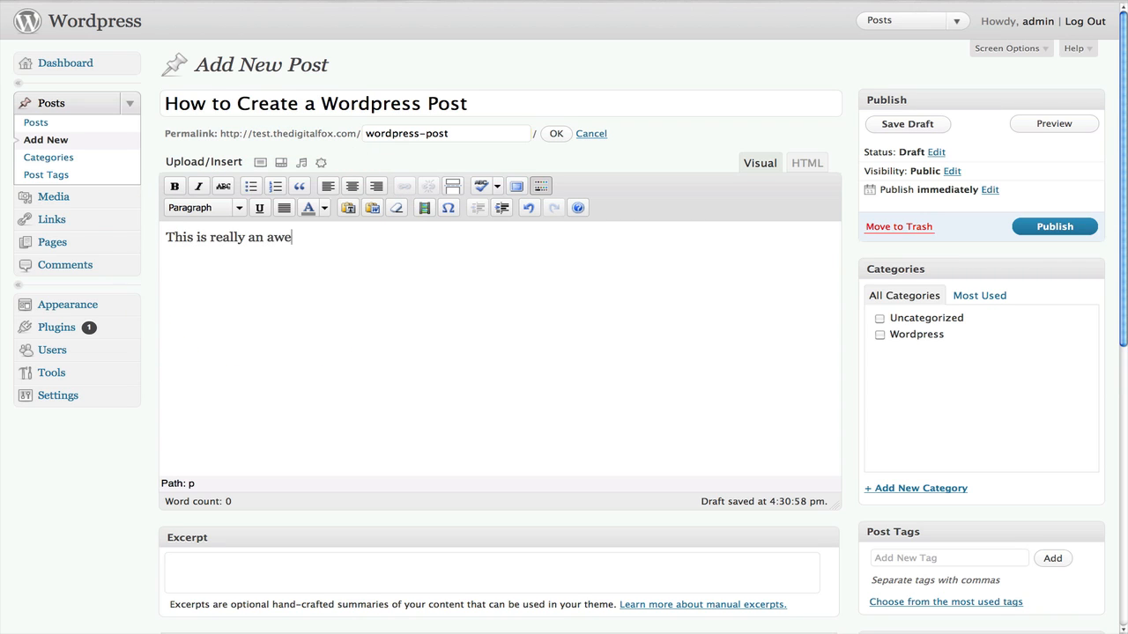
pyautogui.write('some video ..')
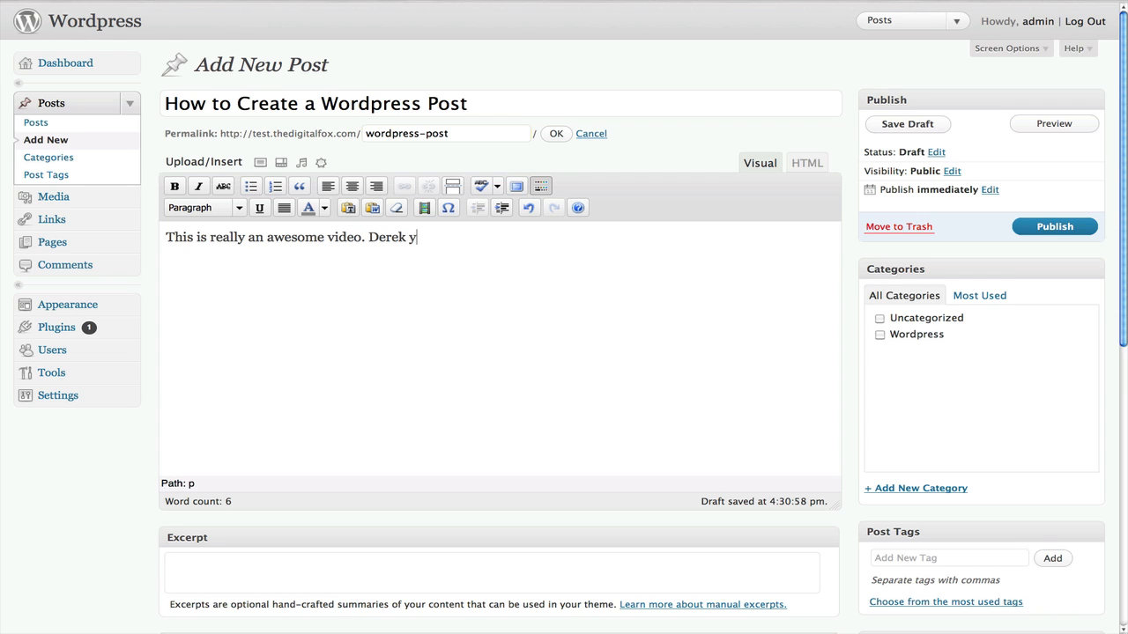
pyautogui.write('ou do shou')
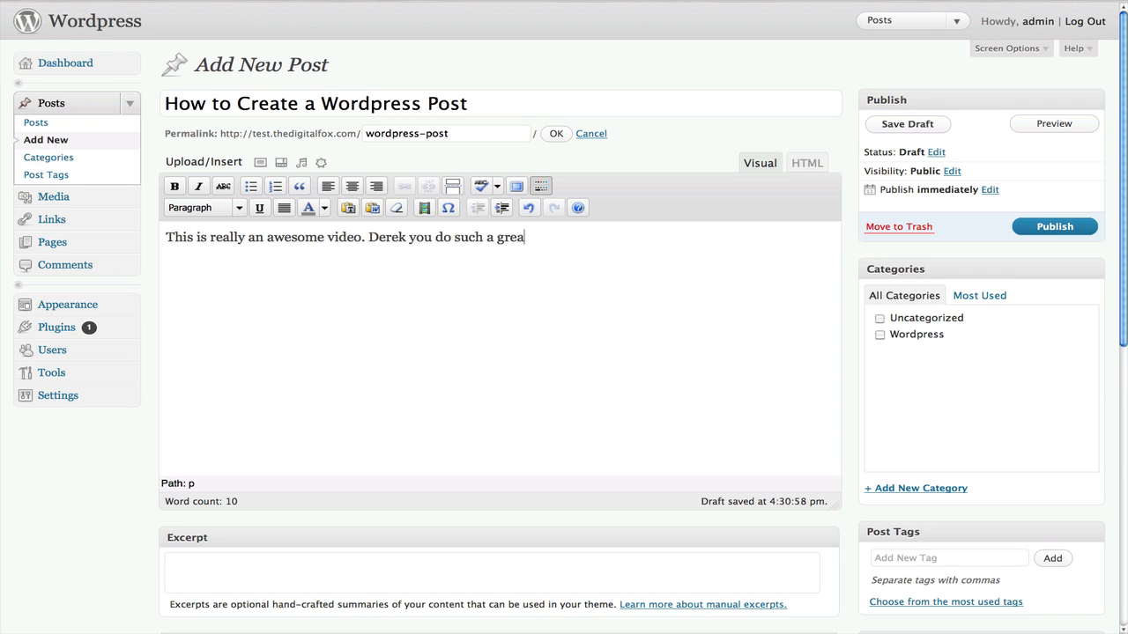
pyautogui.write('t job')
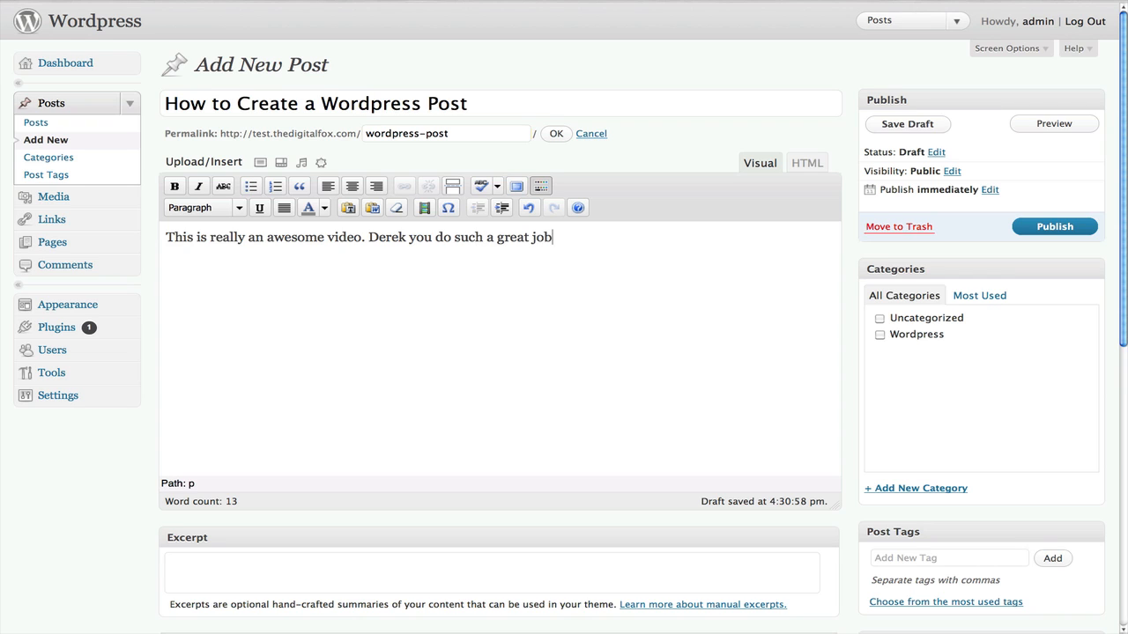
pyautogui.write('Keep u')
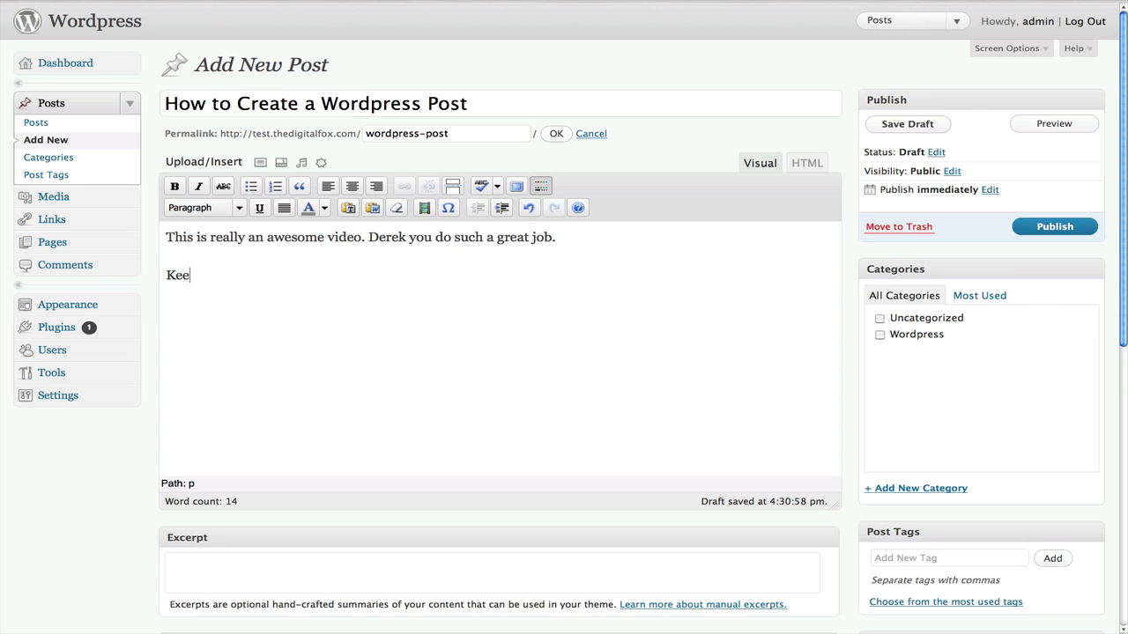
pyautogui.write('p up the goodwork!')
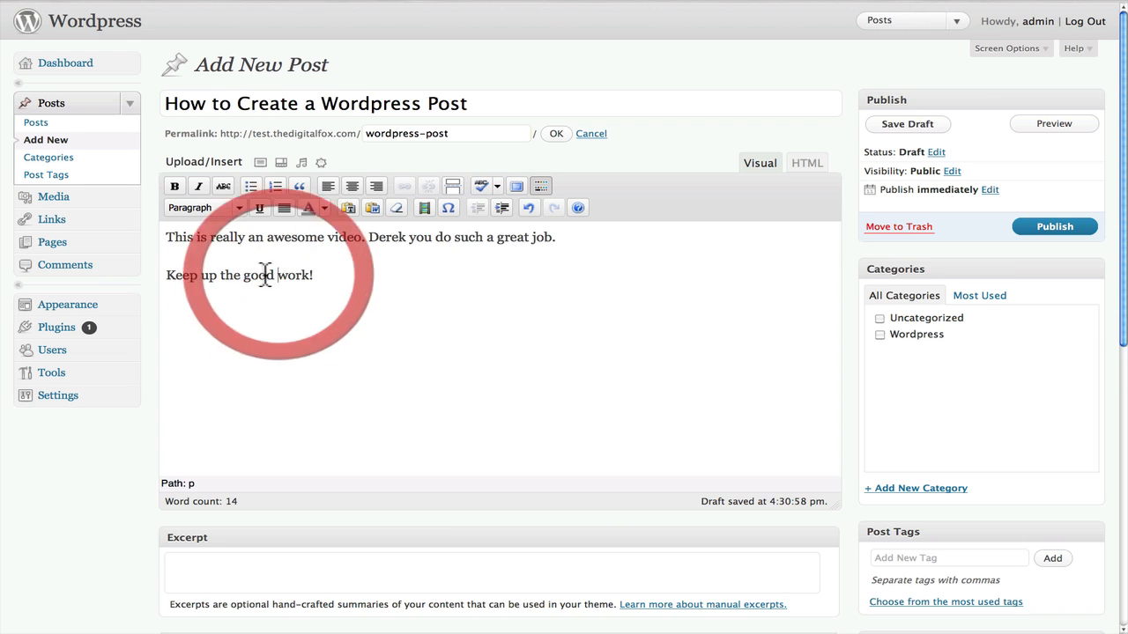
# Step: Bullet 'Keep up the good work!', strip bold/italic from the first sentence, and show the HTML source
pyautogui.click(174, 187)
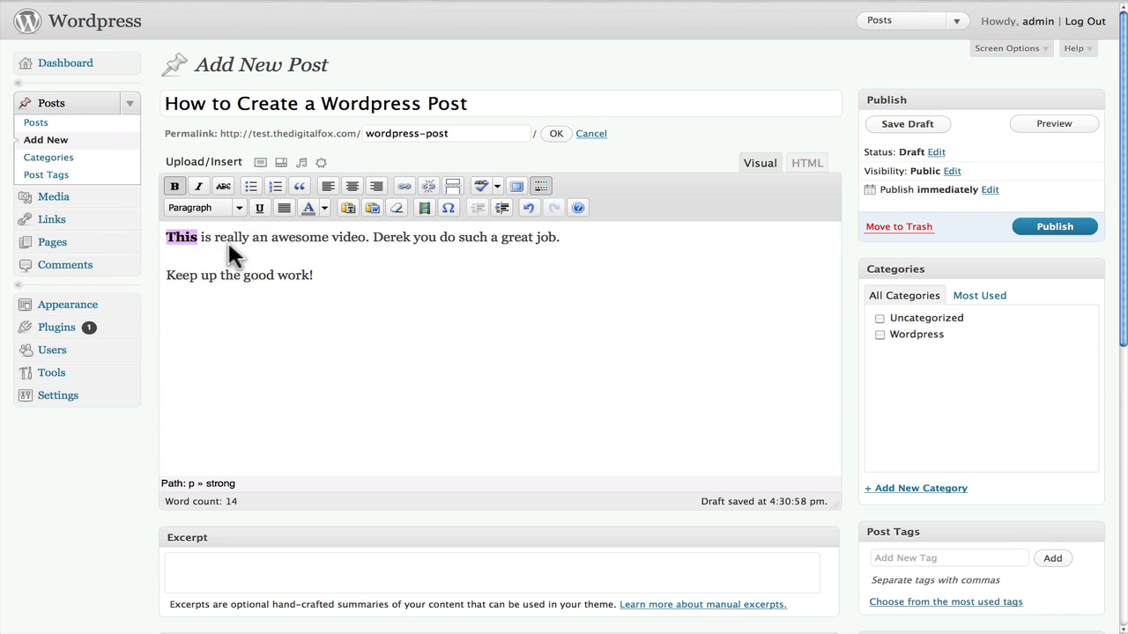
pyautogui.click(197, 187)
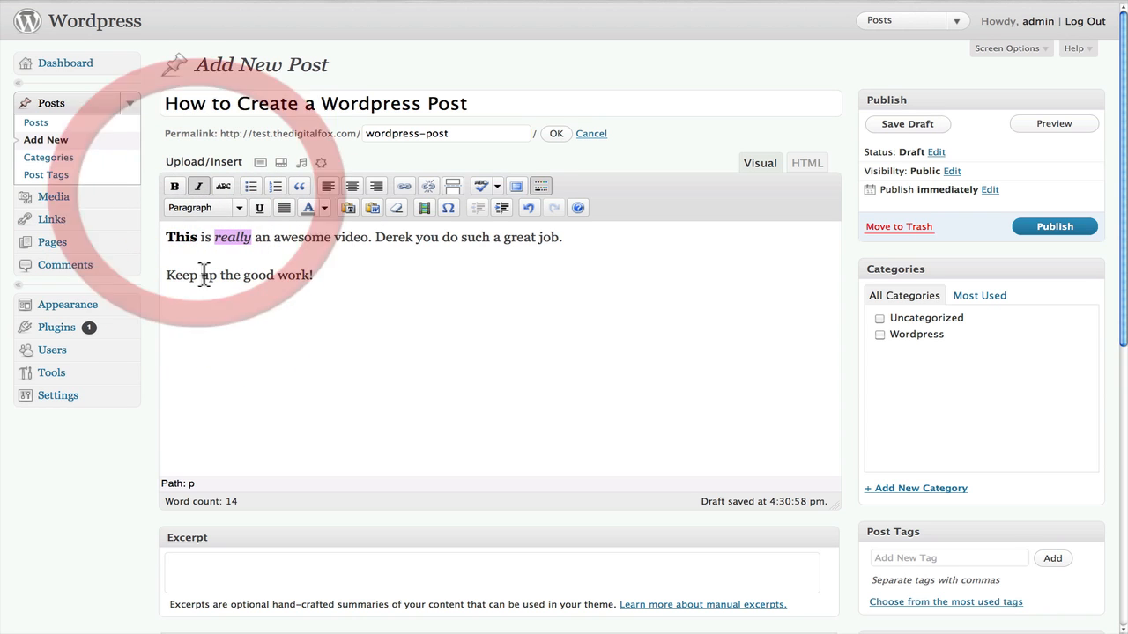
pyautogui.click(250, 187)
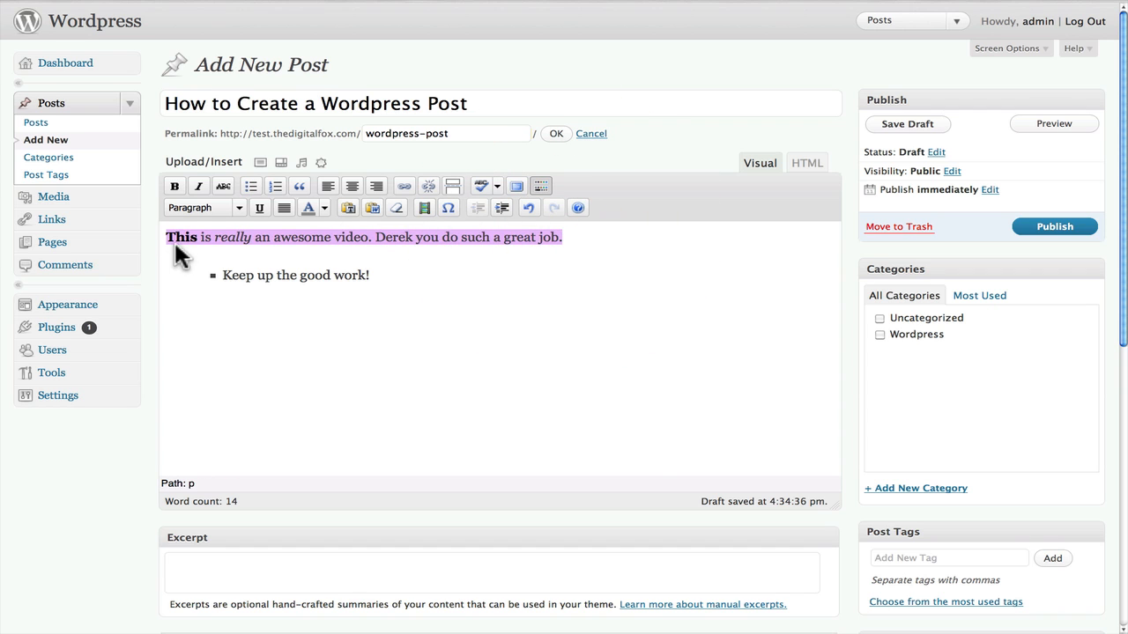
pyautogui.click(397, 208)
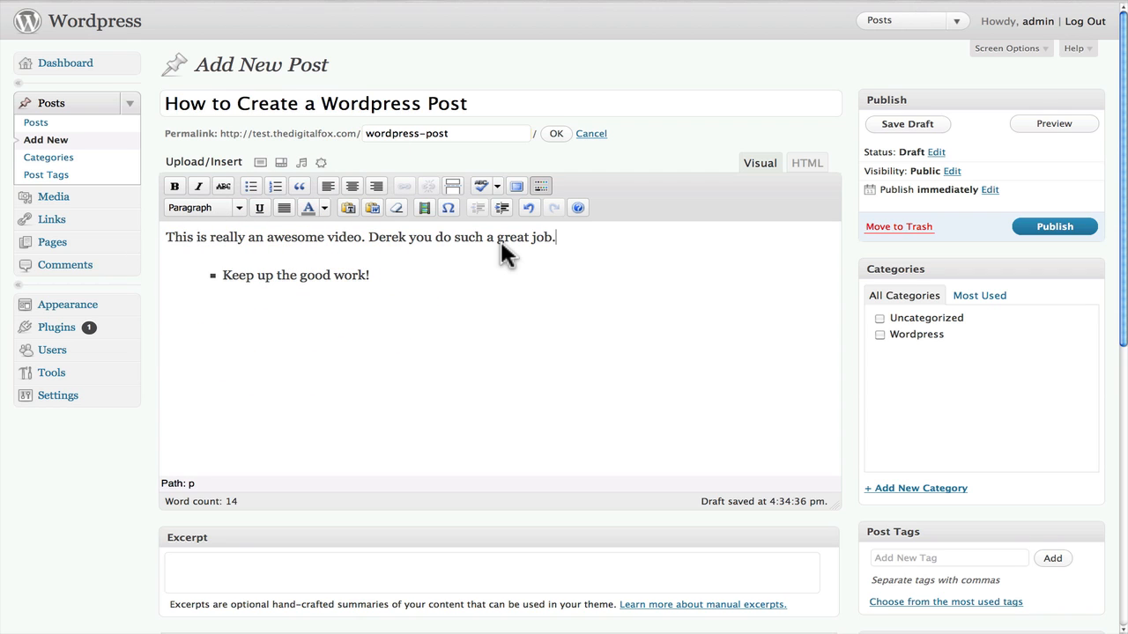
pyautogui.click(805, 162)
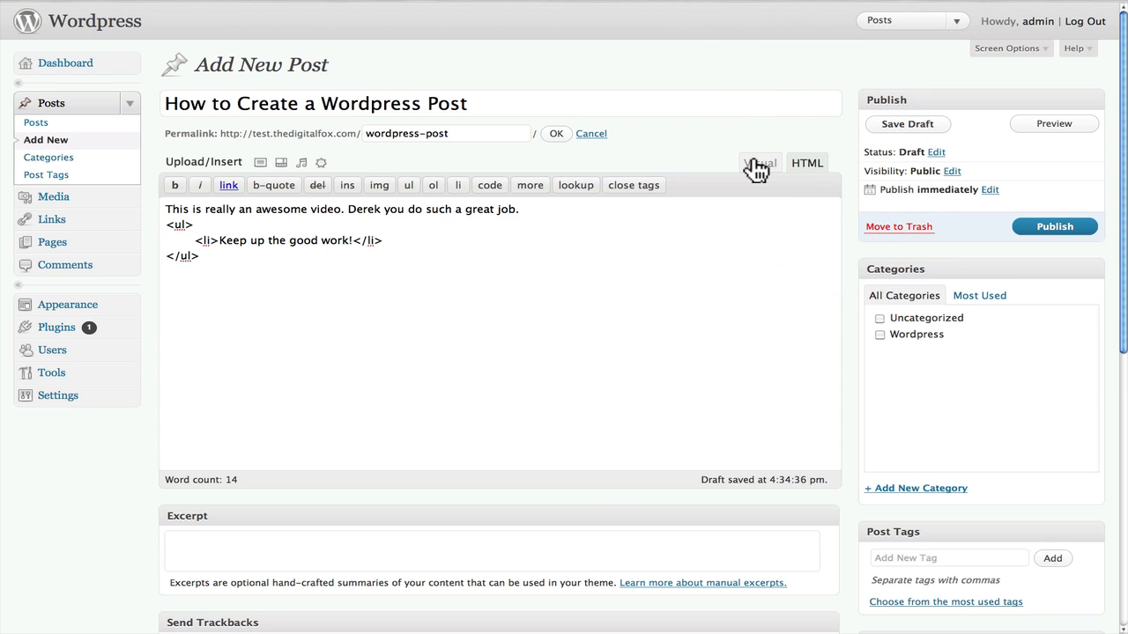
pyautogui.scroll(-3)
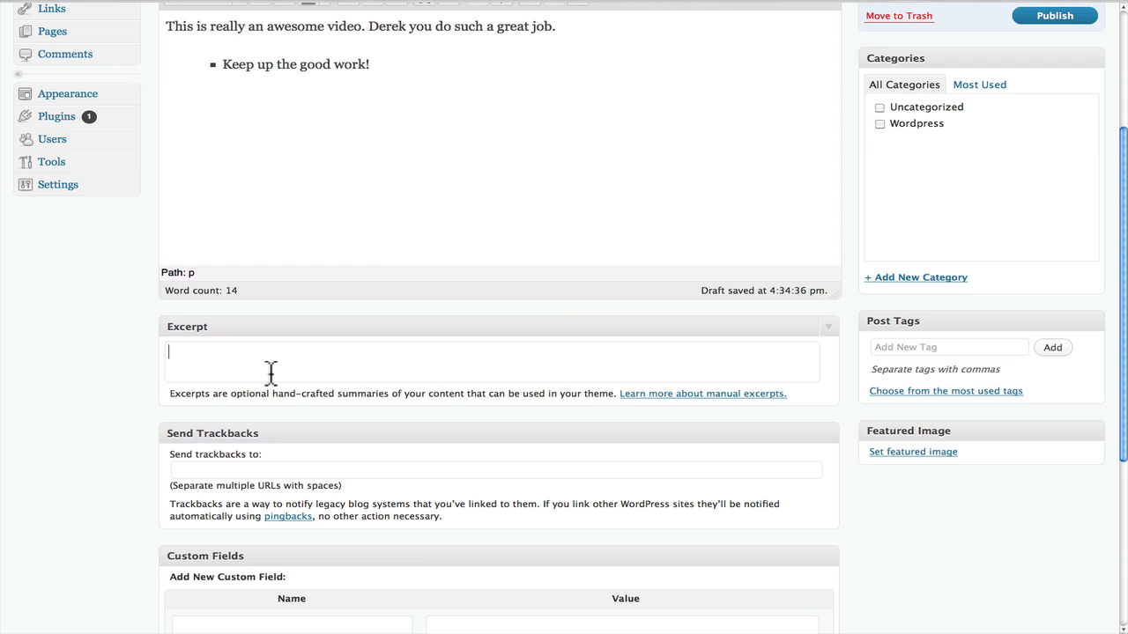
pyautogui.moveTo(688, 405)
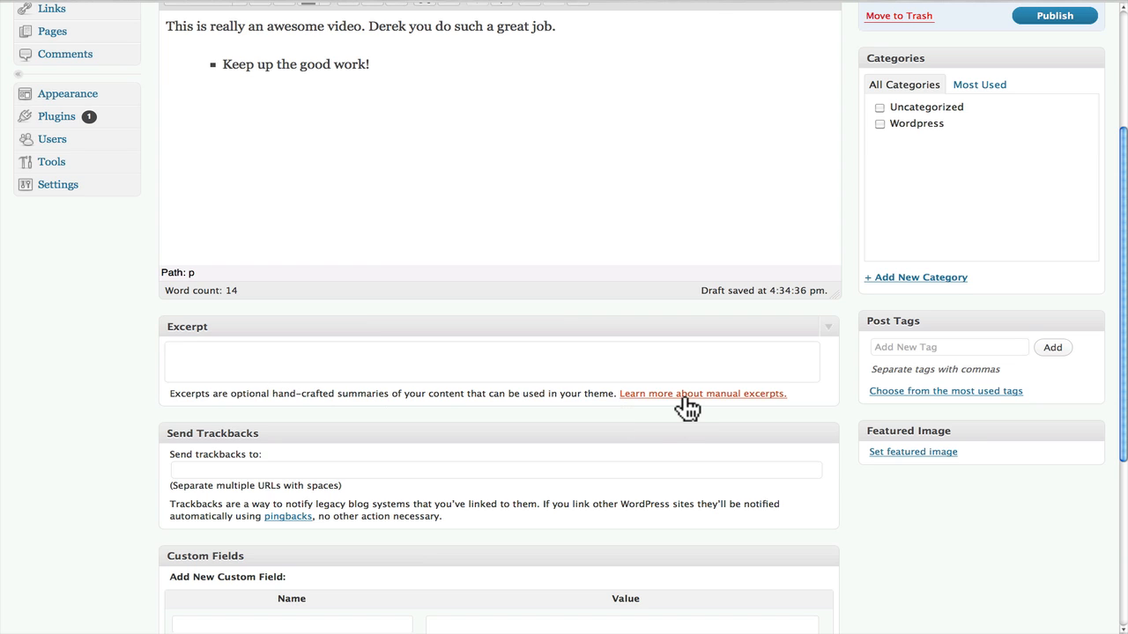
pyautogui.scroll(-3)
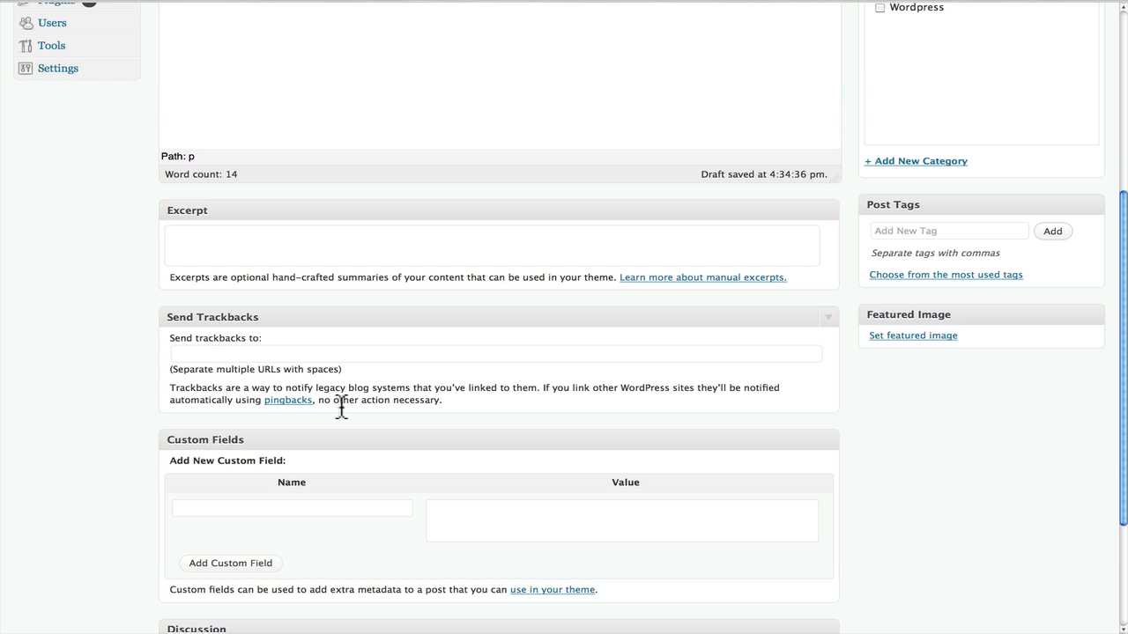
pyautogui.scroll(-3)
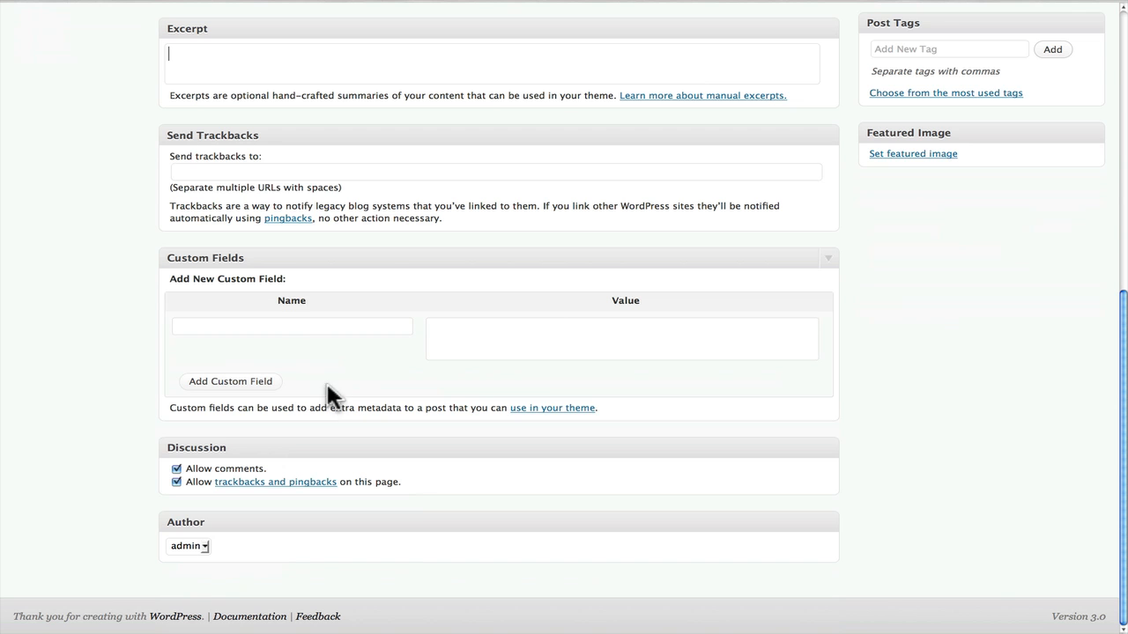
pyautogui.moveTo(370, 384)
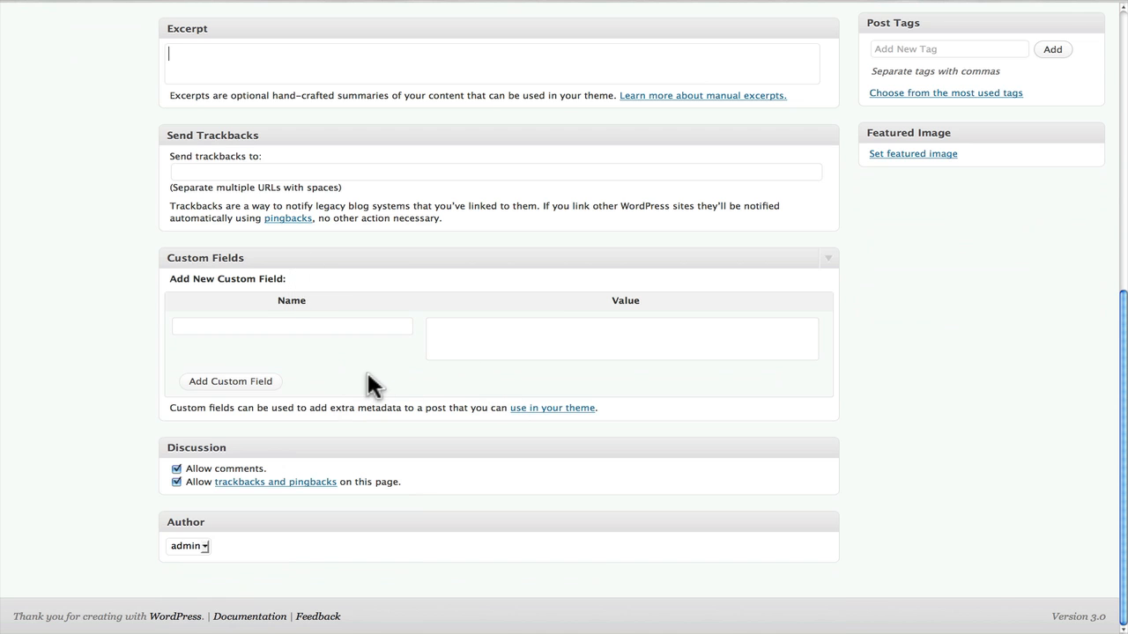
pyautogui.moveTo(384, 373)
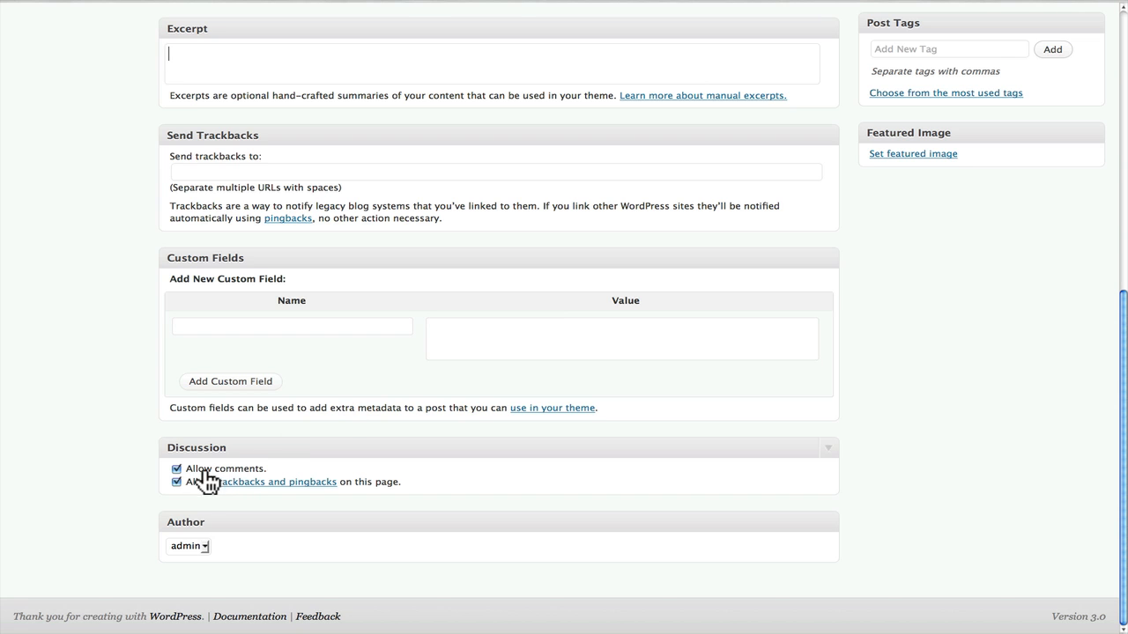
pyautogui.moveTo(314, 494)
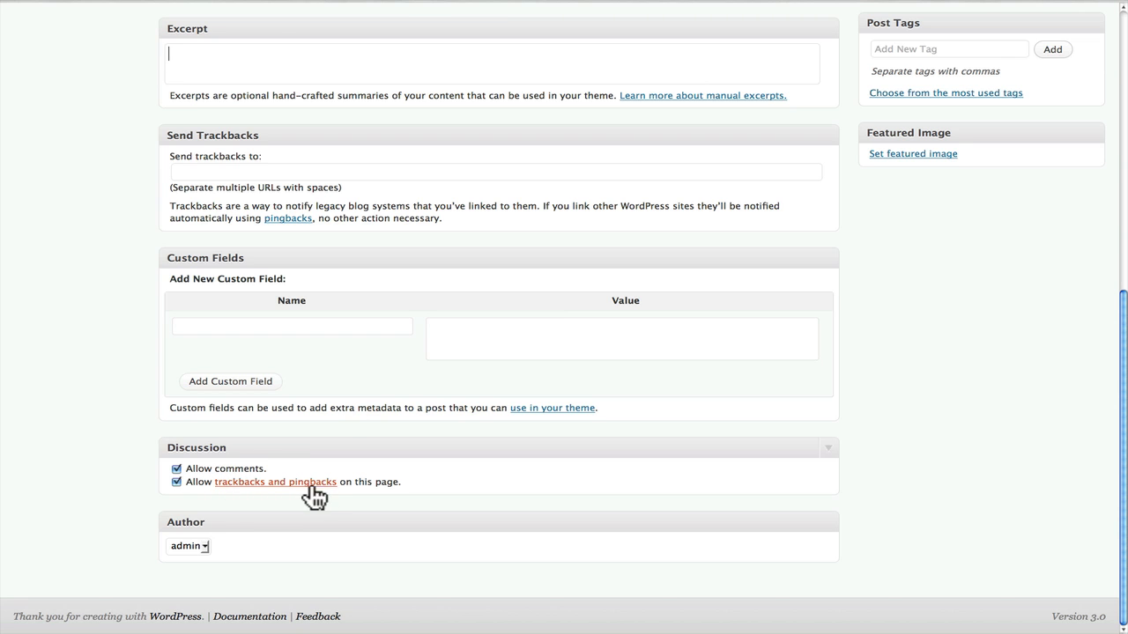
pyautogui.moveTo(208, 555)
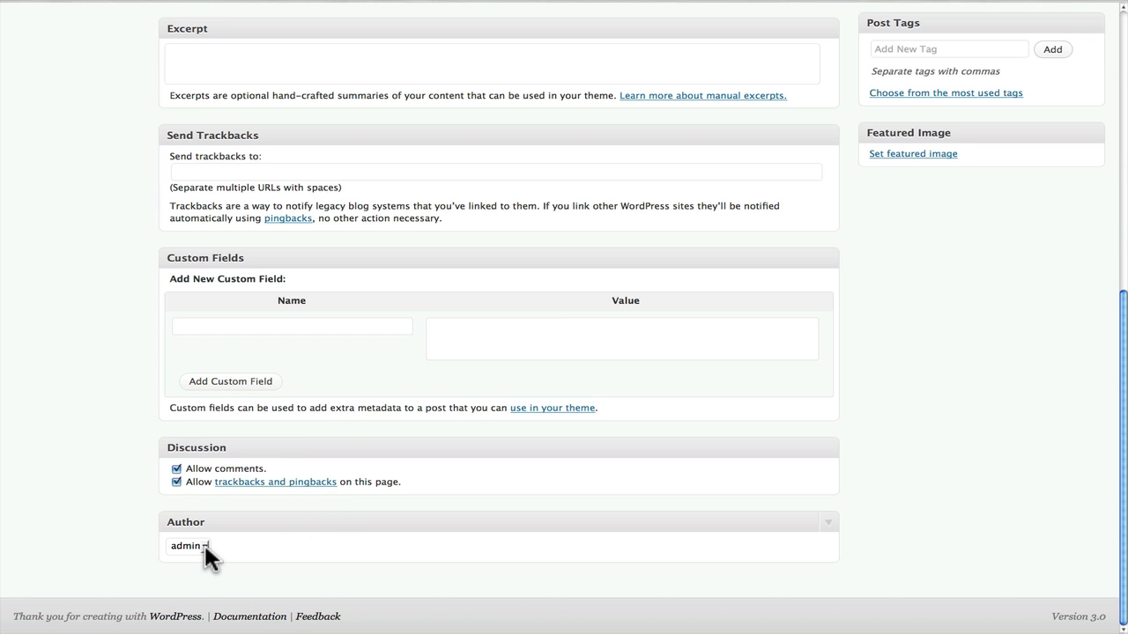
pyautogui.scroll(3)
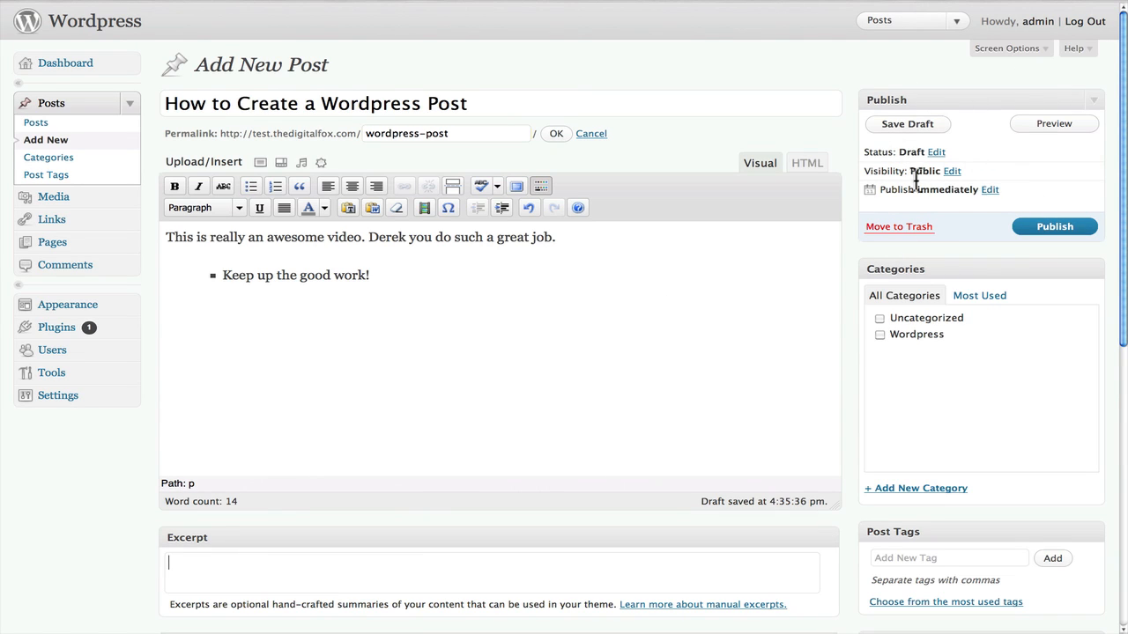
pyautogui.moveTo(1054, 123)
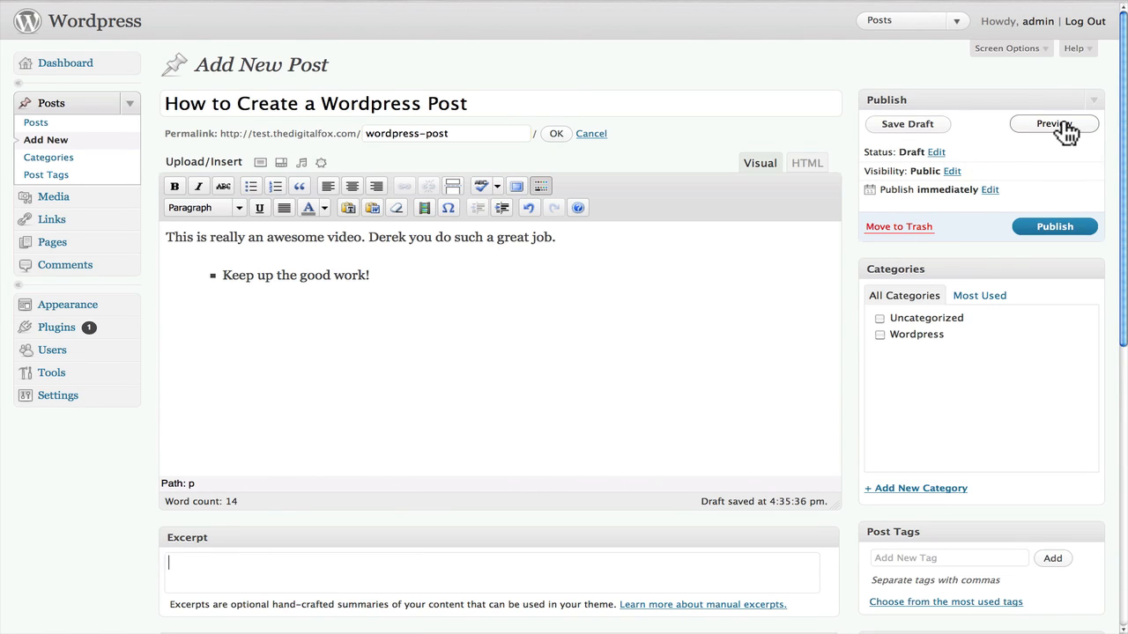
pyautogui.click(1054, 124)
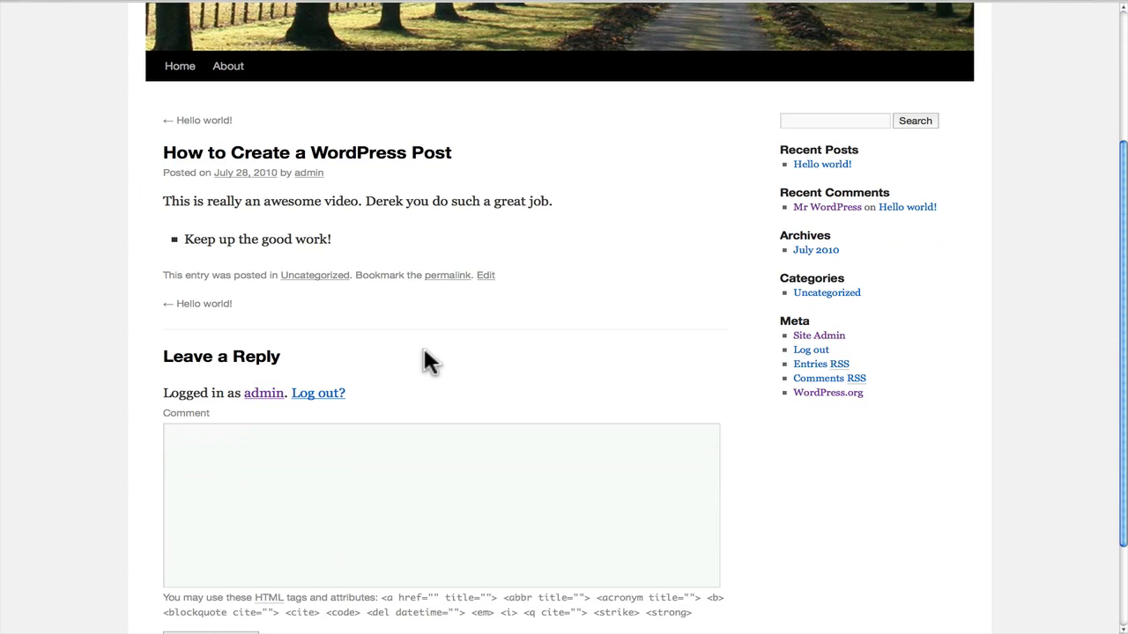
pyautogui.scroll(3)
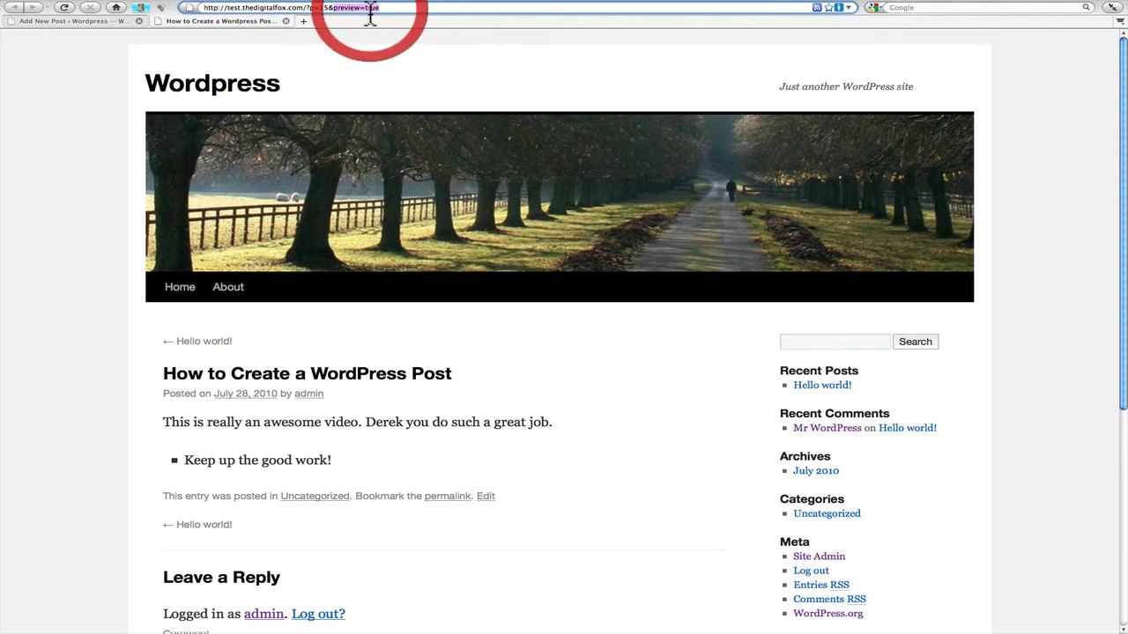
pyautogui.click(67, 21)
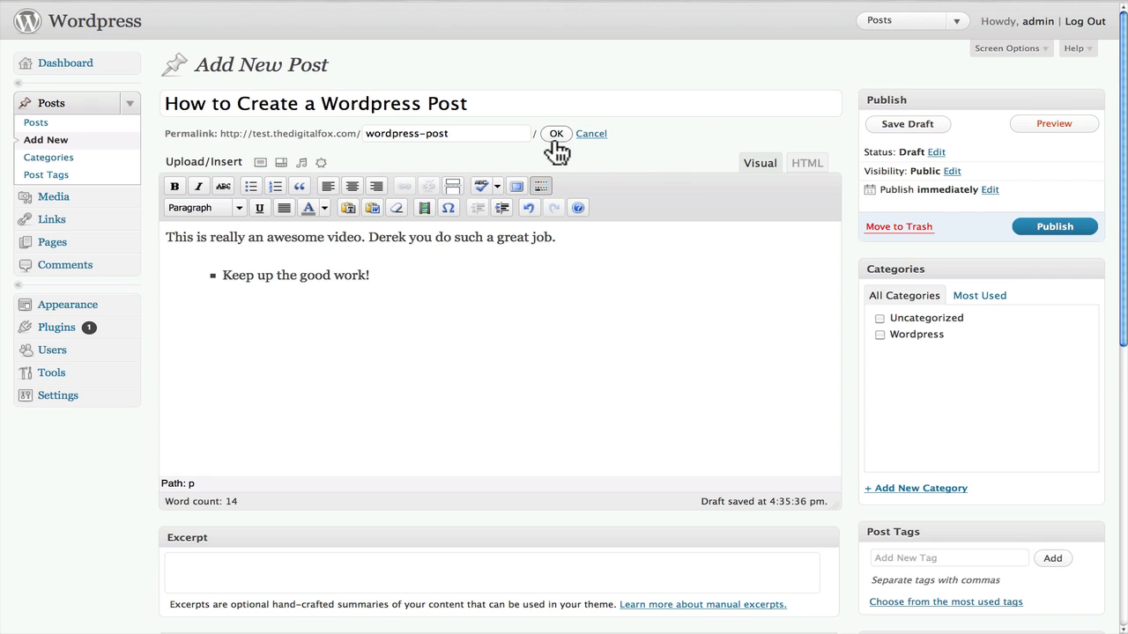
# Step: Confirm the permalink slug and open the post's Status and Visibility choices
pyautogui.click(557, 134)
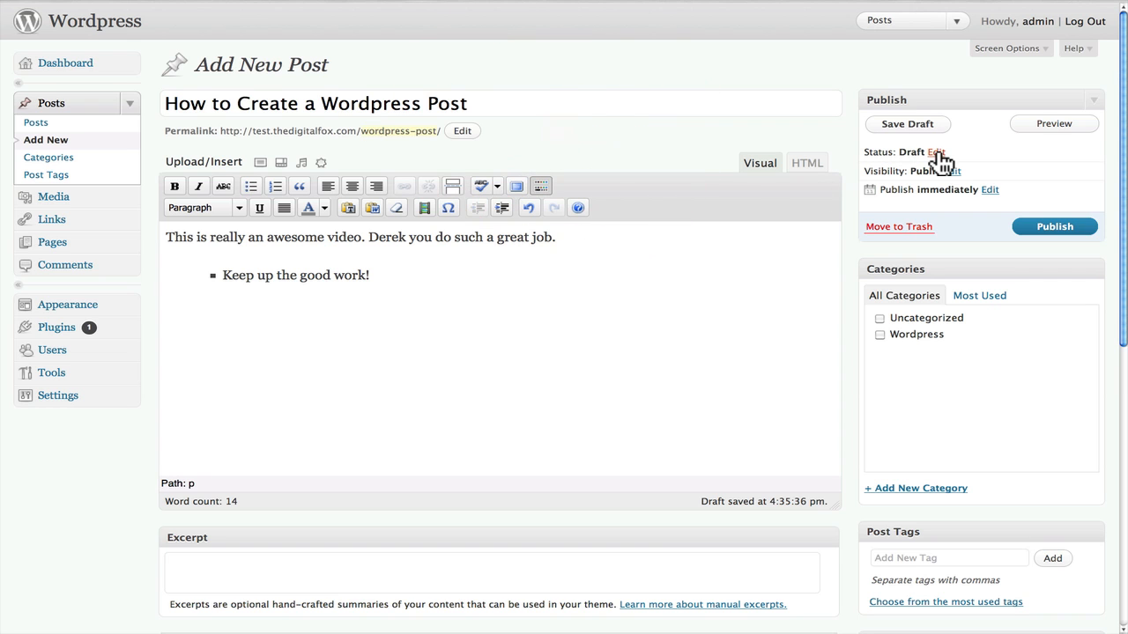
pyautogui.click(936, 152)
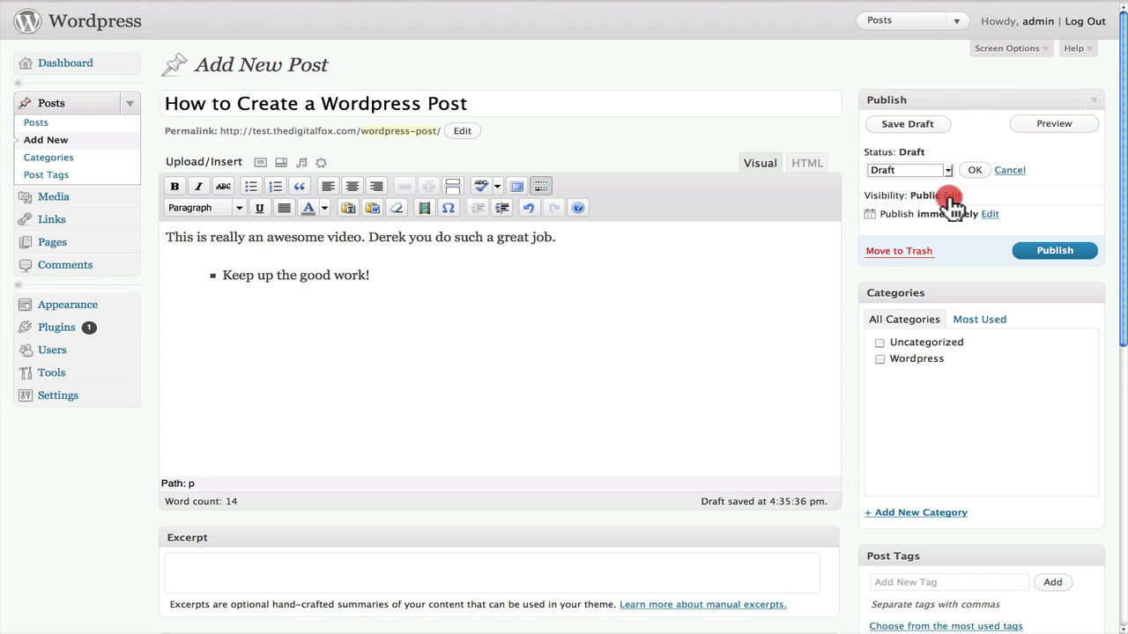
pyautogui.click(990, 214)
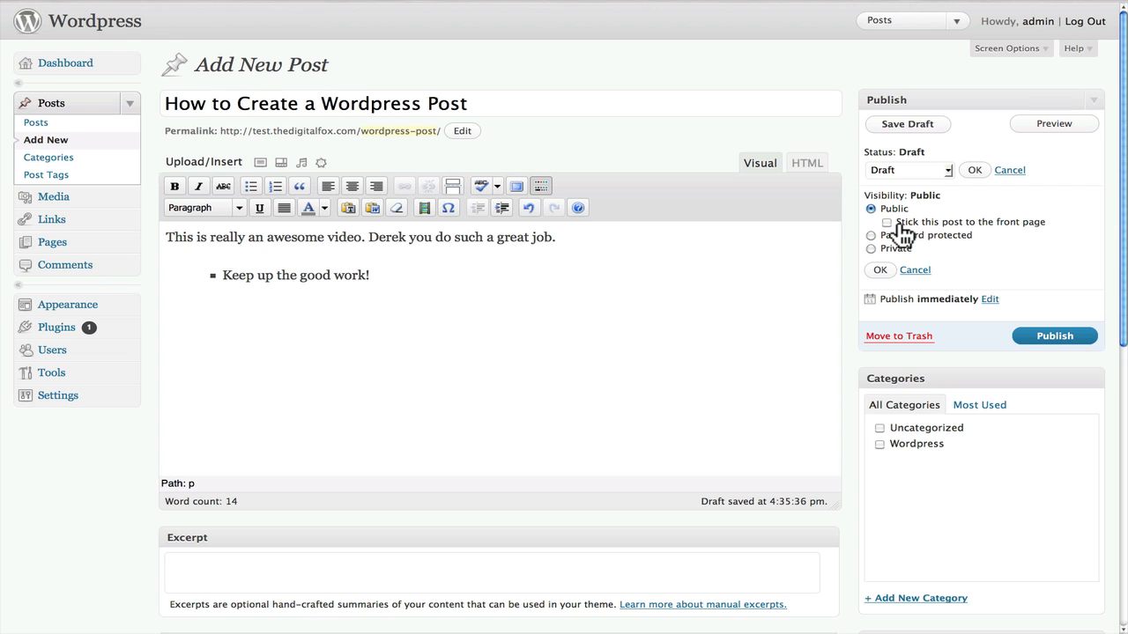
# Step: Try Password protected and Private visibility, then set it back to Public
pyautogui.click(870, 222)
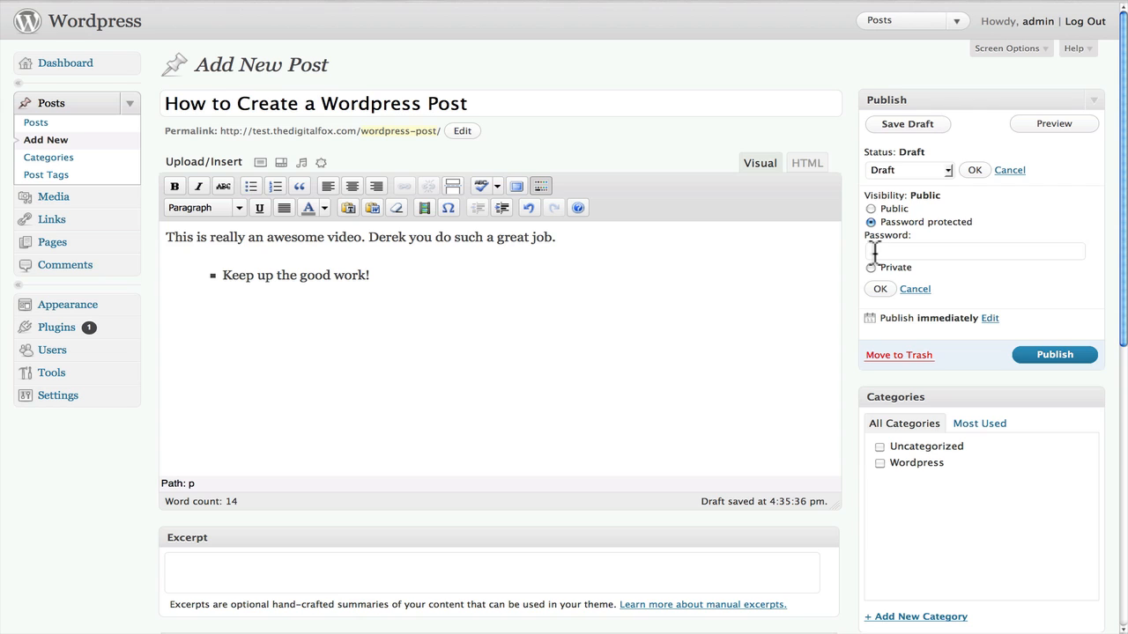
pyautogui.click(871, 268)
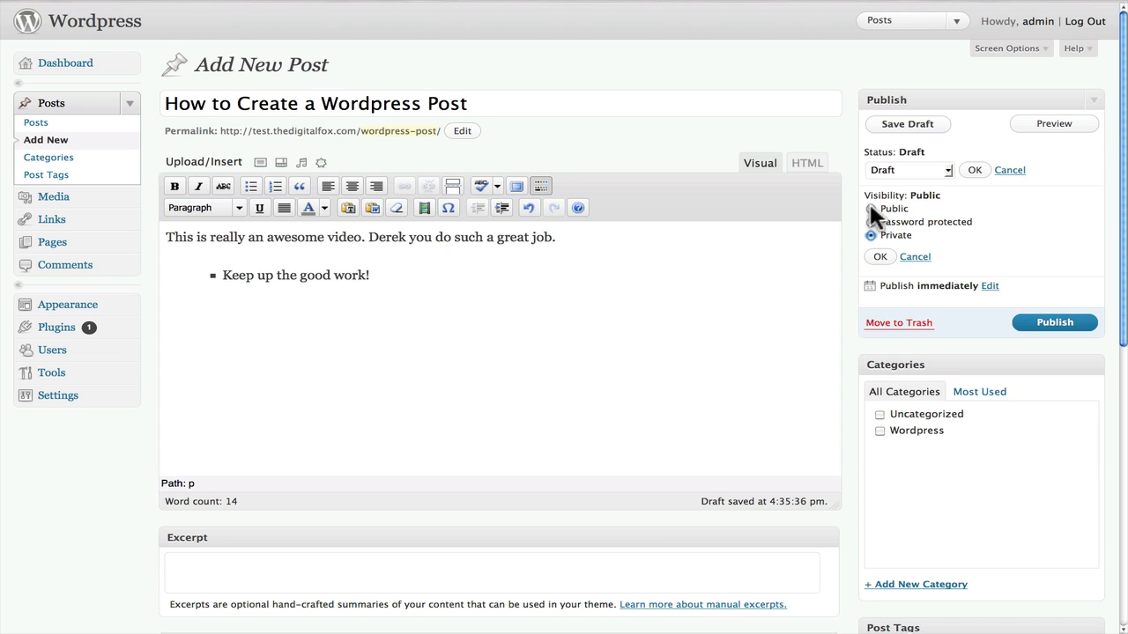
pyautogui.click(870, 208)
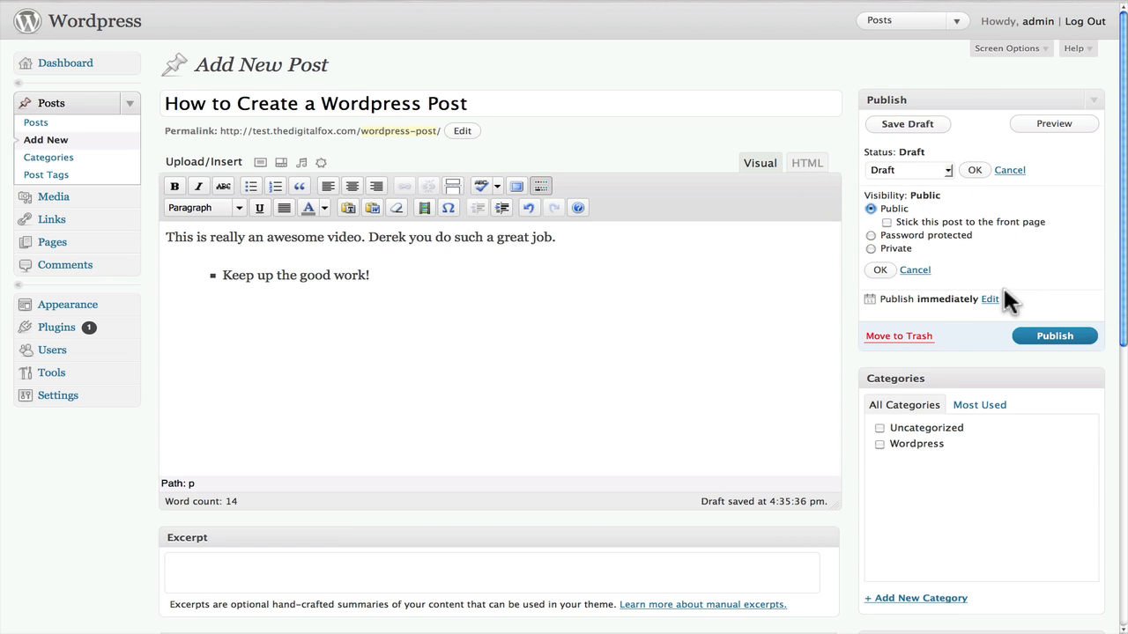
# Step: Cancel the publish-date editor so the post stays Public and set to publish immediately
pyautogui.click(990, 300)
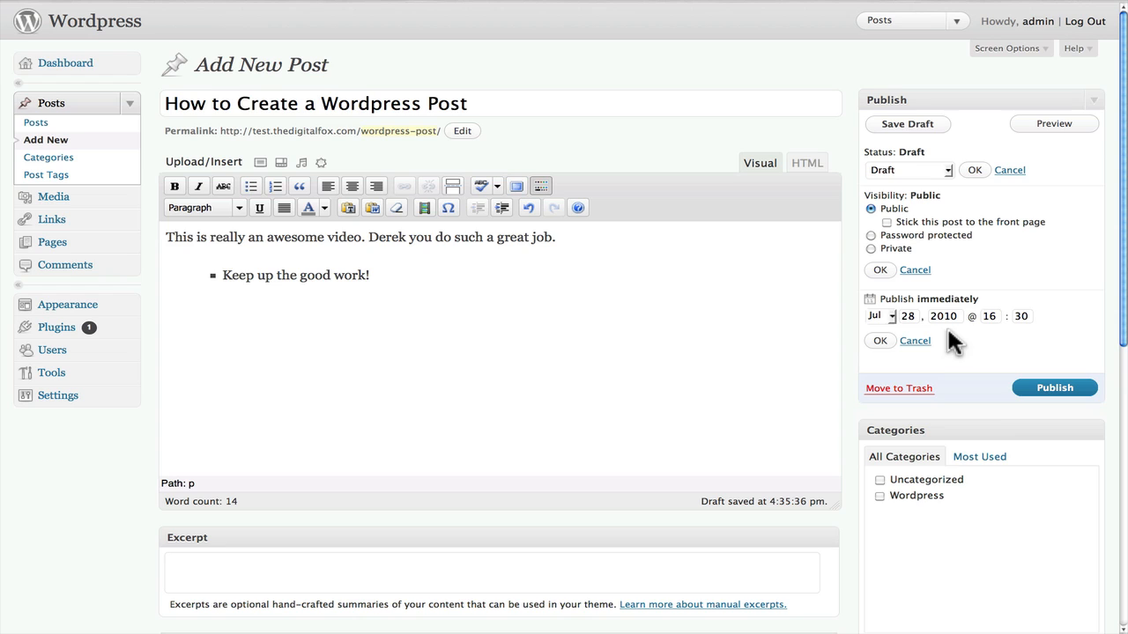
pyautogui.moveTo(891, 343)
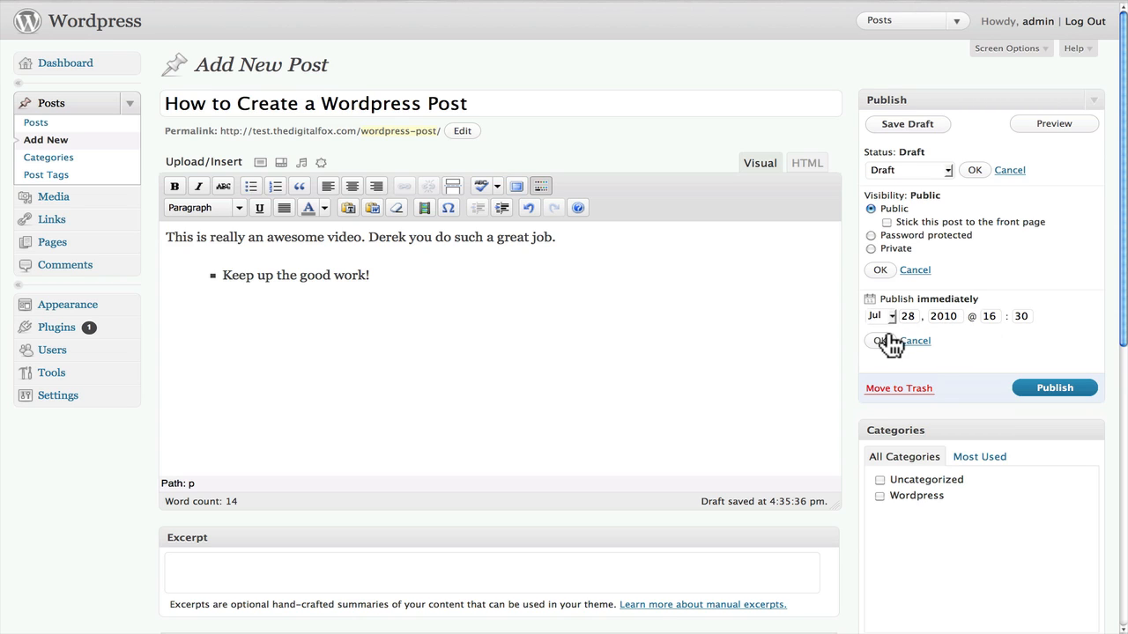
pyautogui.moveTo(952, 335)
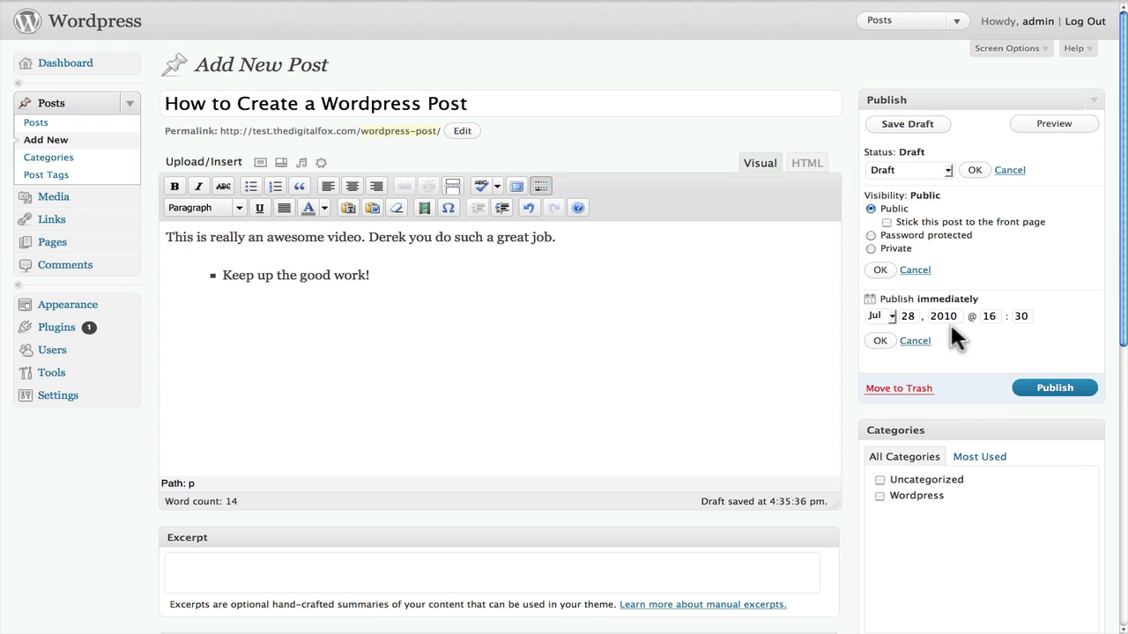
pyautogui.click(915, 342)
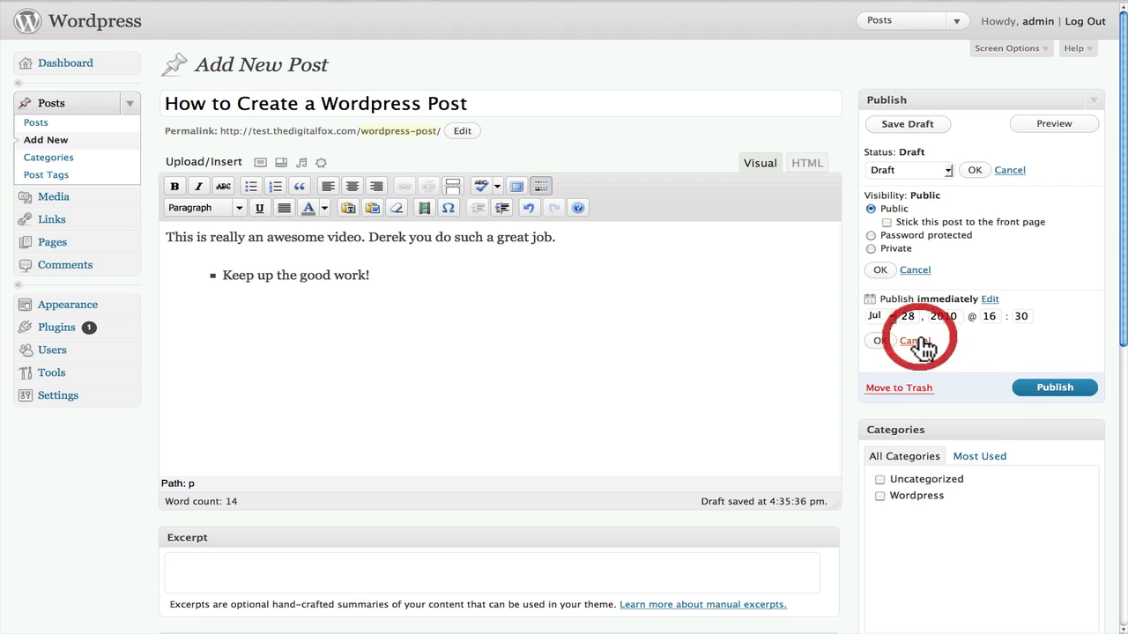
pyautogui.click(917, 341)
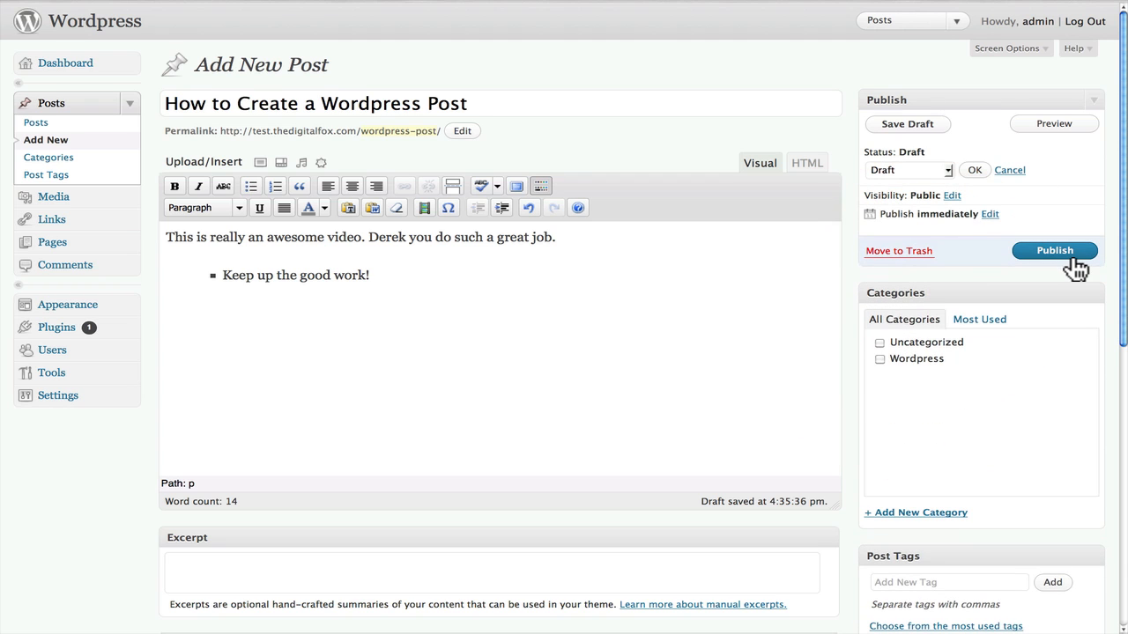
pyautogui.moveTo(1008, 257)
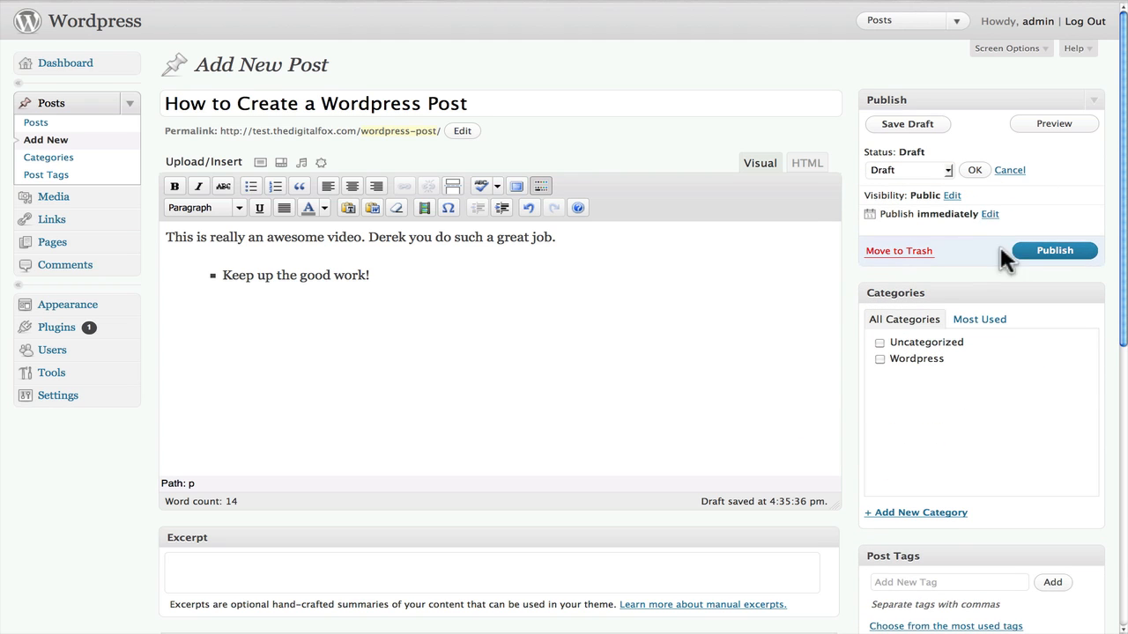
# Step: Tick the Wordpress checkbox in the Categories box
pyautogui.scroll(-3)
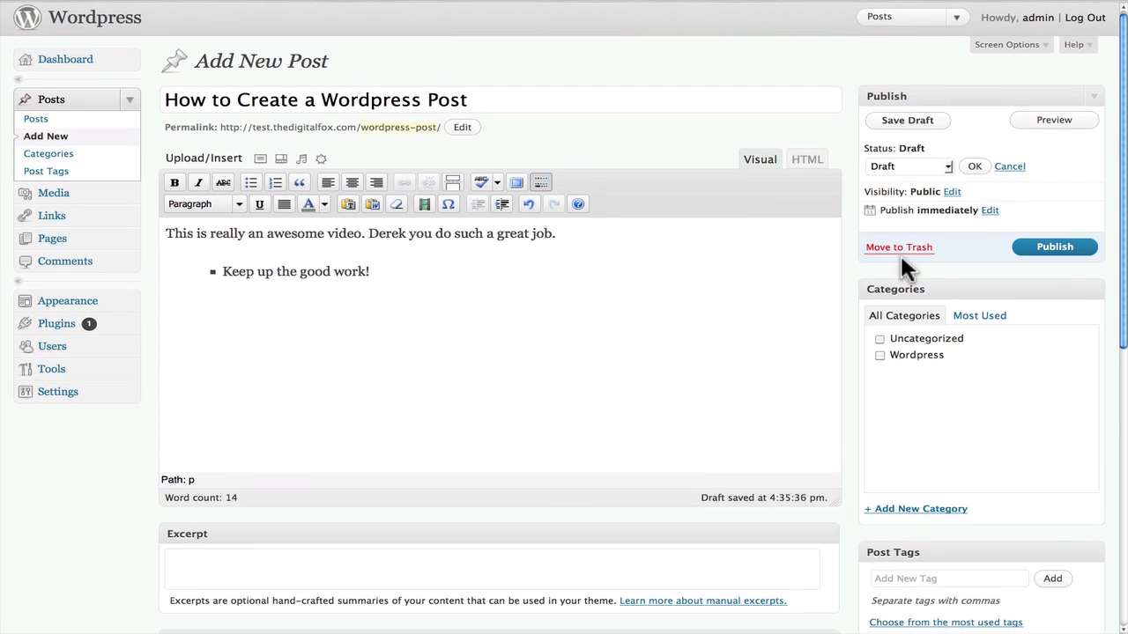
pyautogui.scroll(-3)
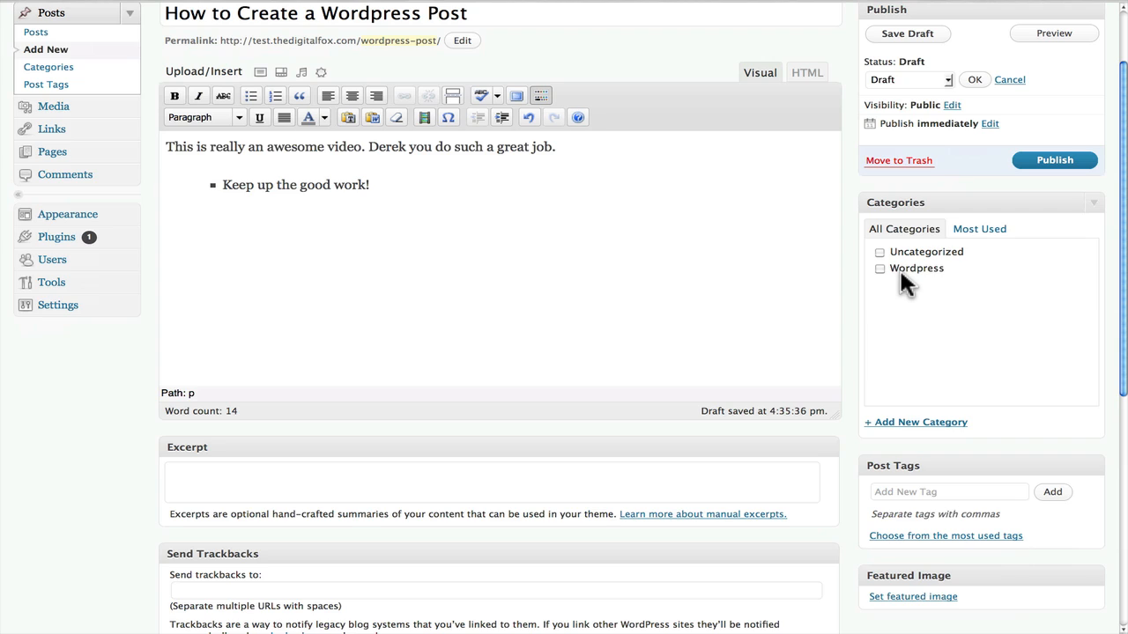
pyautogui.scroll(3)
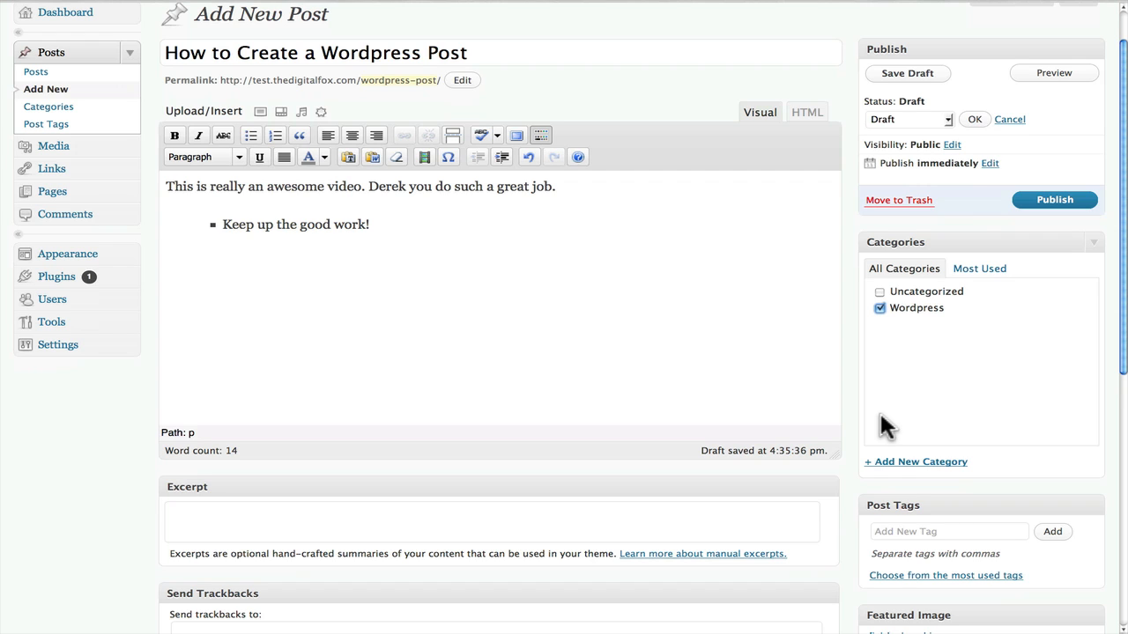
# Step: Add a new 'Post' category with Wordpress as its parent and assign it to the post
pyautogui.click(917, 462)
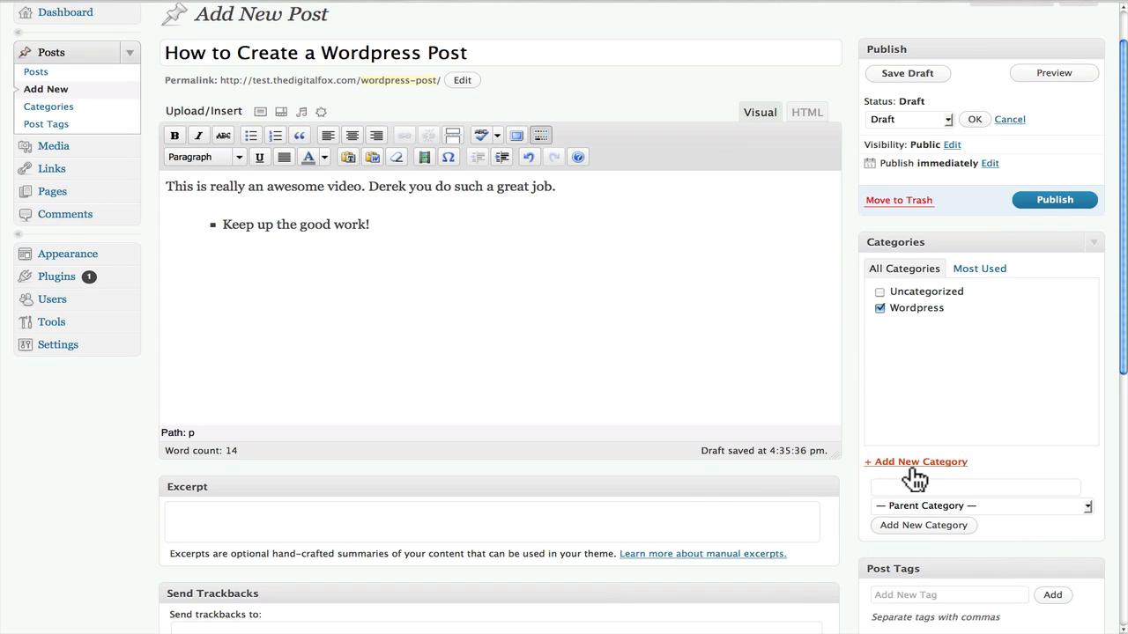
pyautogui.moveTo(877, 472)
pyautogui.write('Post')
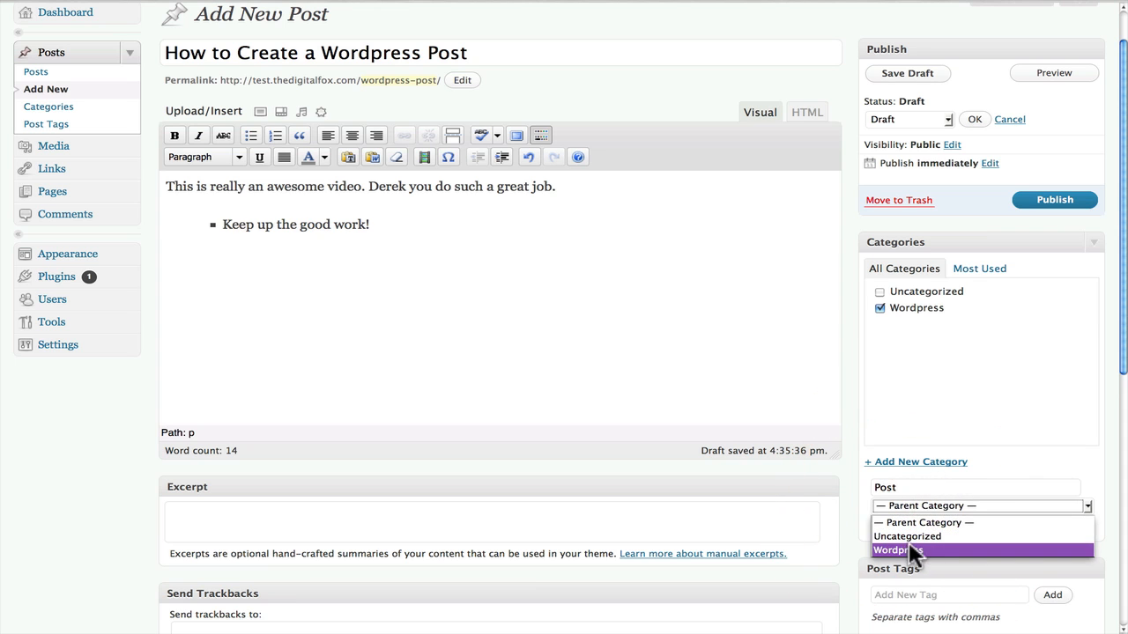
pyautogui.click(896, 550)
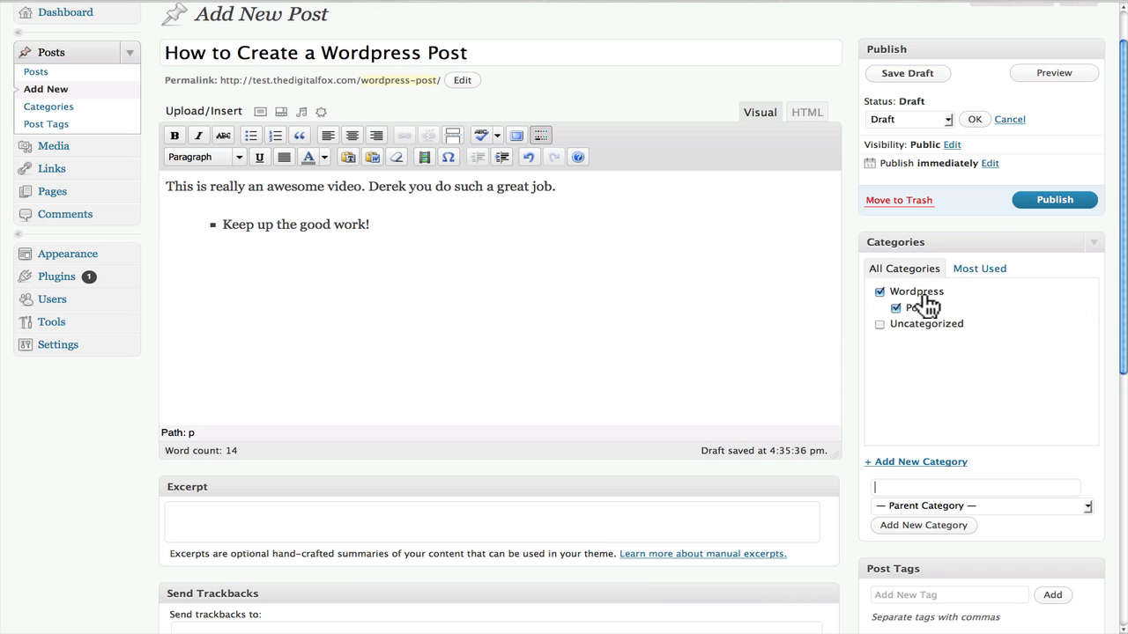
pyautogui.scroll(-3)
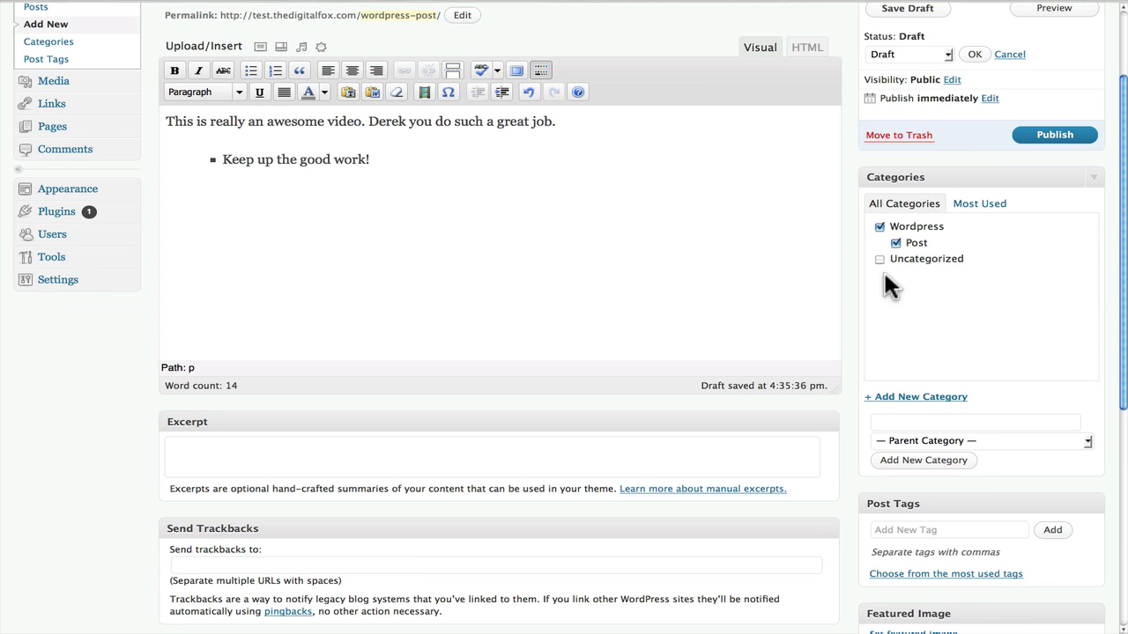
# Step: Add the tags Video, Wordpress, Twitter in the Post Tags box
pyautogui.scroll(-3)
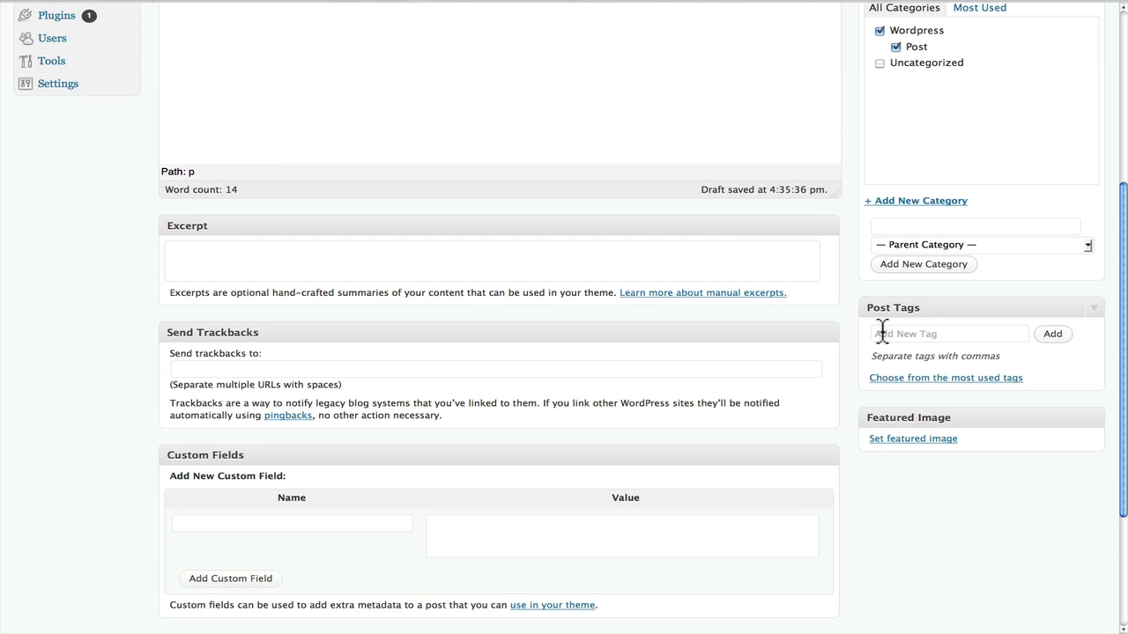
pyautogui.click(975, 225)
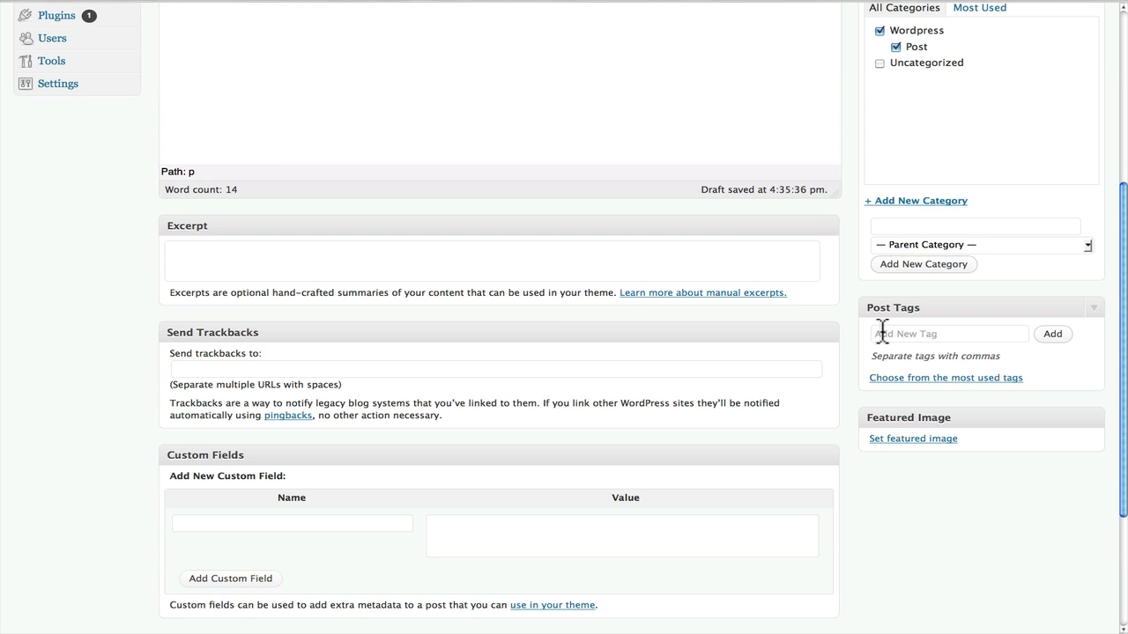
pyautogui.scroll(3)
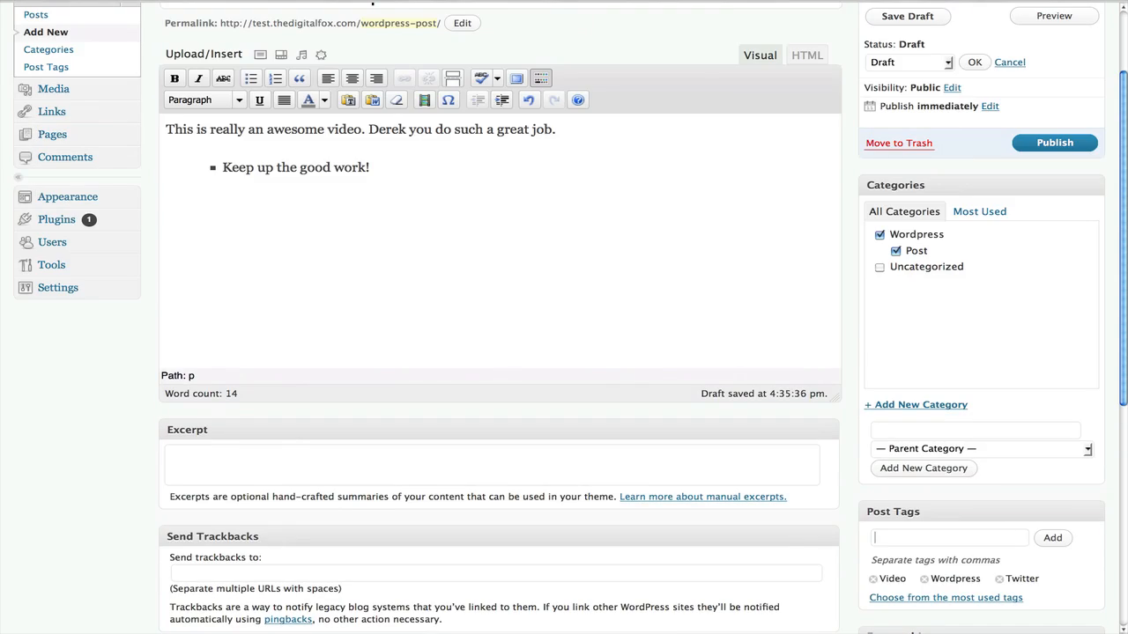
pyautogui.scroll(-3)
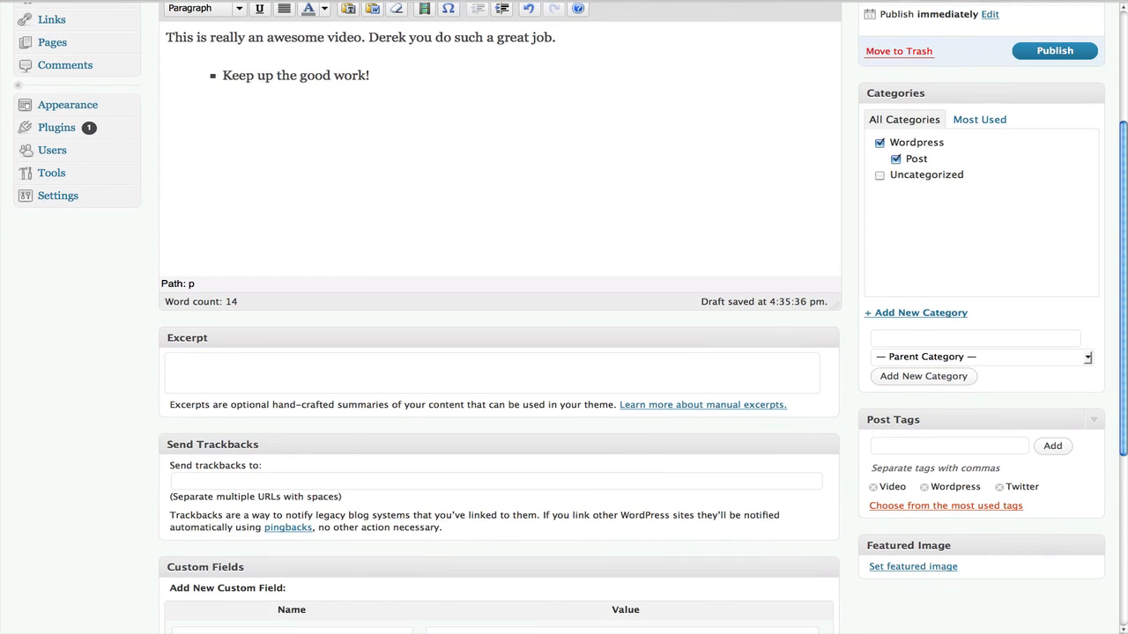
pyautogui.click(948, 444)
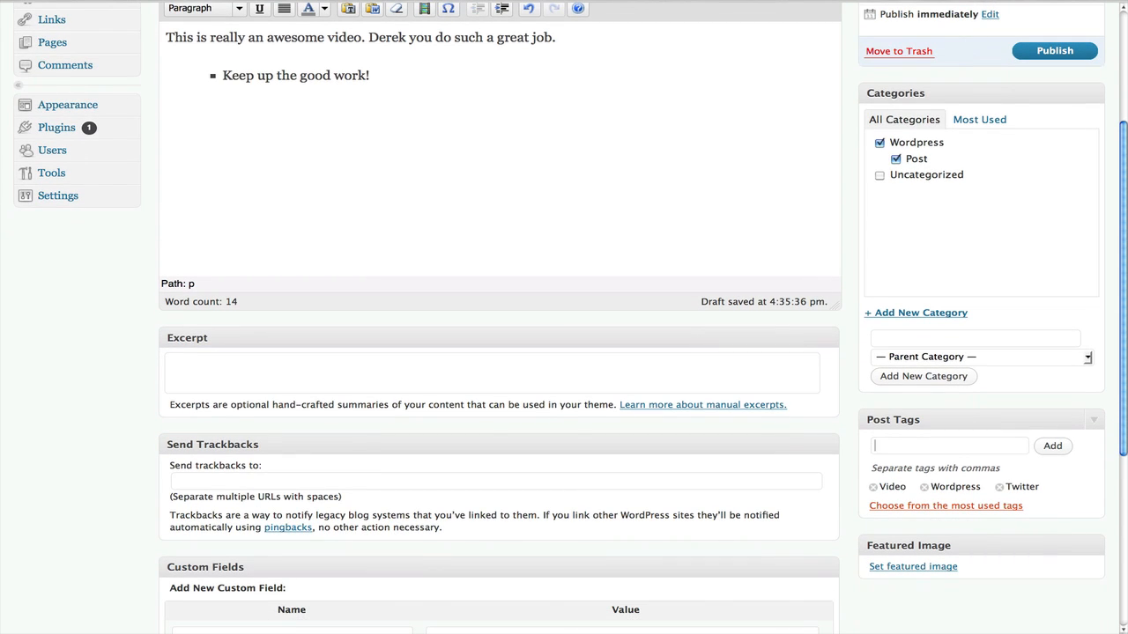
pyautogui.scroll(-3)
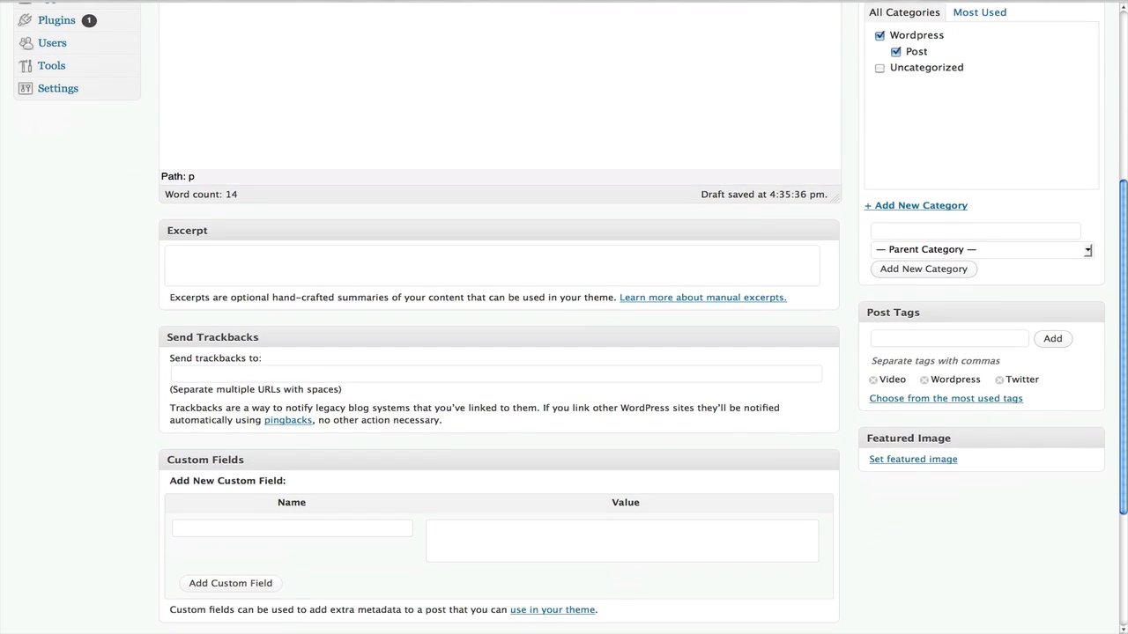
pyautogui.scroll(-3)
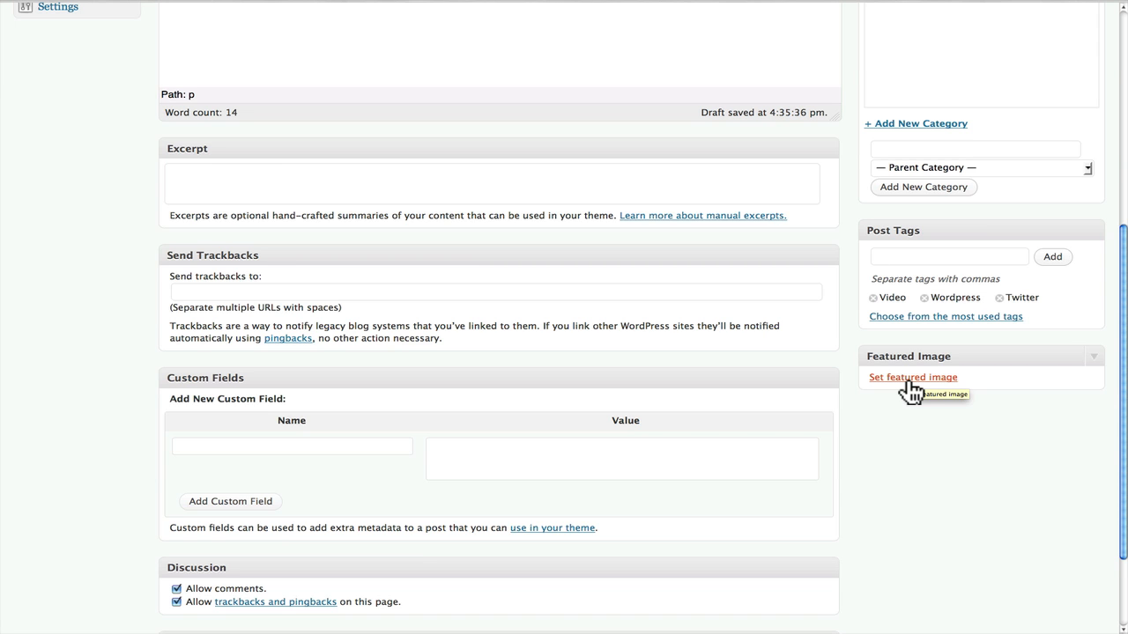
pyautogui.scroll(3)
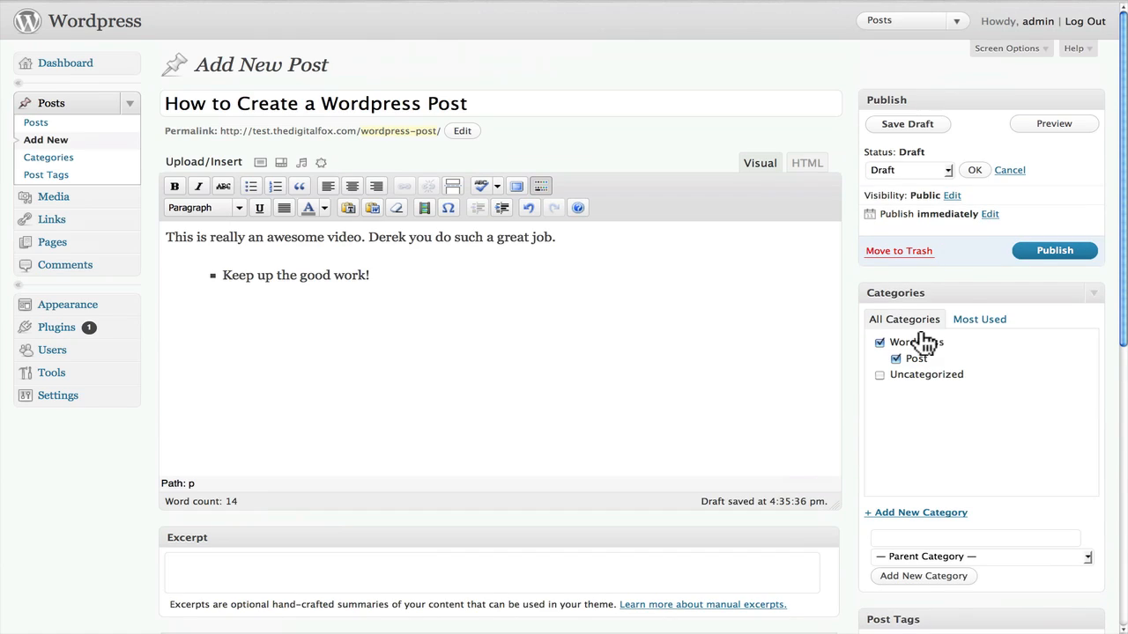
# Step: Publish the draft from the Publish box
pyautogui.click(1054, 250)
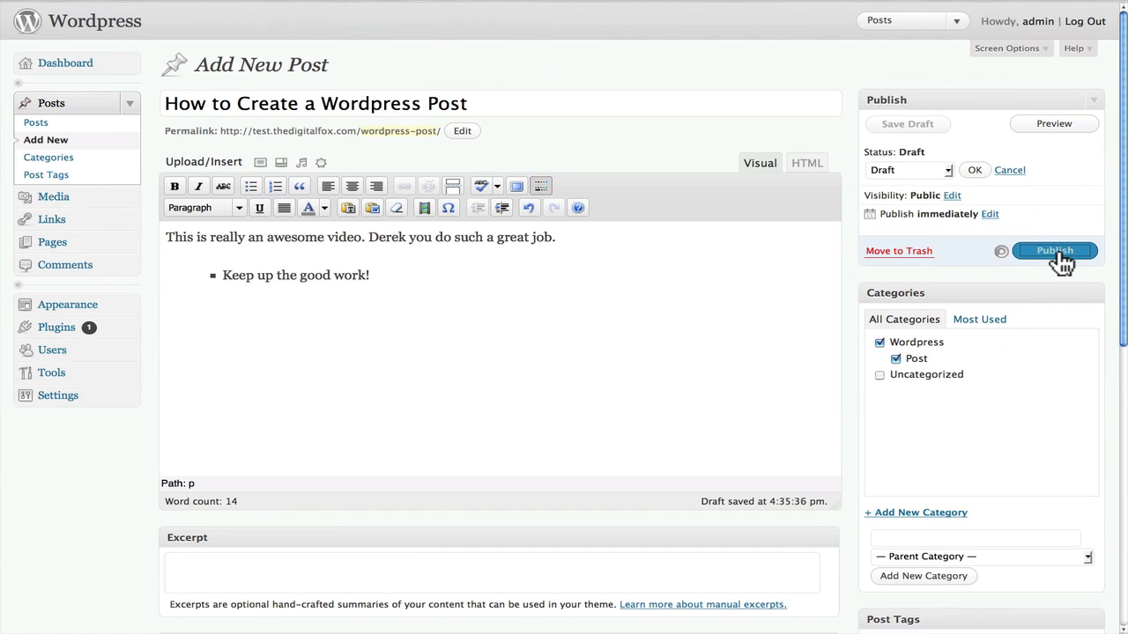
pyautogui.click(1054, 250)
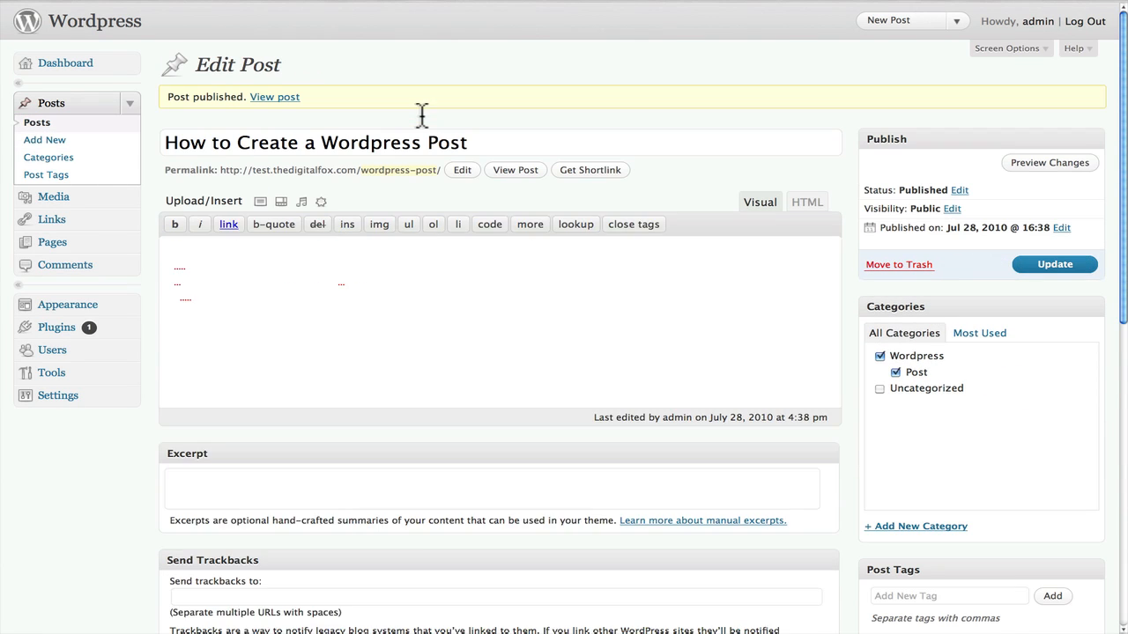
pyautogui.click(758, 201)
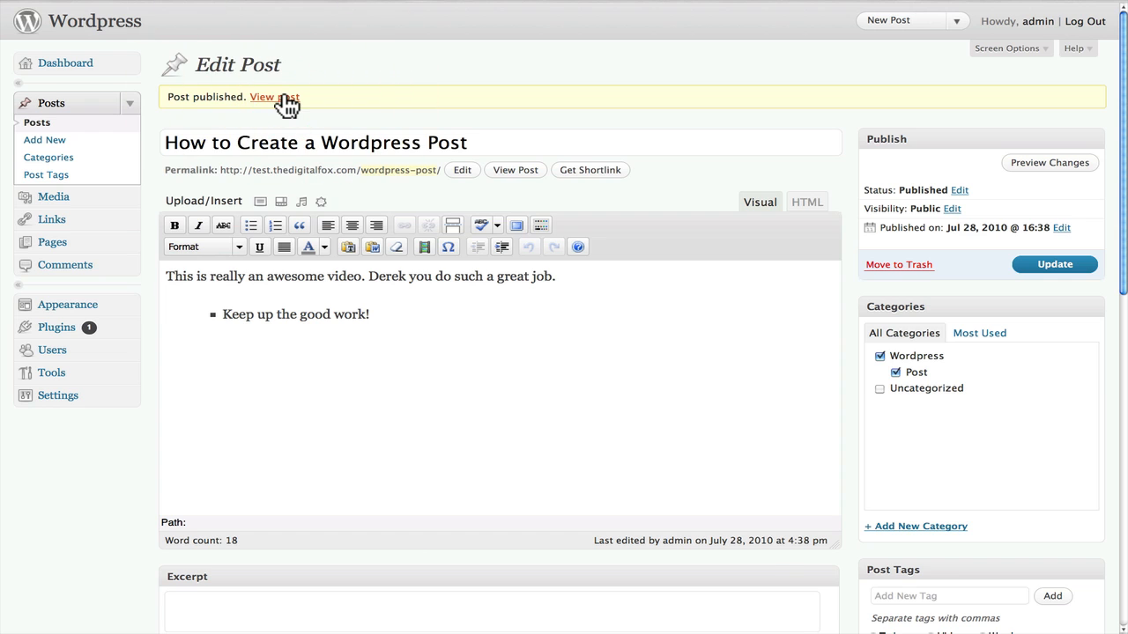
# Step: View the live post showing its Post and Wordpress categories and its tags
pyautogui.click(275, 97)
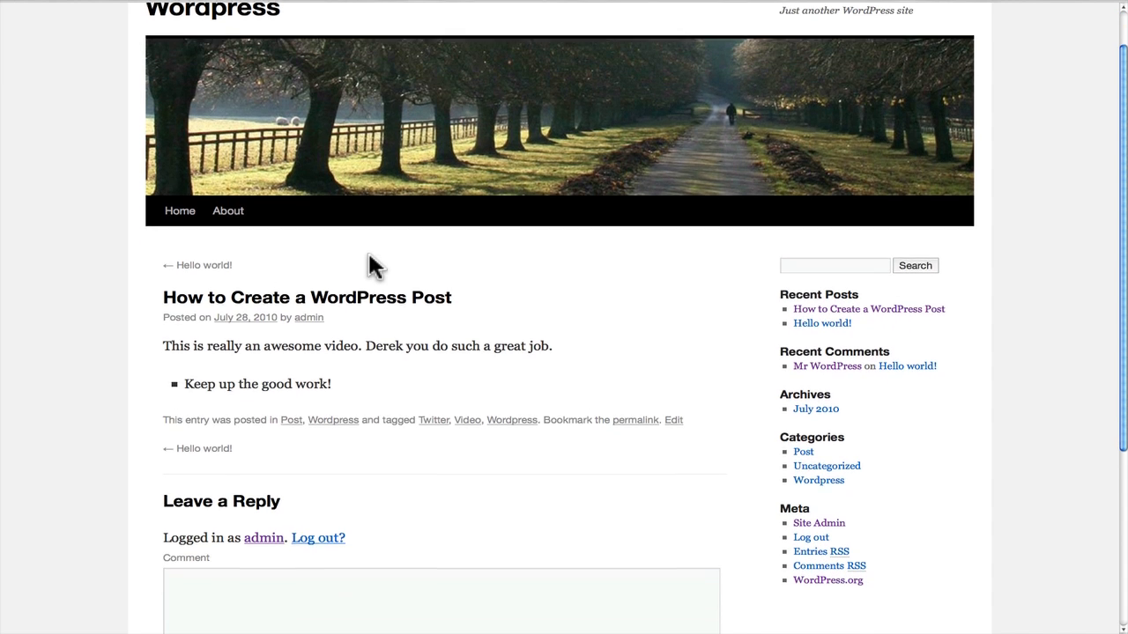
pyautogui.scroll(-3)
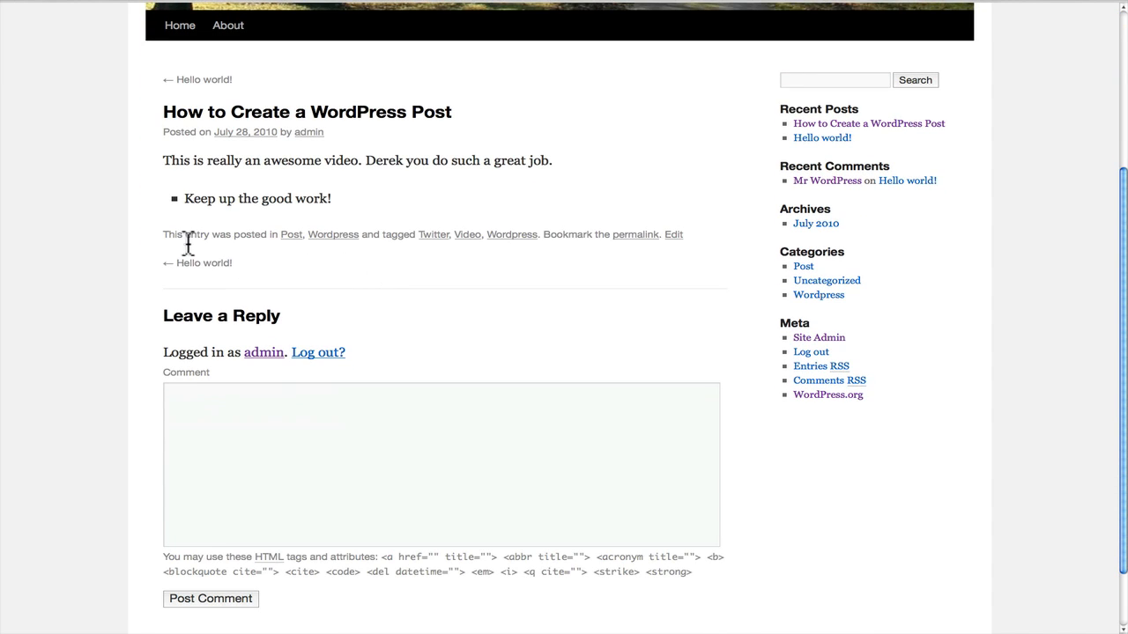
pyautogui.moveTo(224, 240)
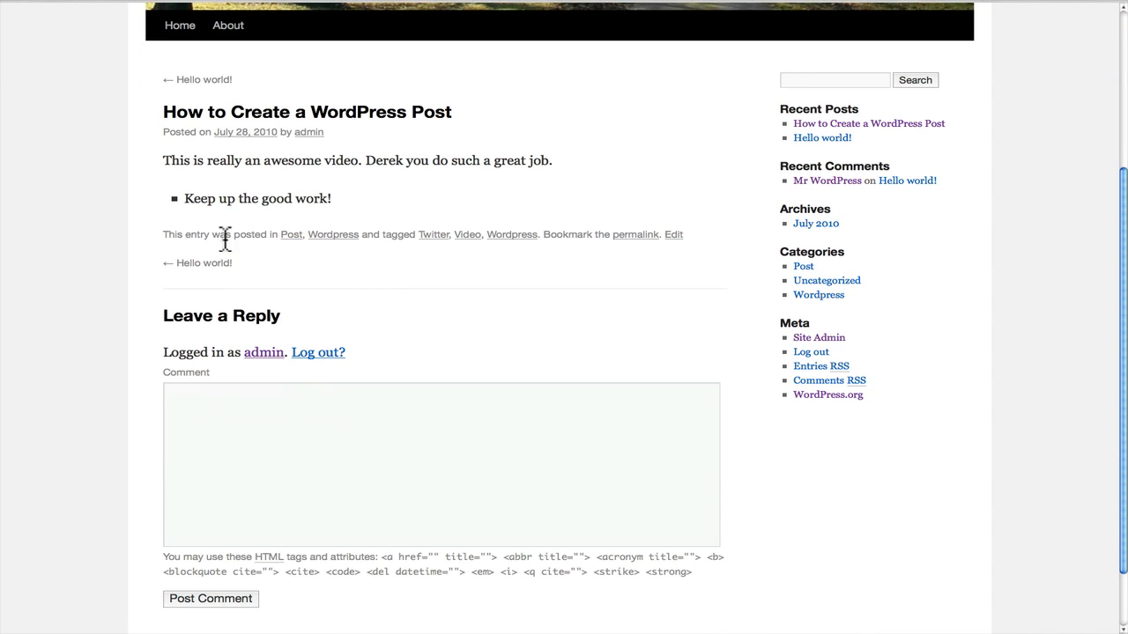
pyautogui.moveTo(467, 234)
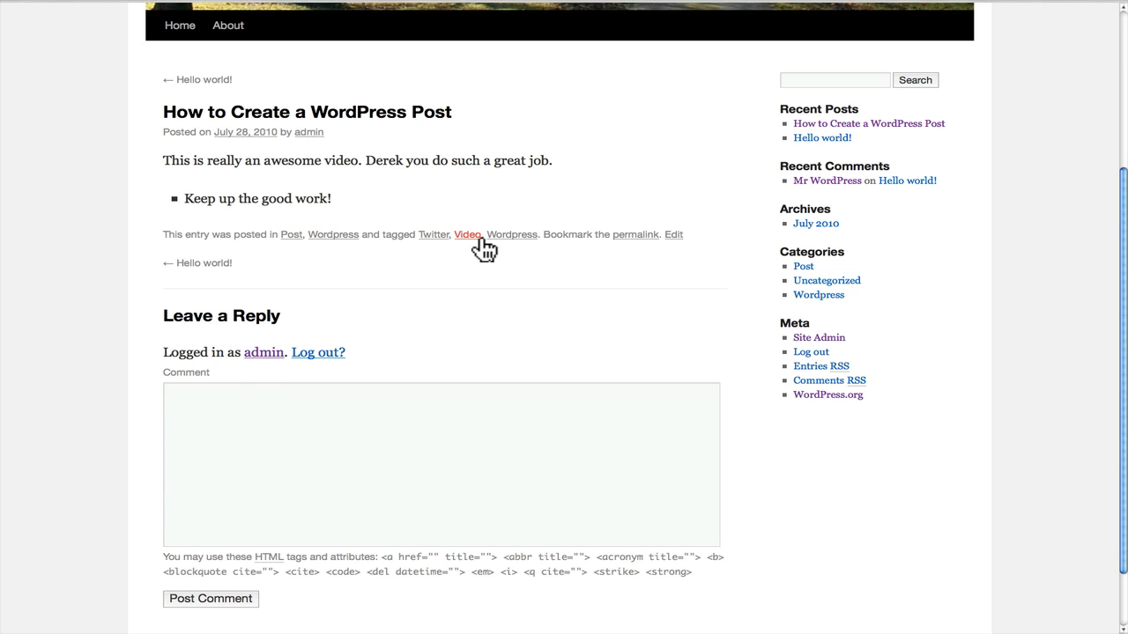
pyautogui.scroll(3)
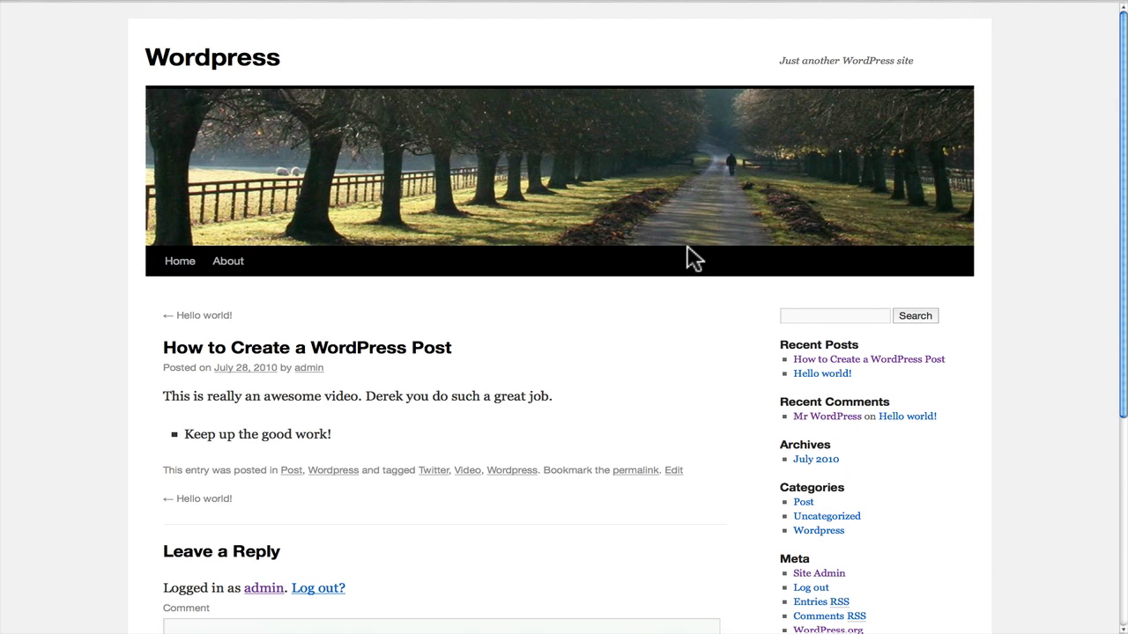